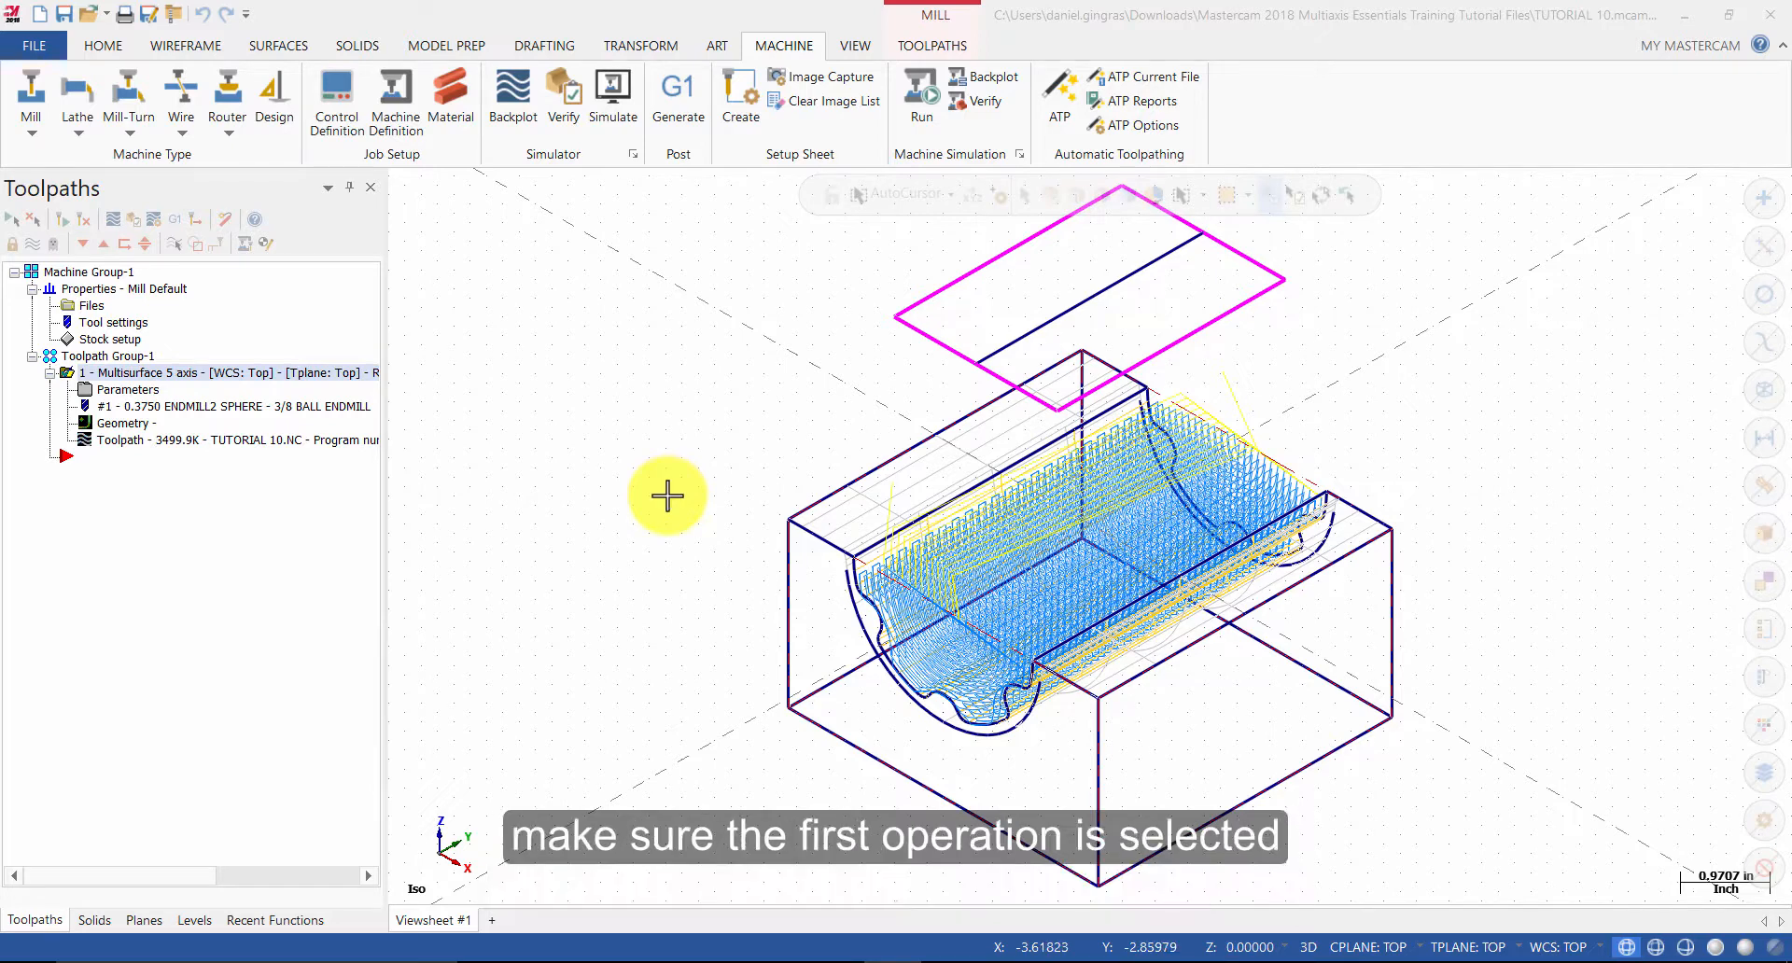
- Copy Multisurface operation 1 and paste it as a duplicate operation 2
right_click(148, 377)
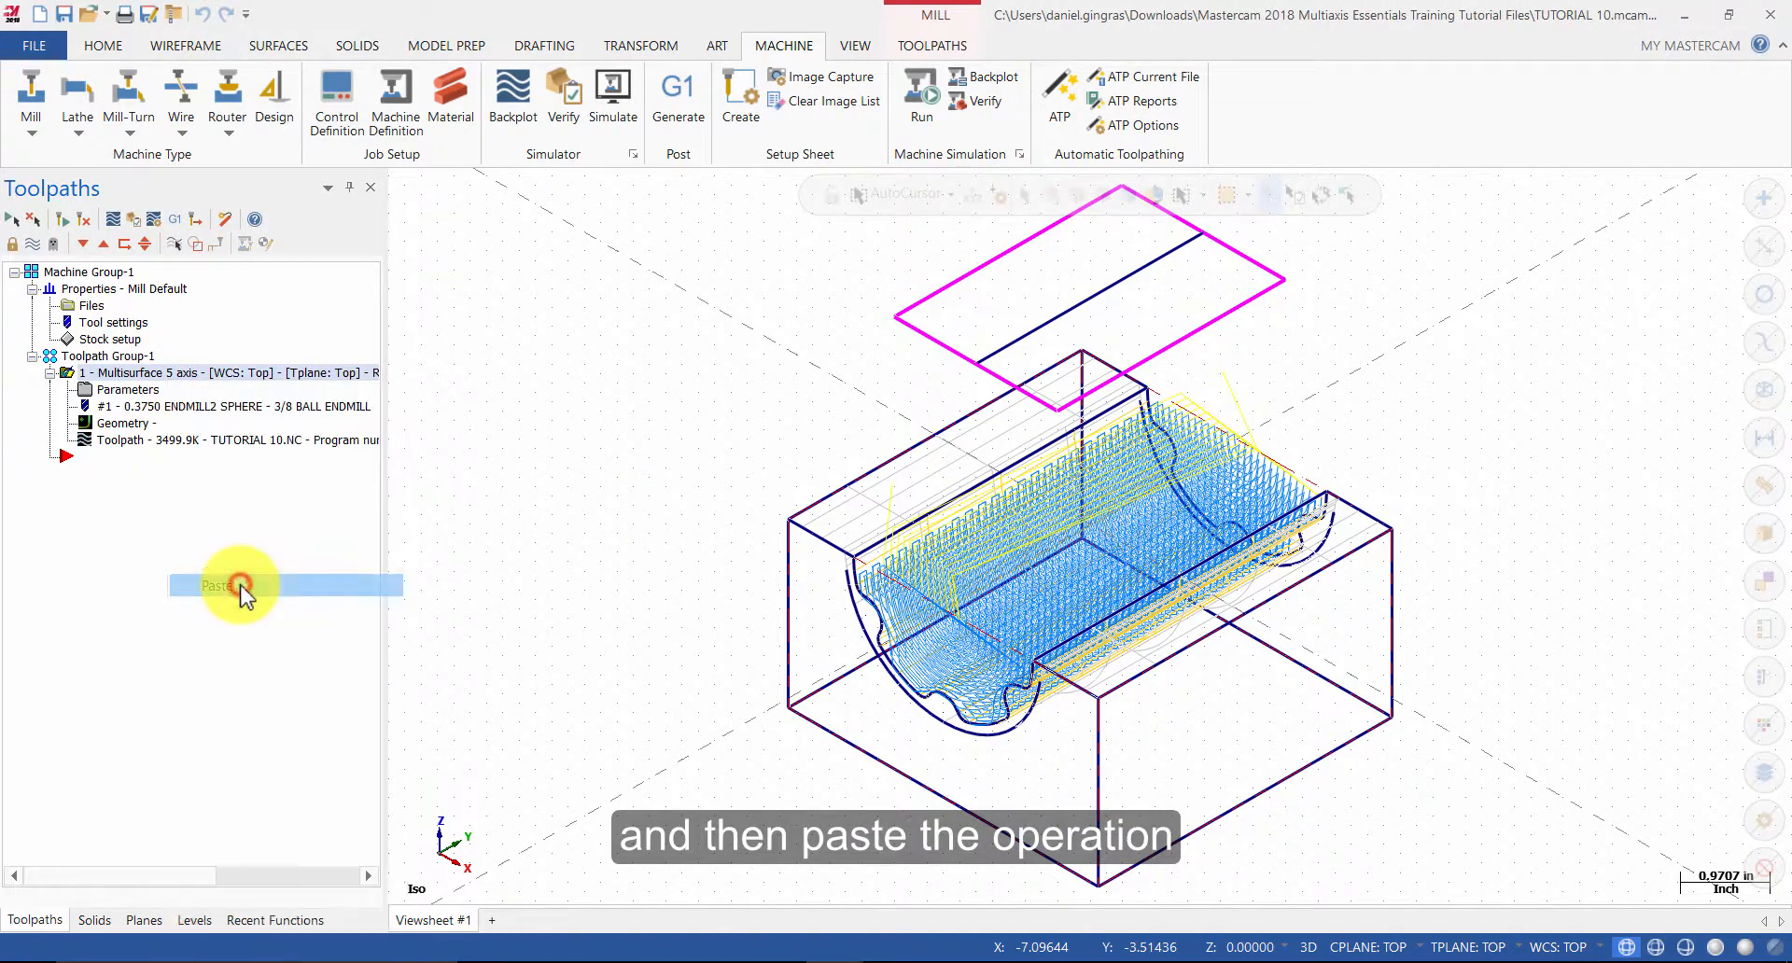
click(217, 585)
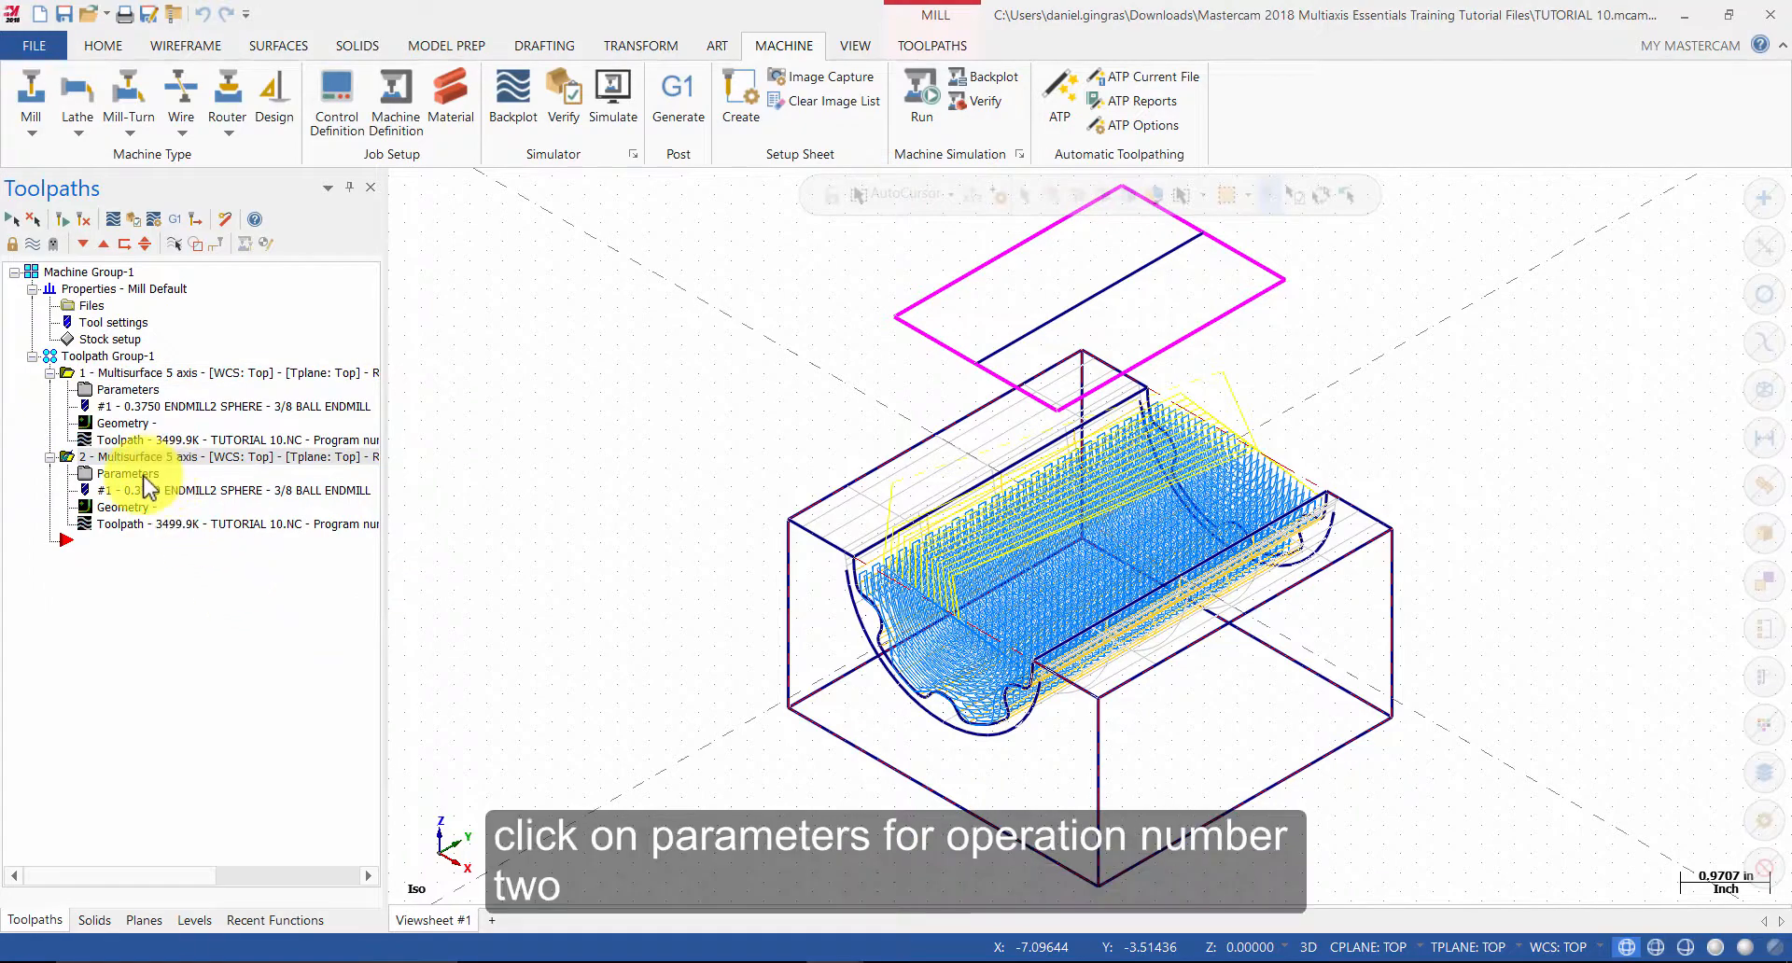
click(128, 473)
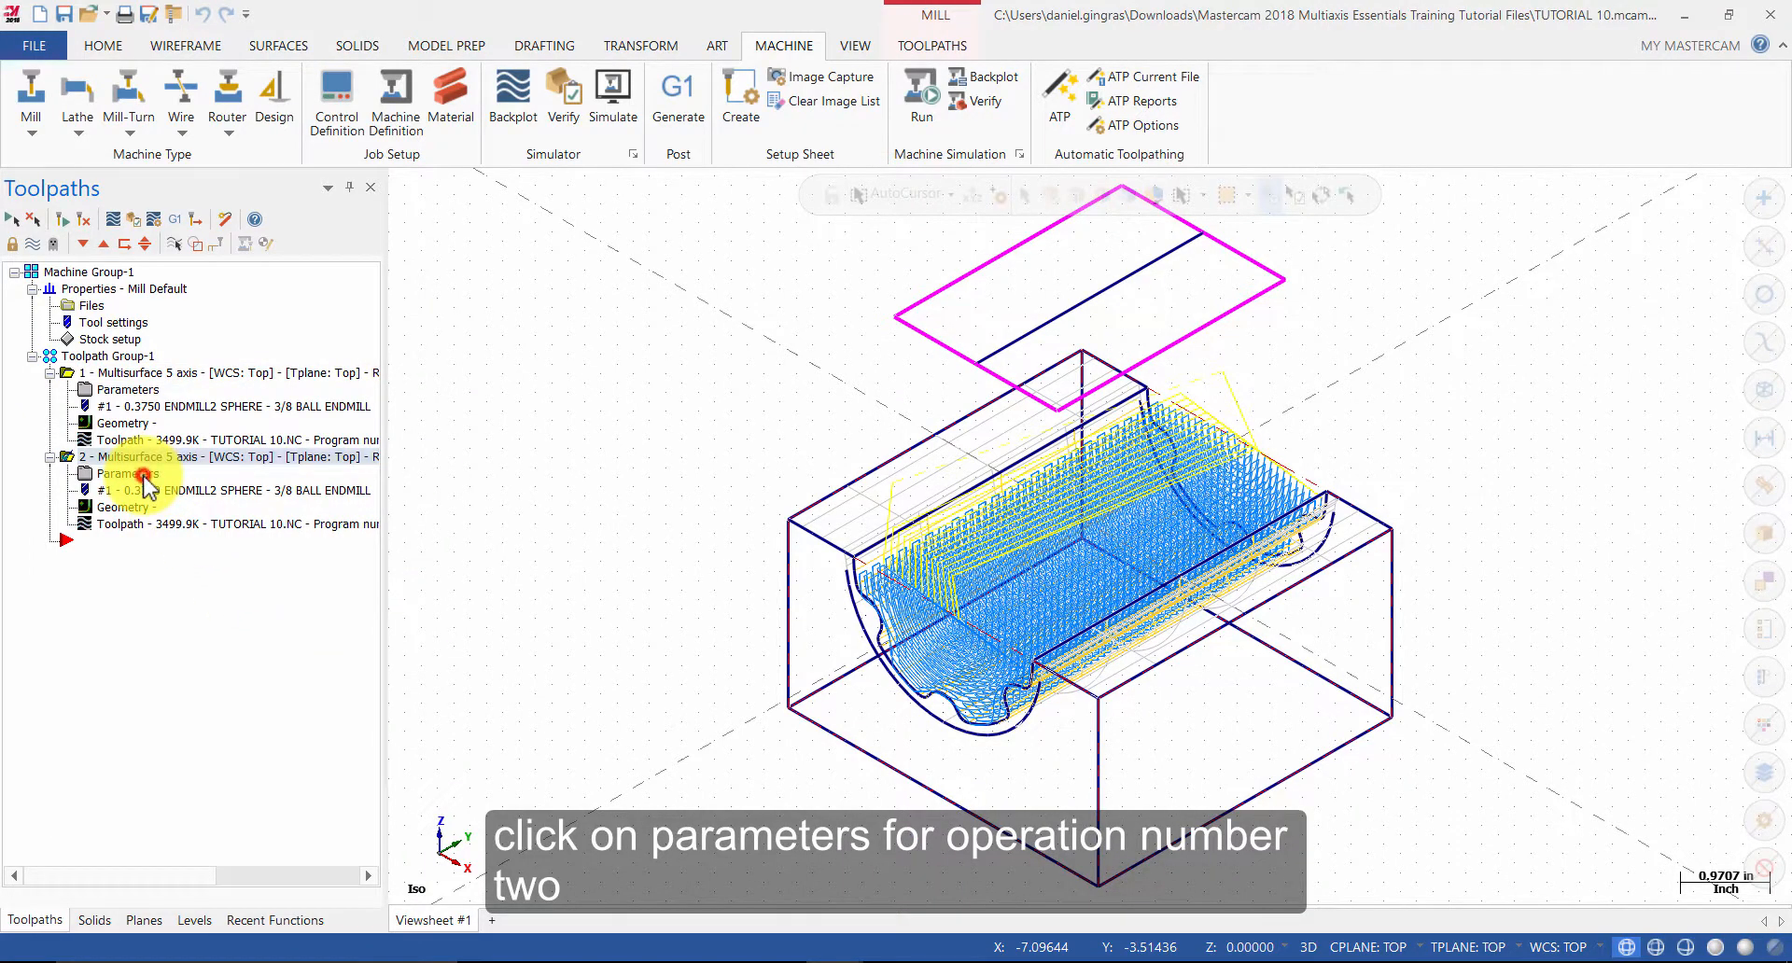
- Replace operation 2's tool with the 1/8 BALL ENDMILL, filtered from the tool library
click(128, 473)
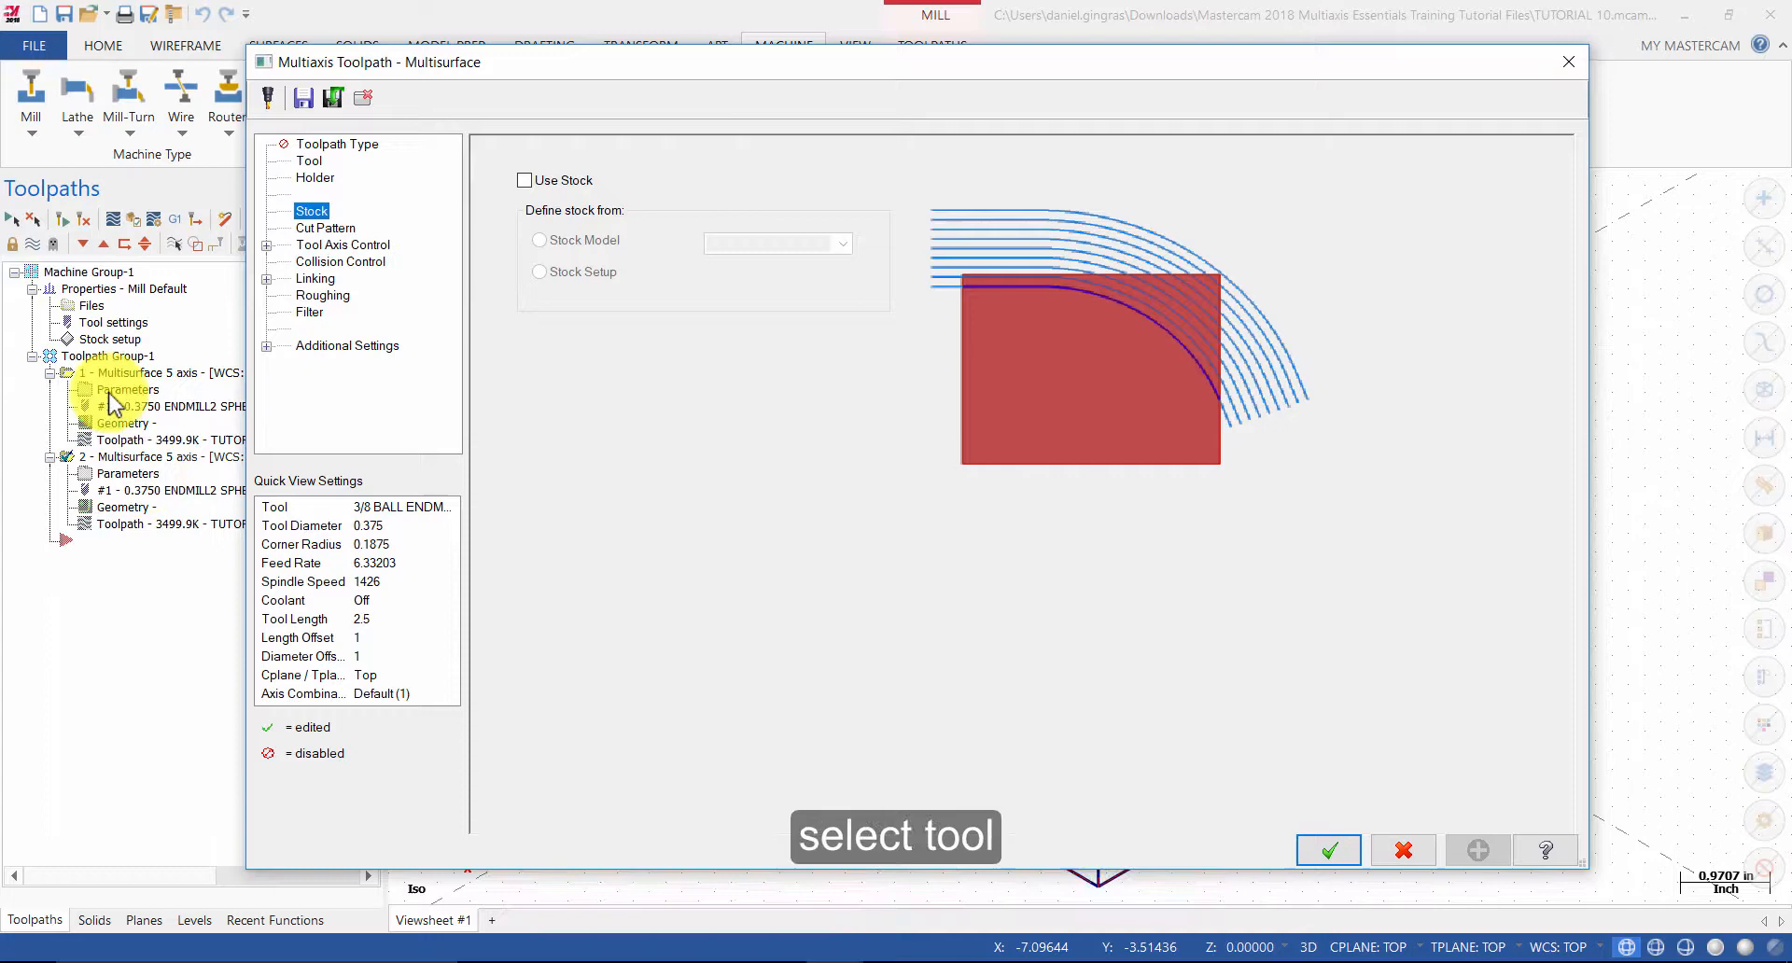
click(308, 160)
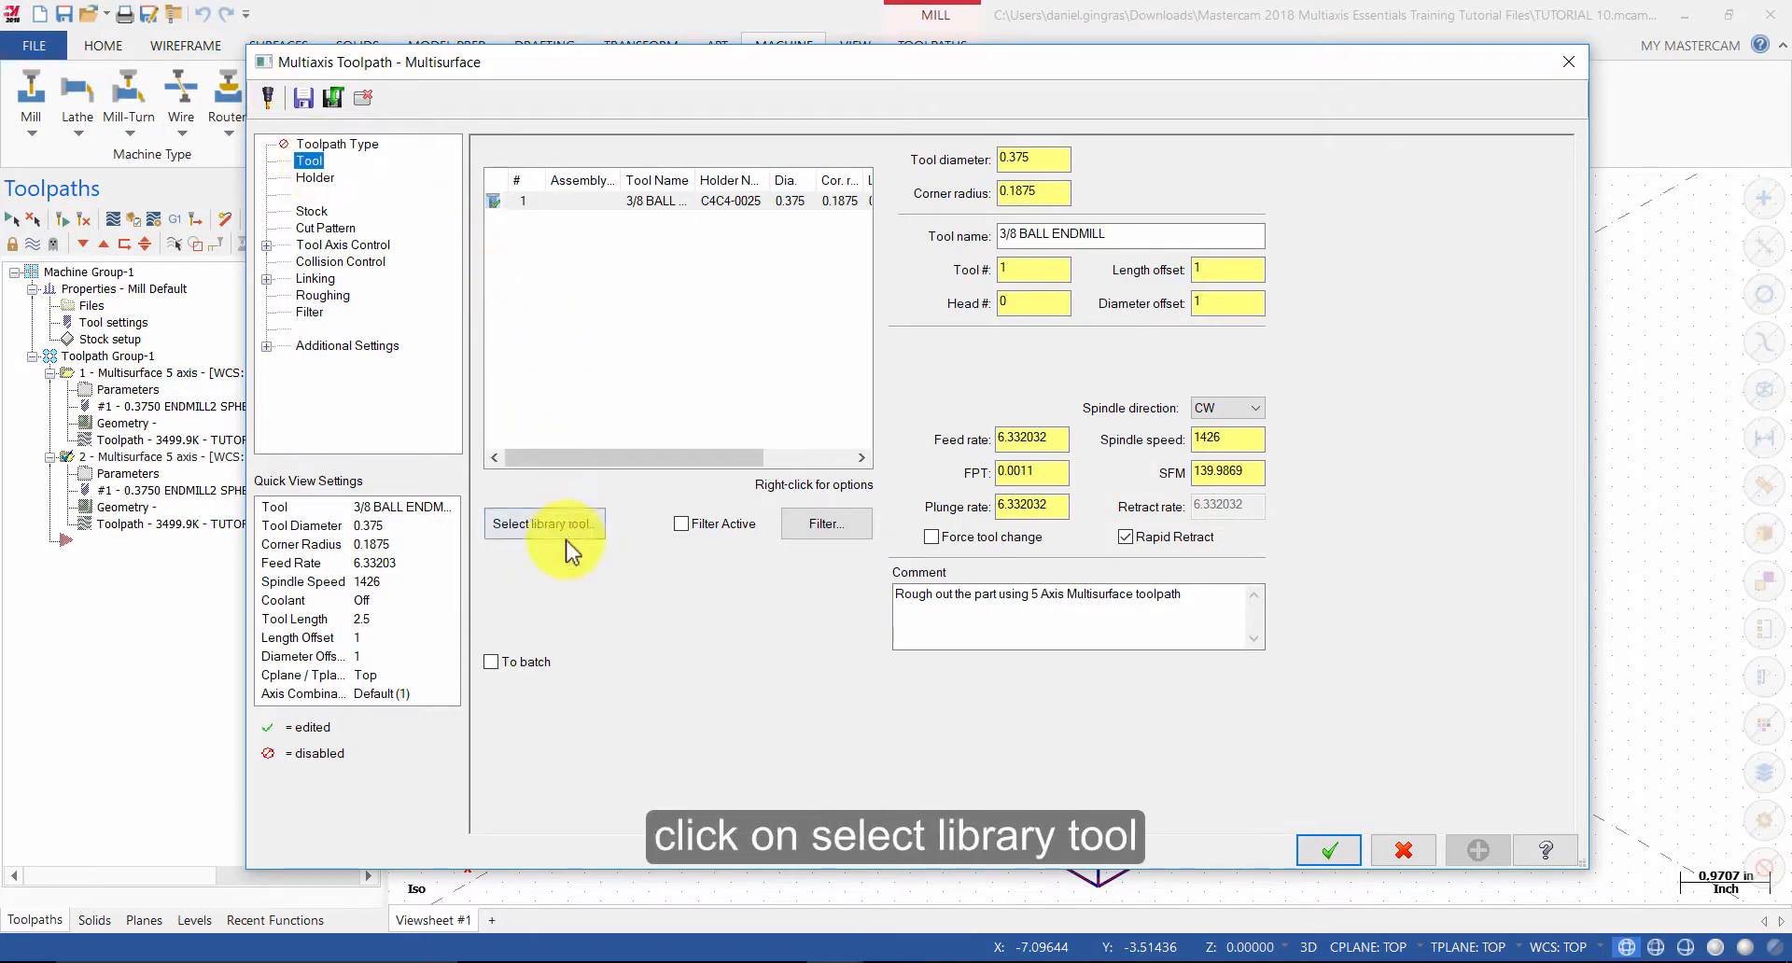
click(544, 523)
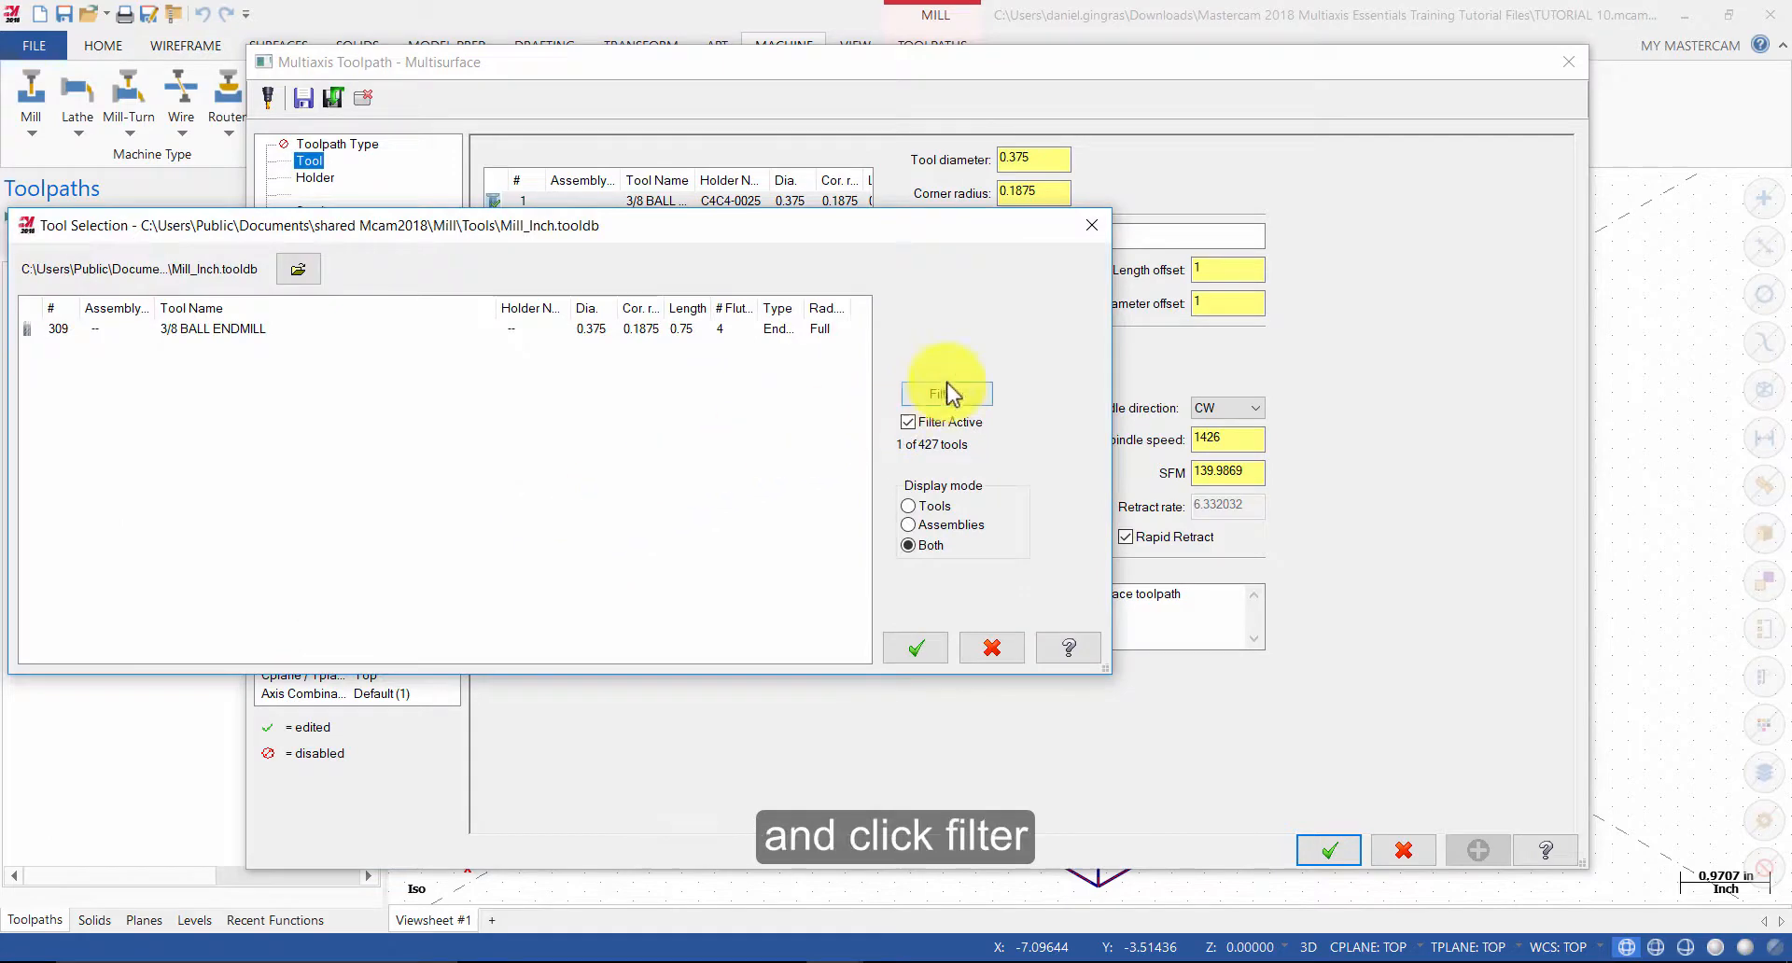
click(946, 393)
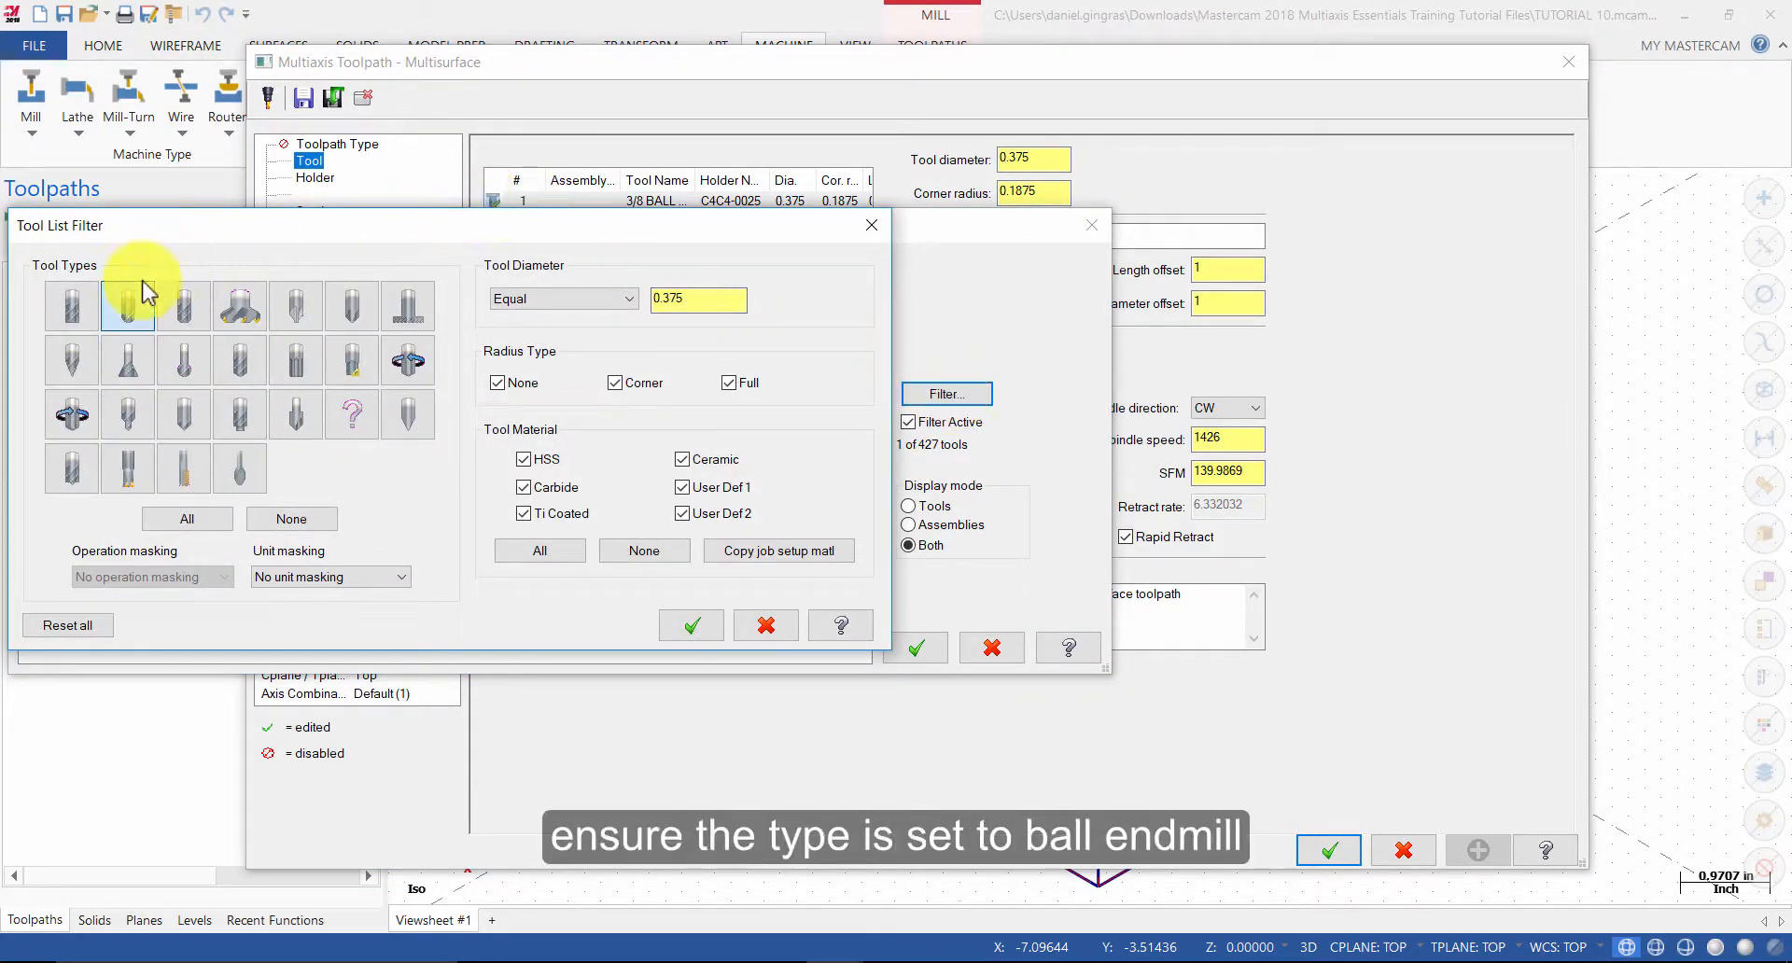
click(126, 305)
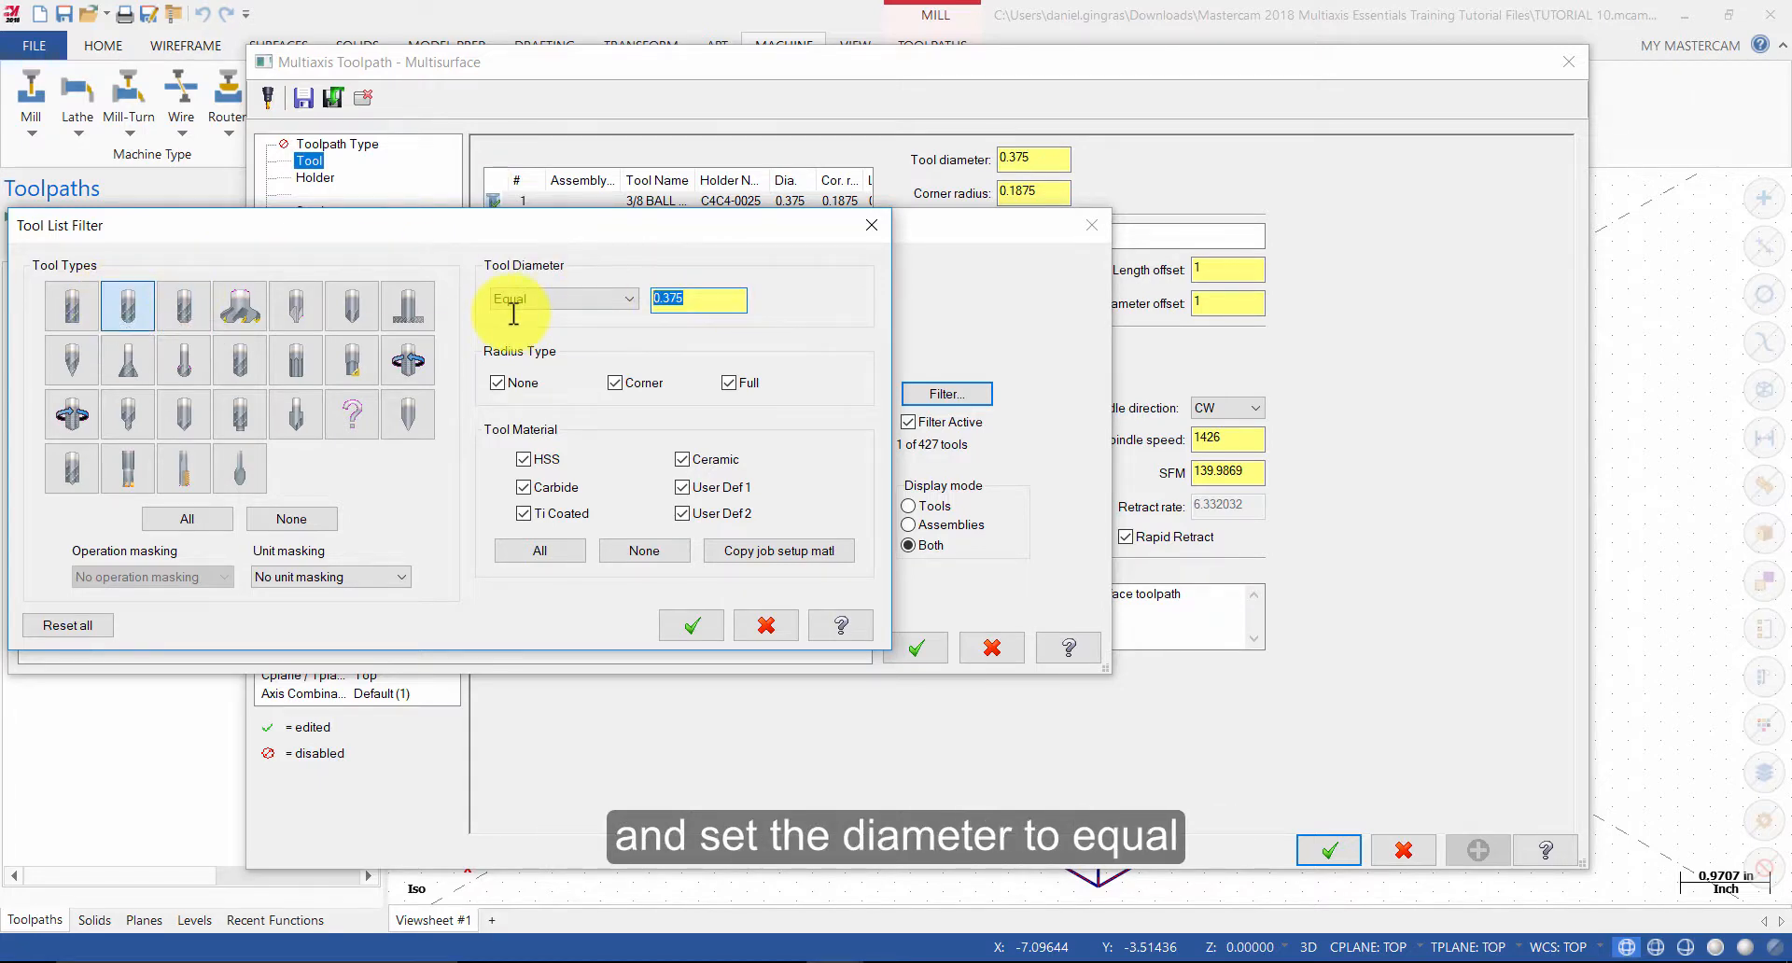
text(1/8)
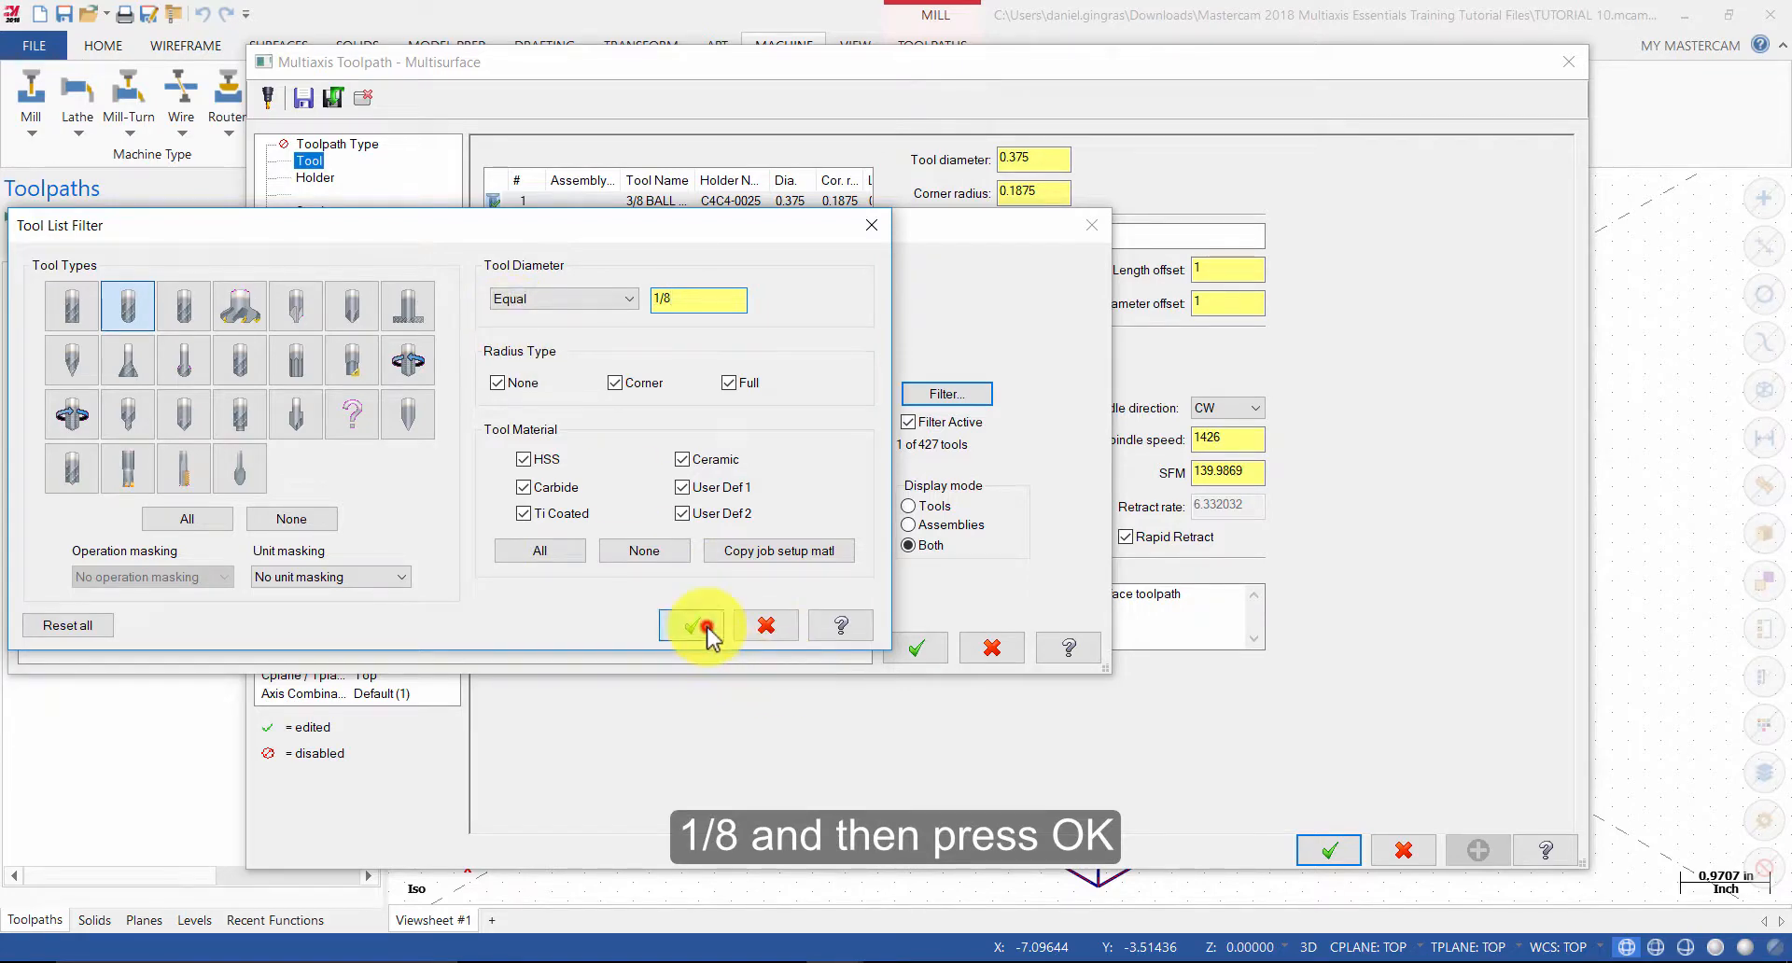
click(691, 625)
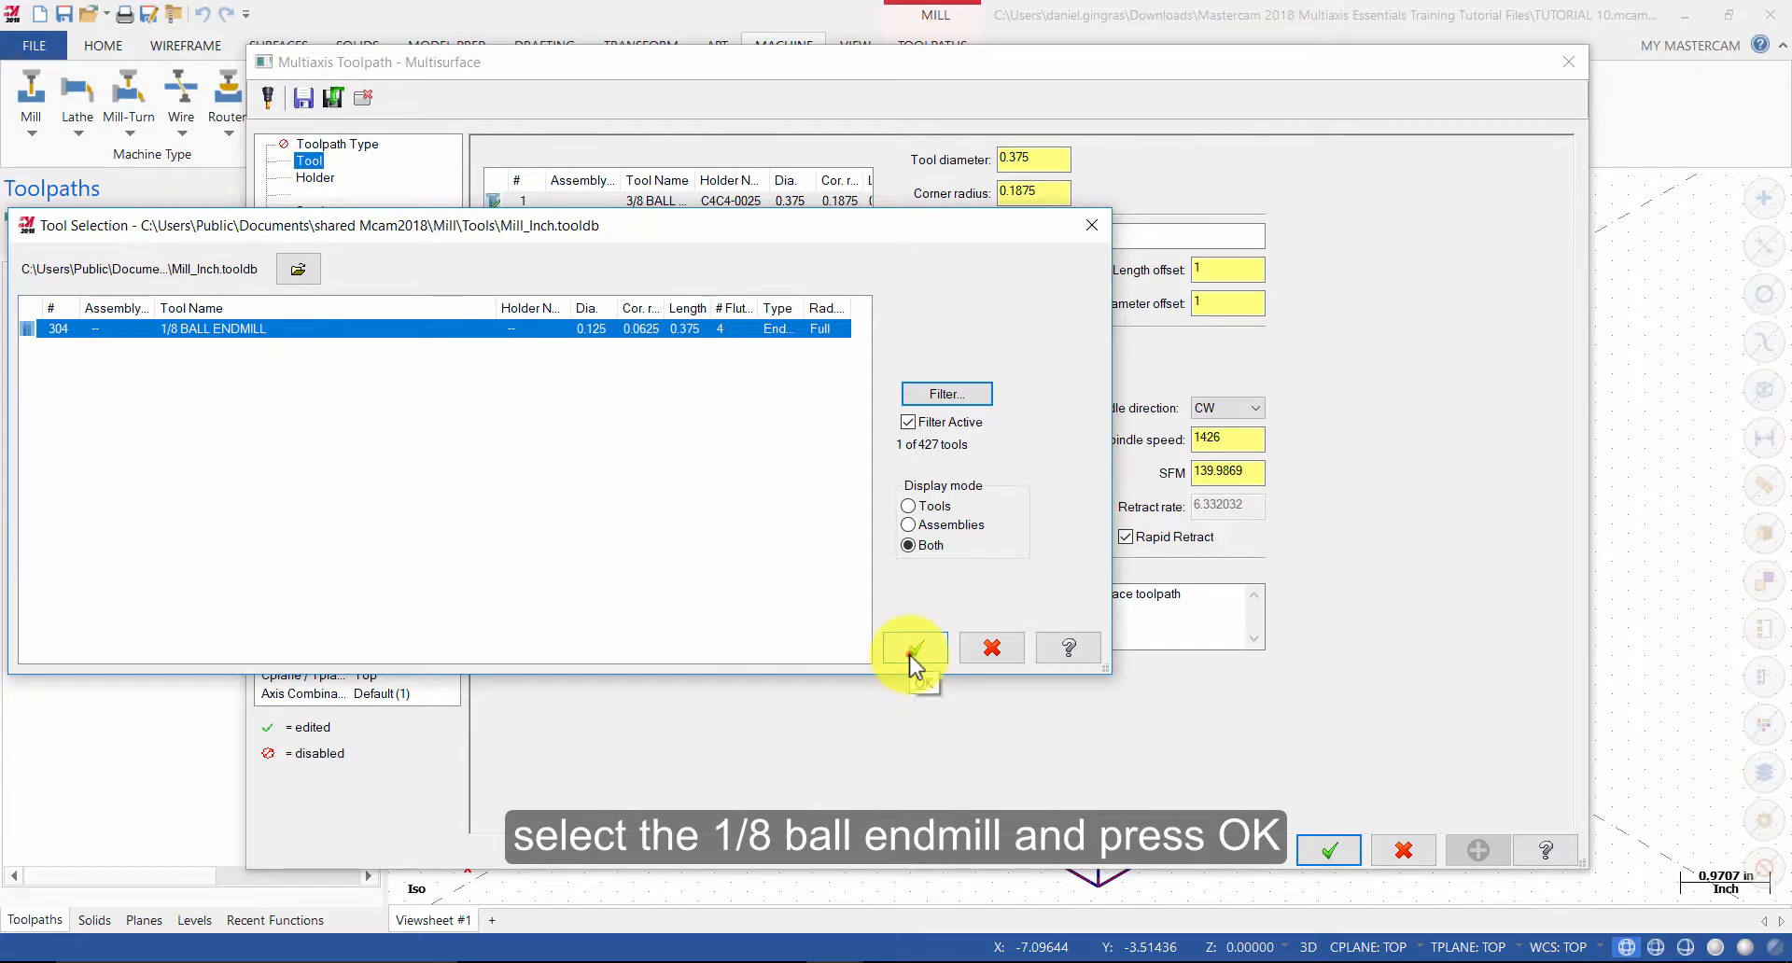
click(911, 647)
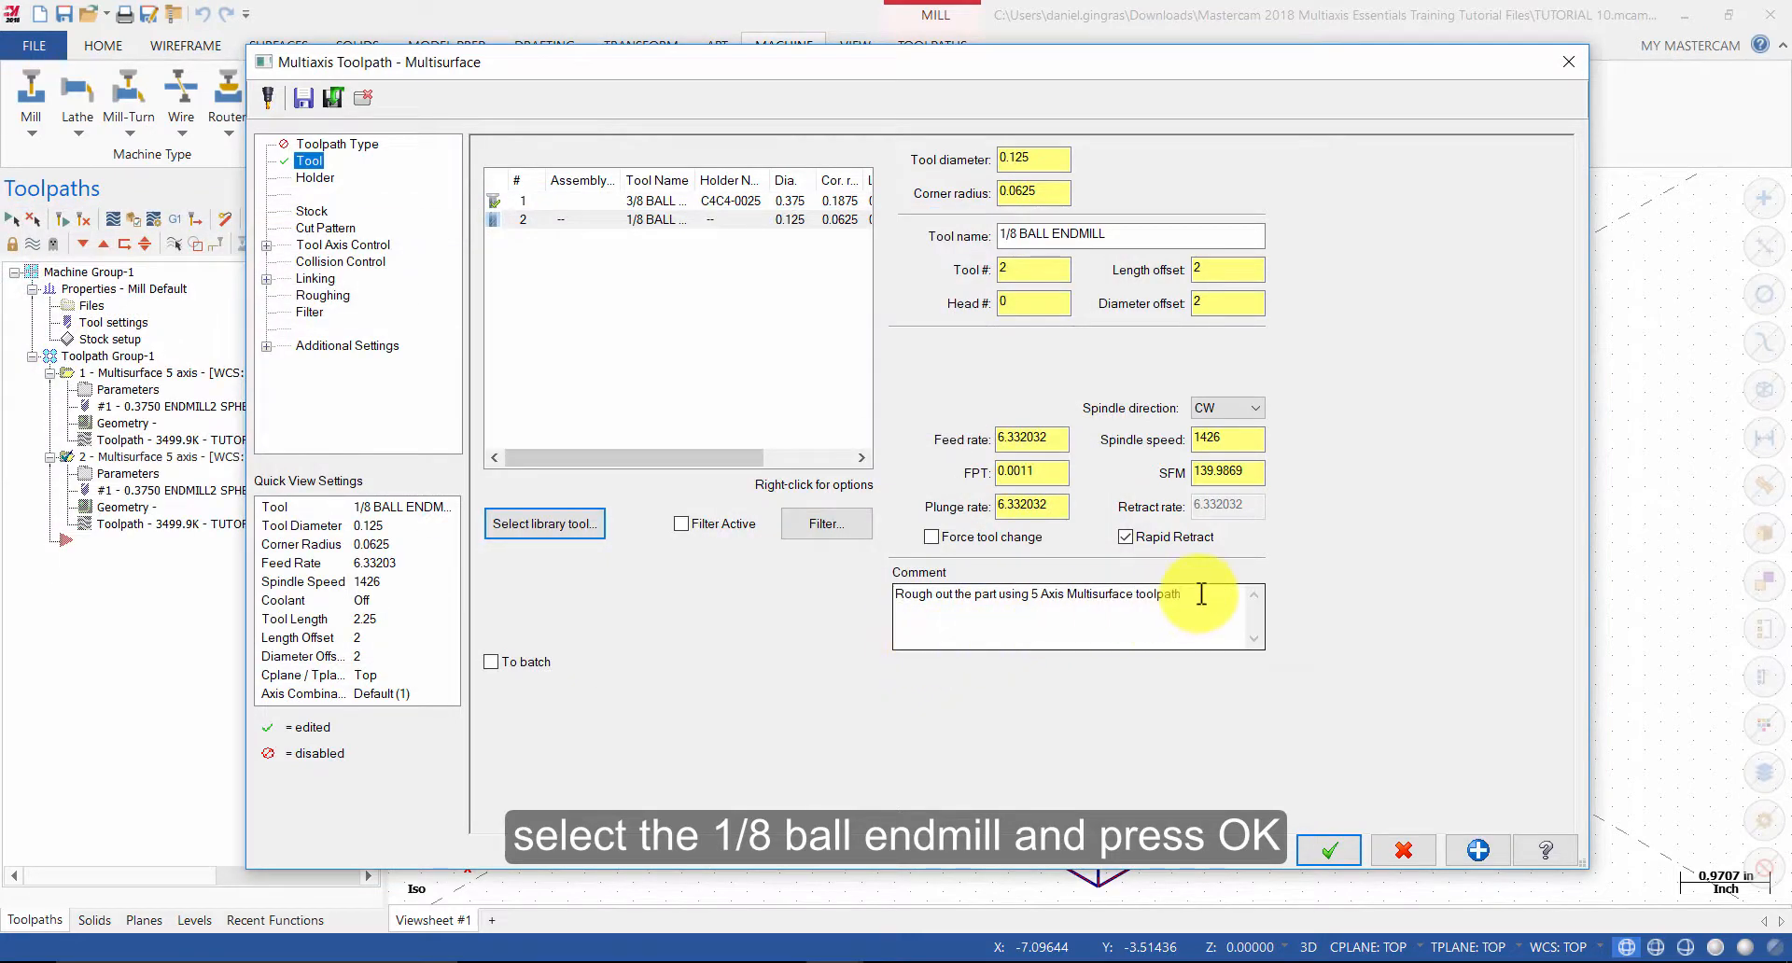
- Replace the comment with 'Finish the part using 5 axis multisurface toolpath with tool axis control to boundary'
triple_click(1074, 595)
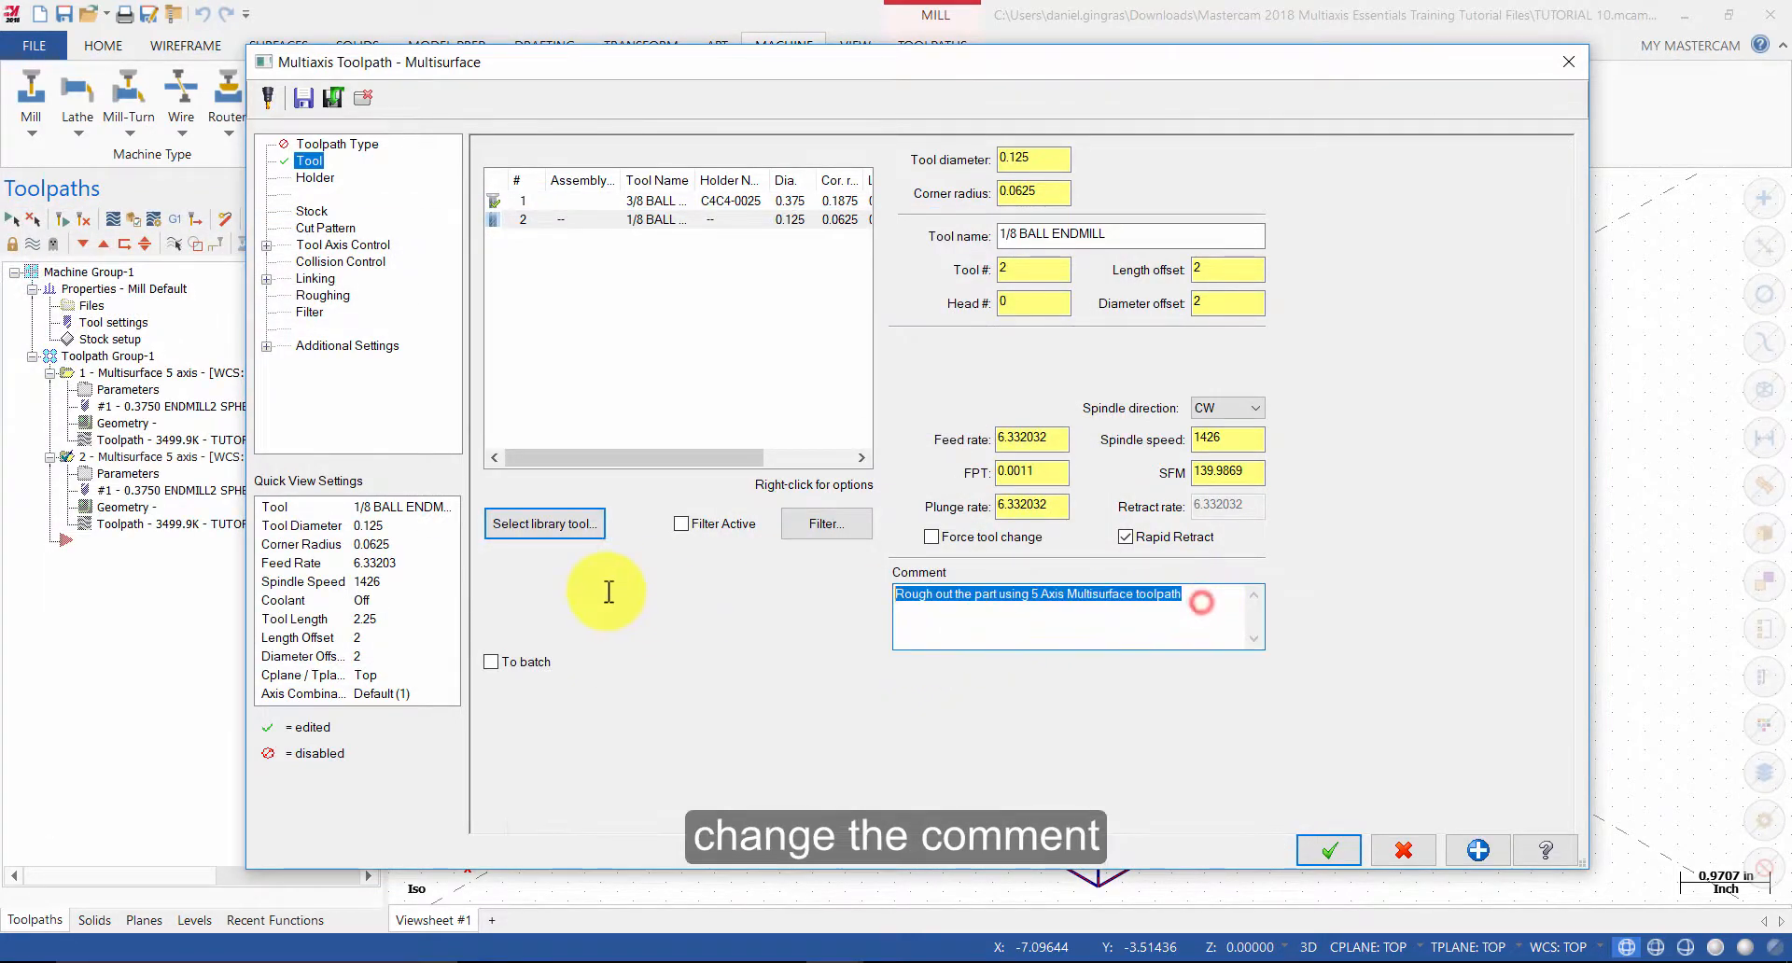
text(Fi)
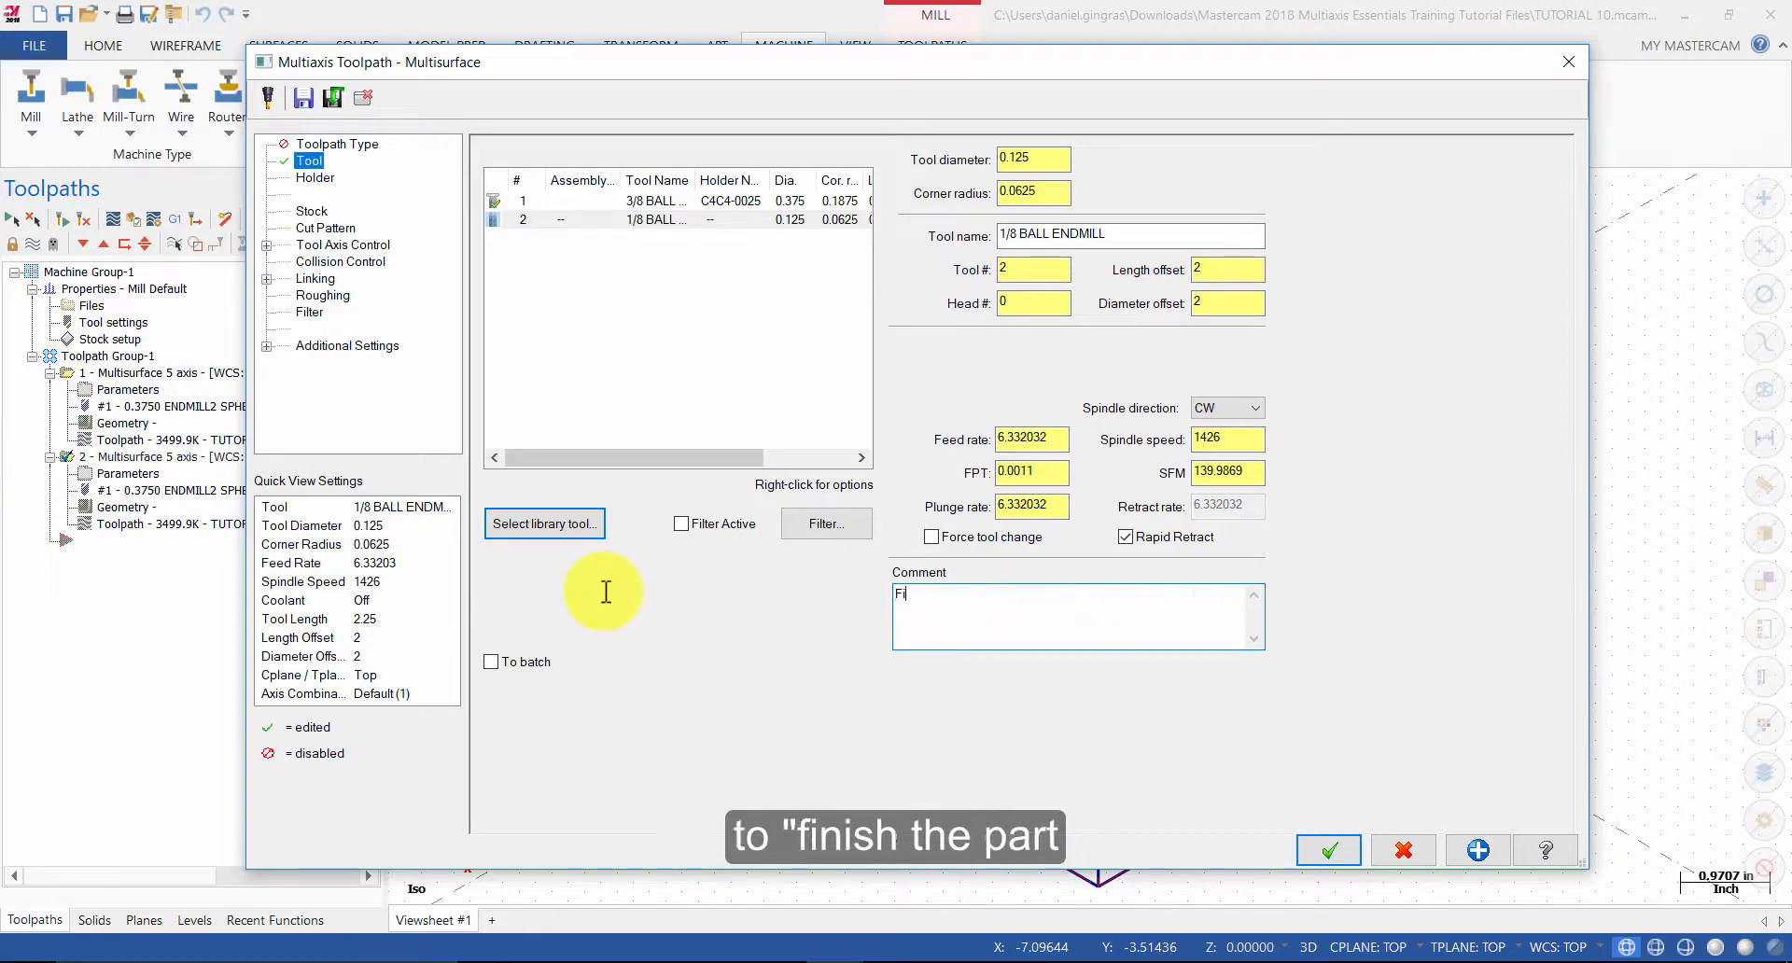
text(inish the part)
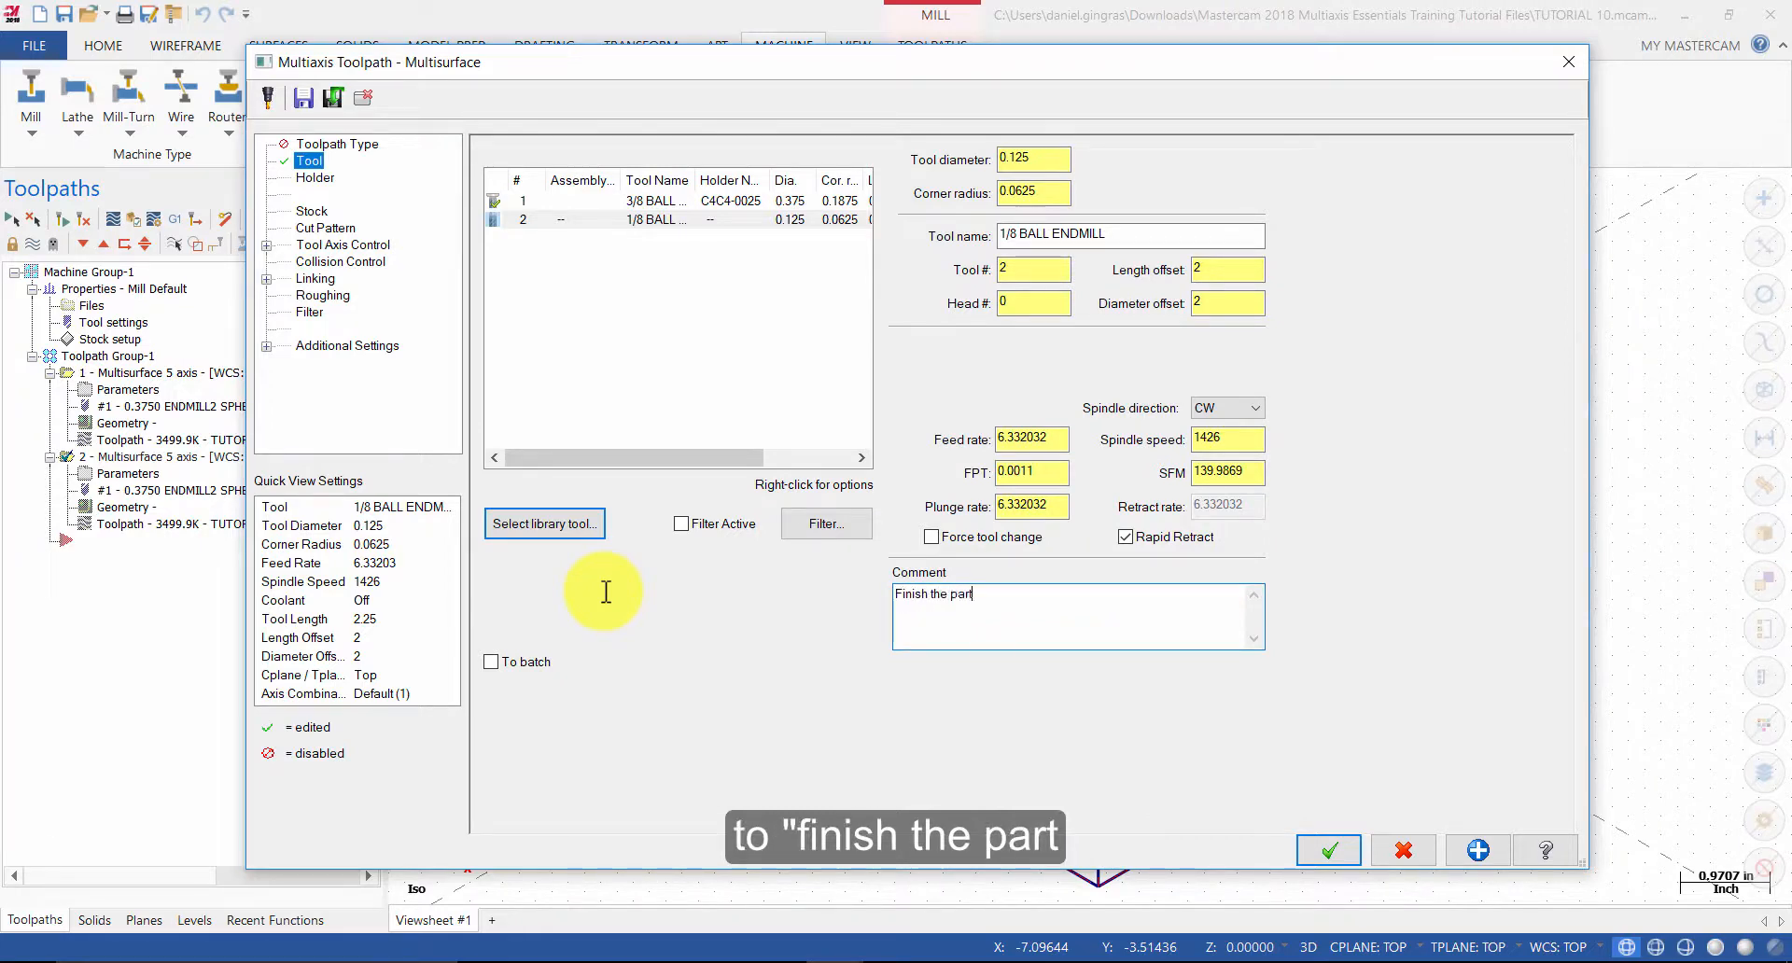
text(using 5 axis multisurface toolpath)
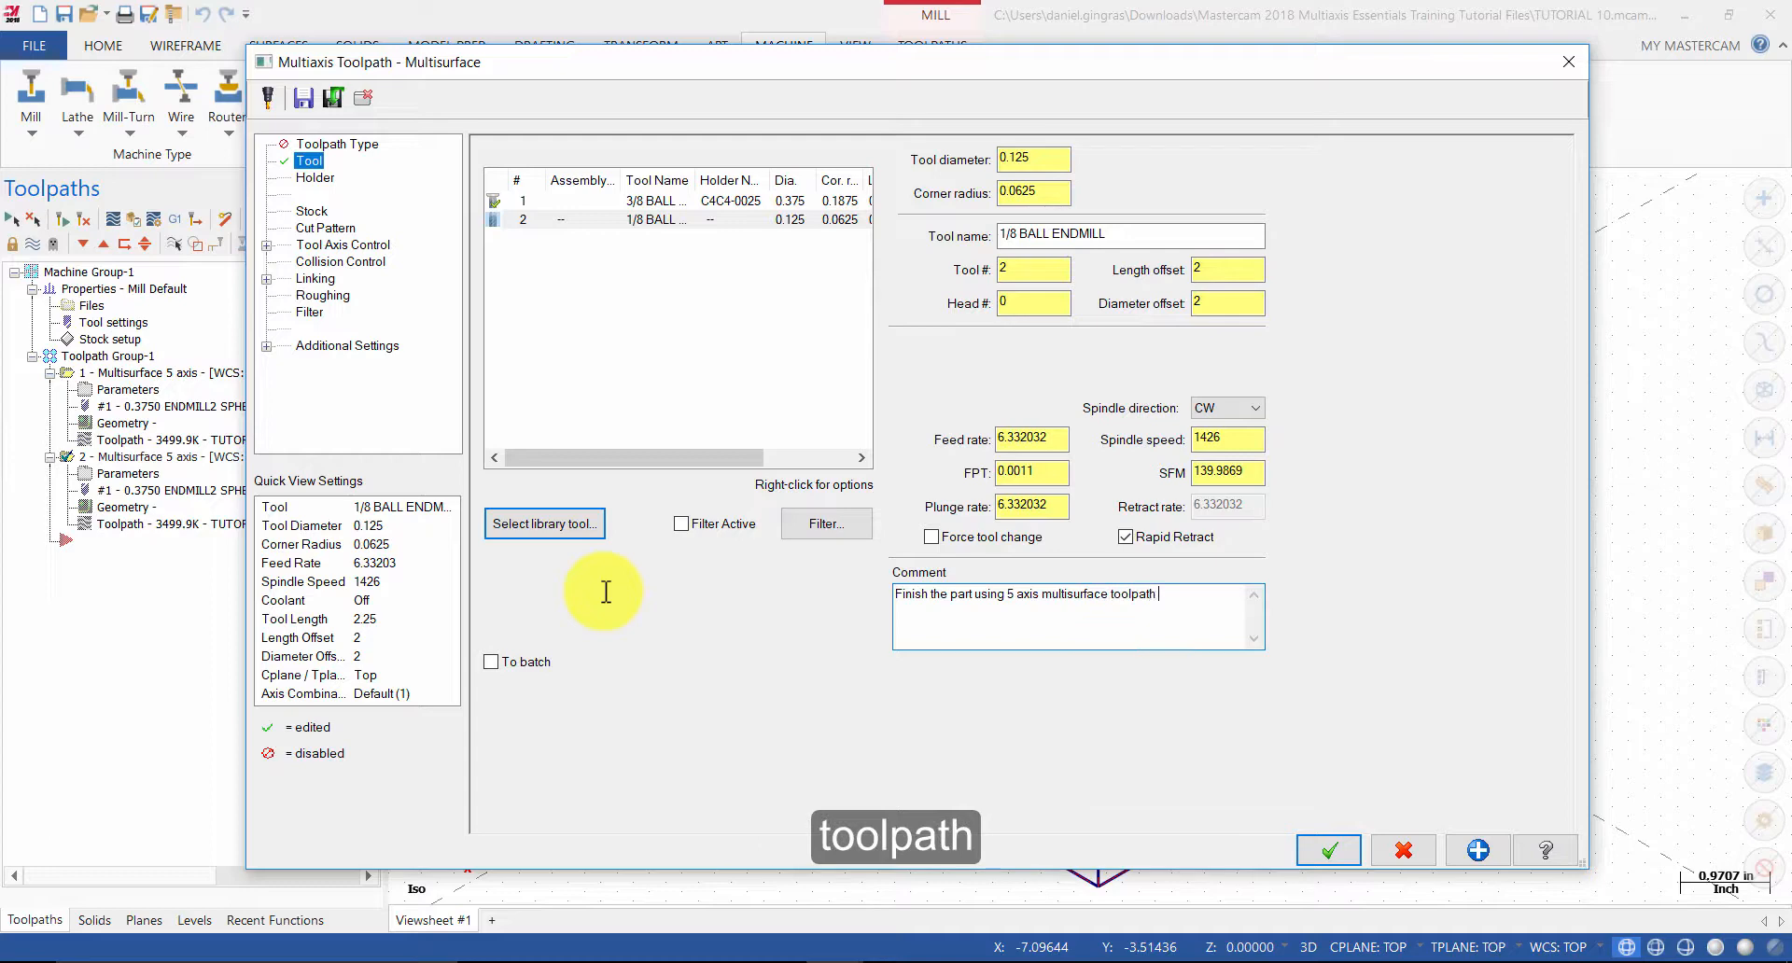
text(with tool ax)
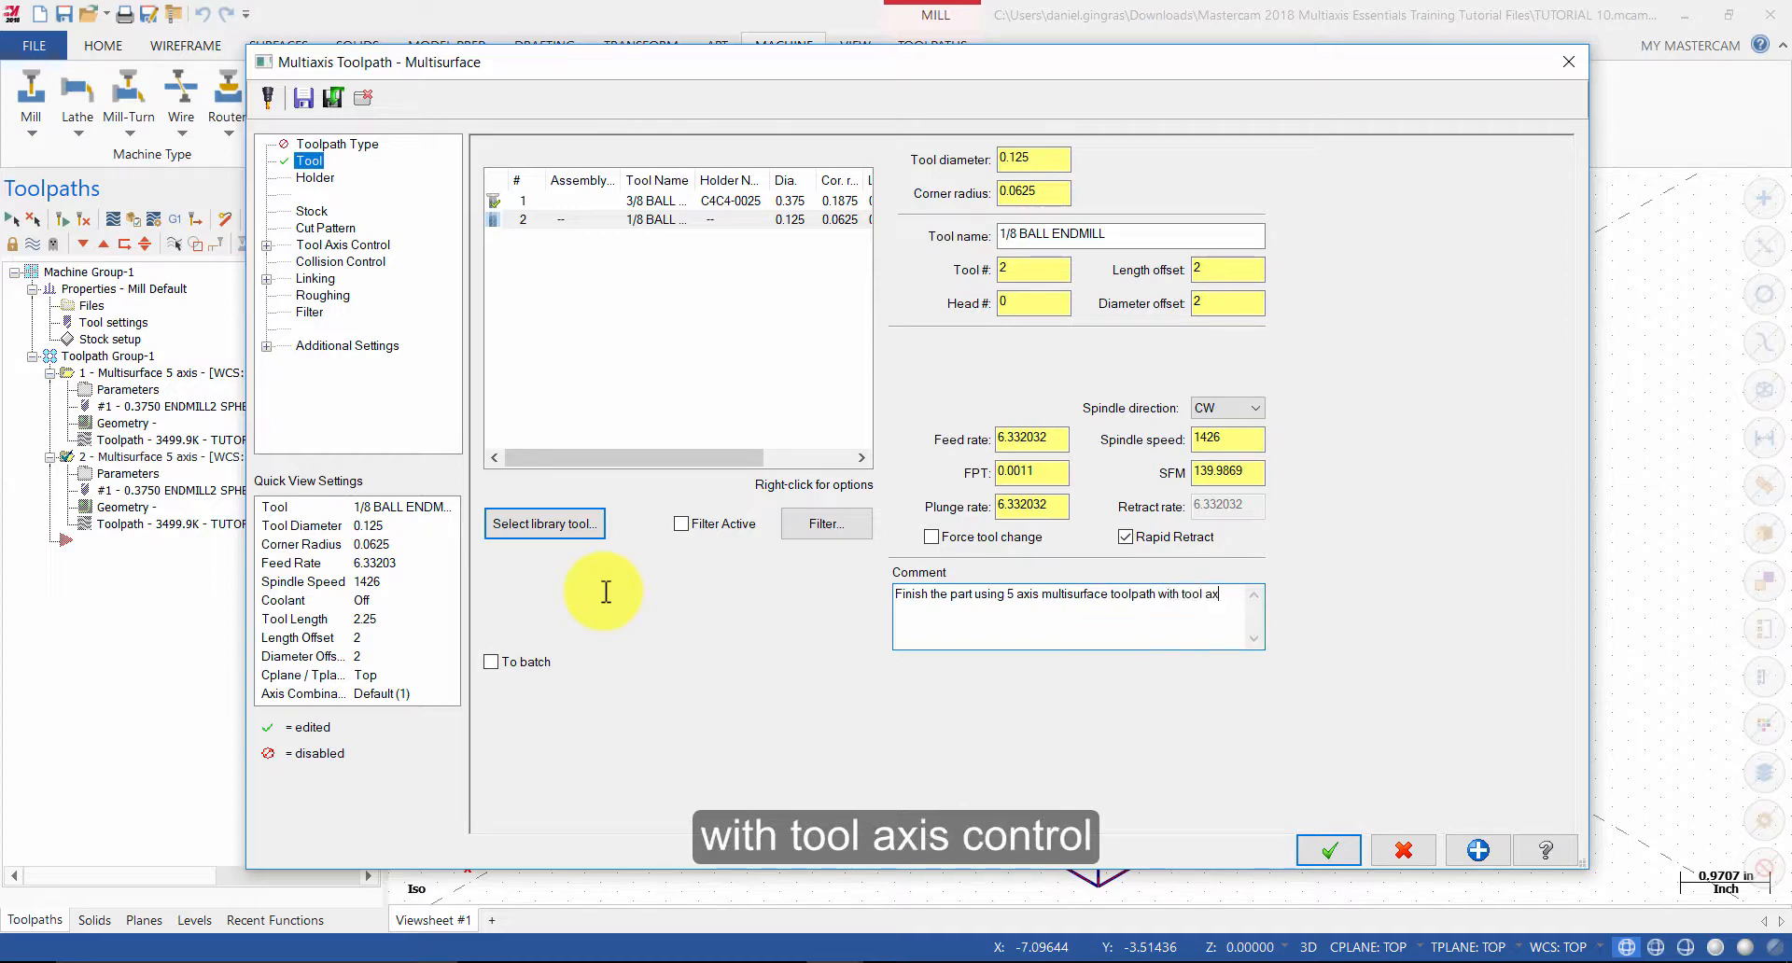
text(control to)
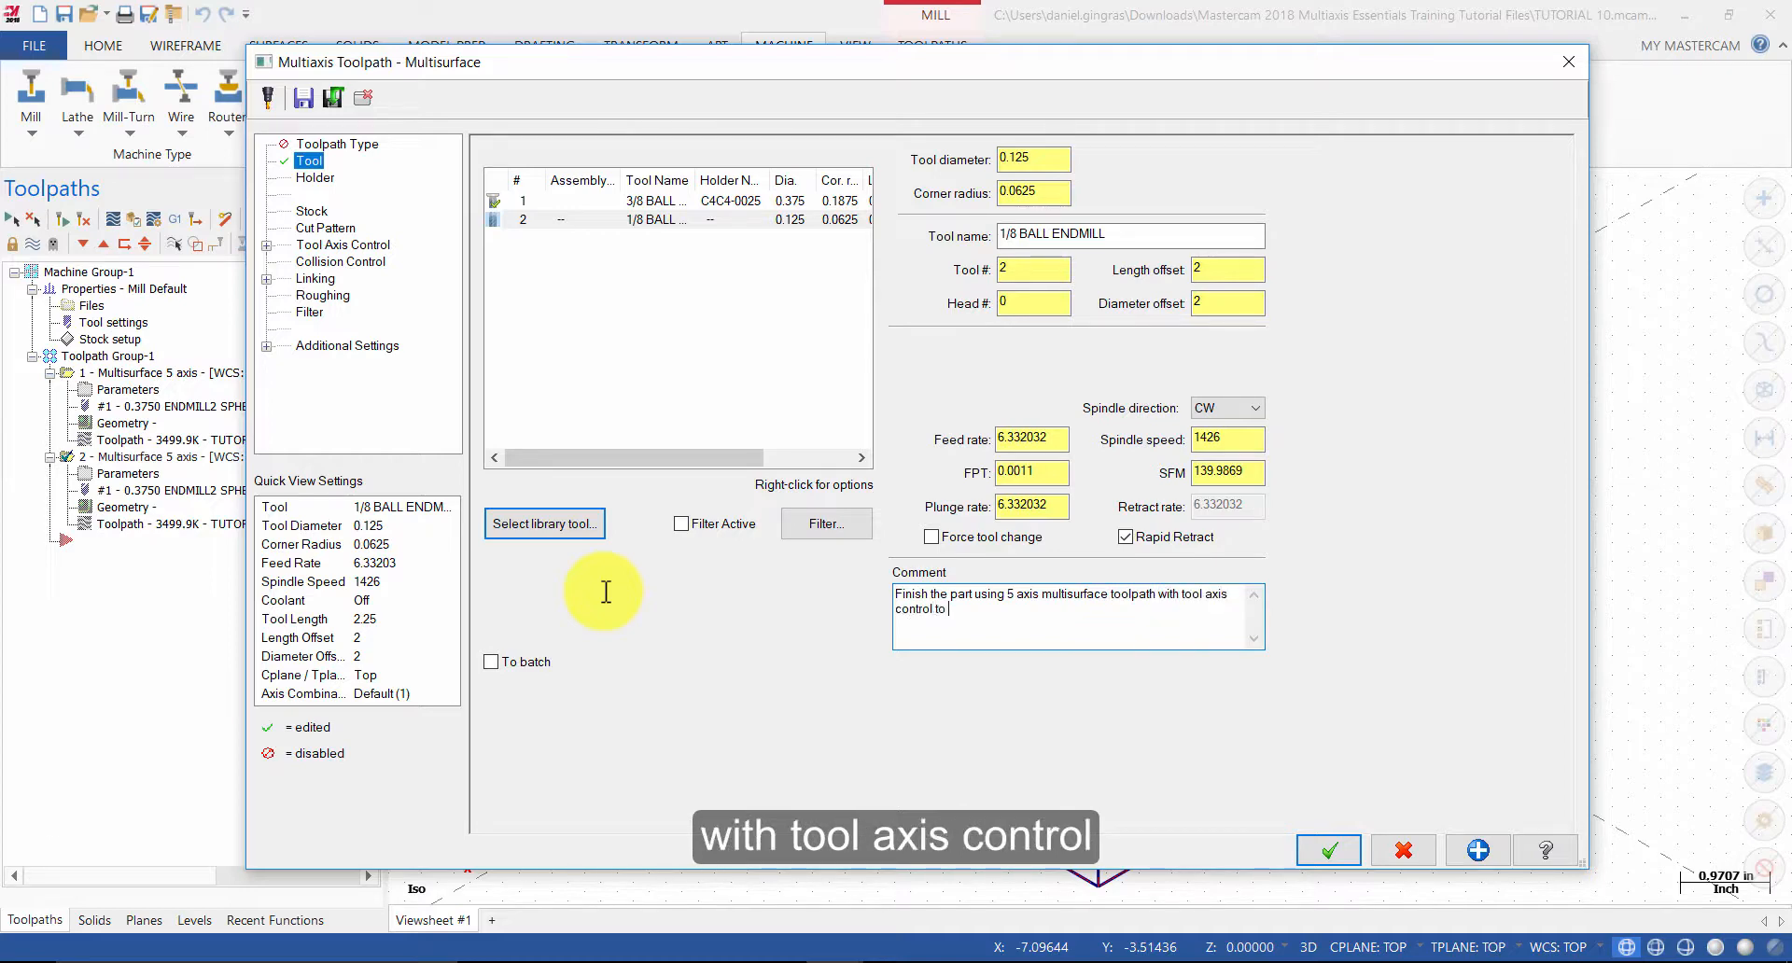
text(boundary)
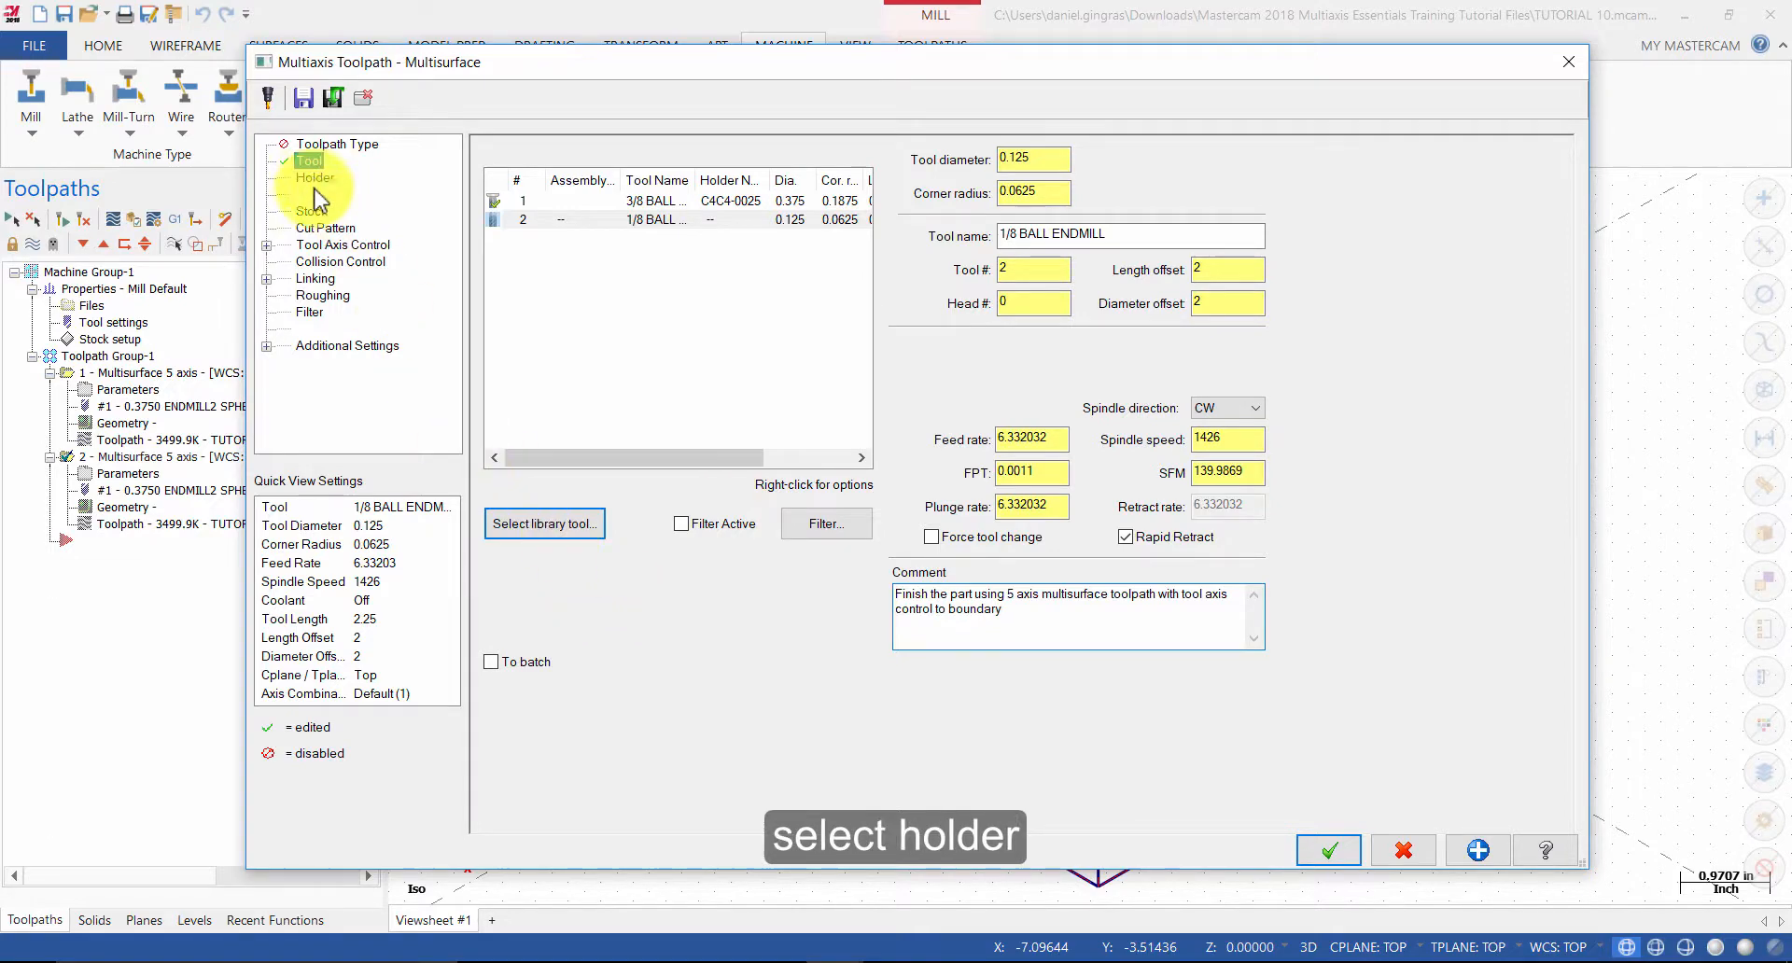
- Assign the C4C4-0025 tool holder from the Holder page list
click(315, 177)
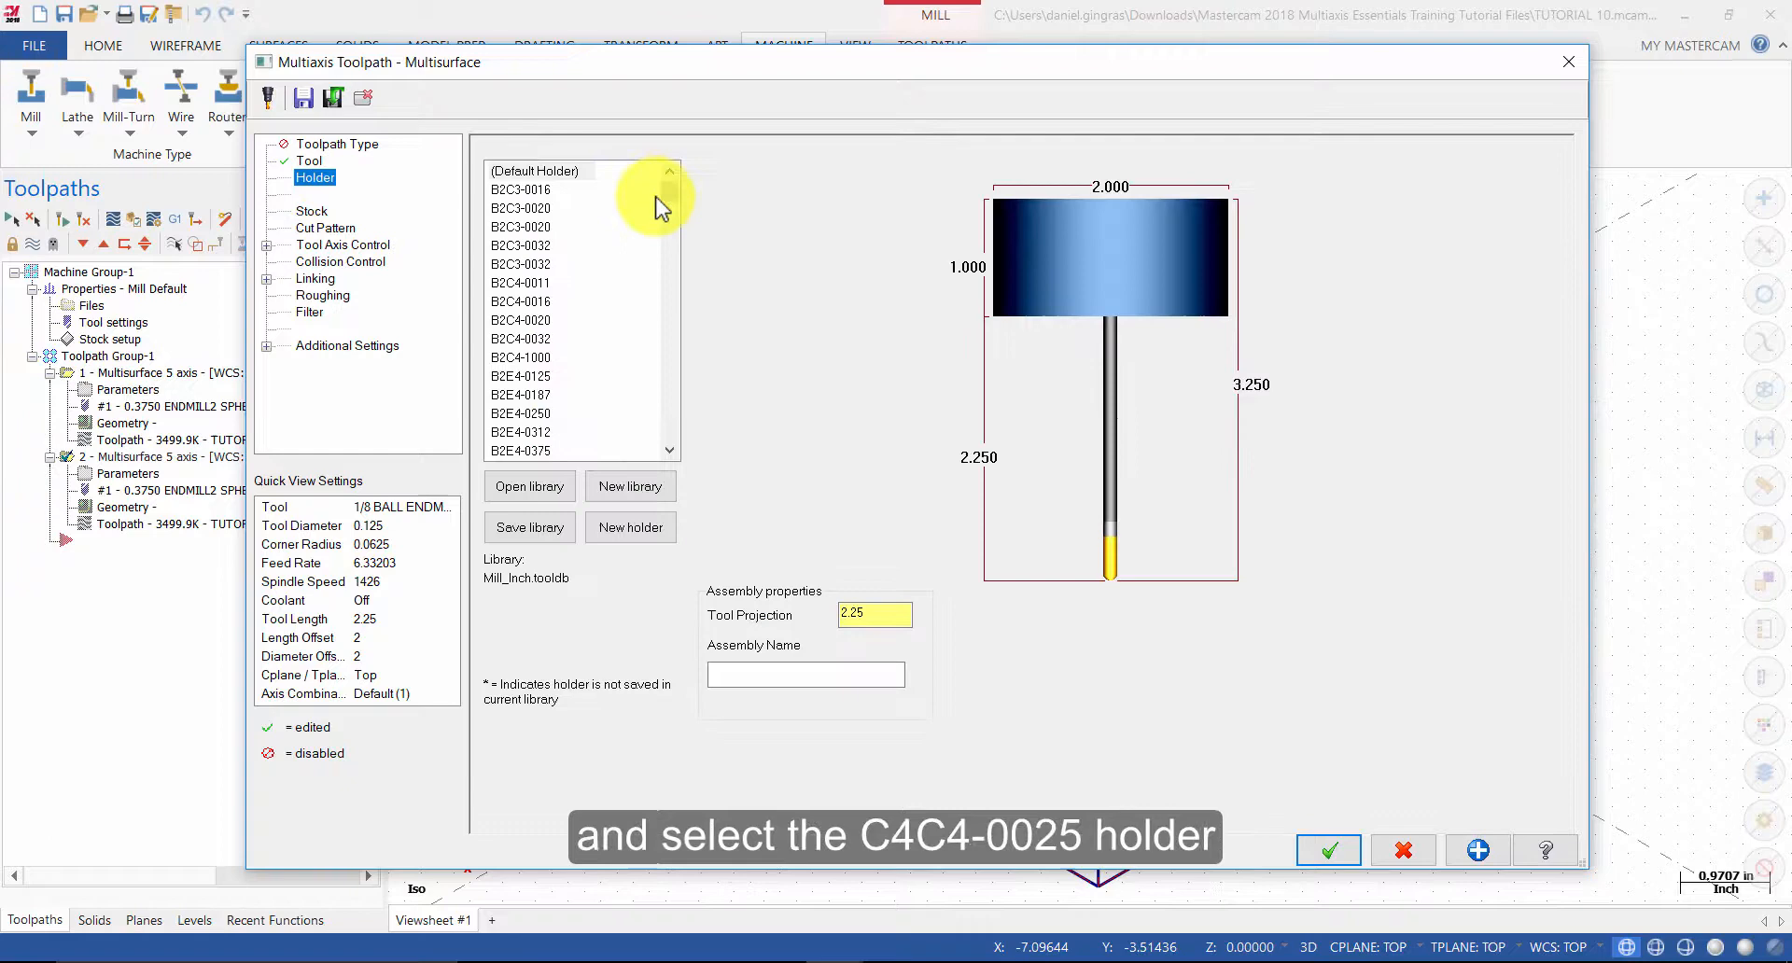
scroll(down, 3)
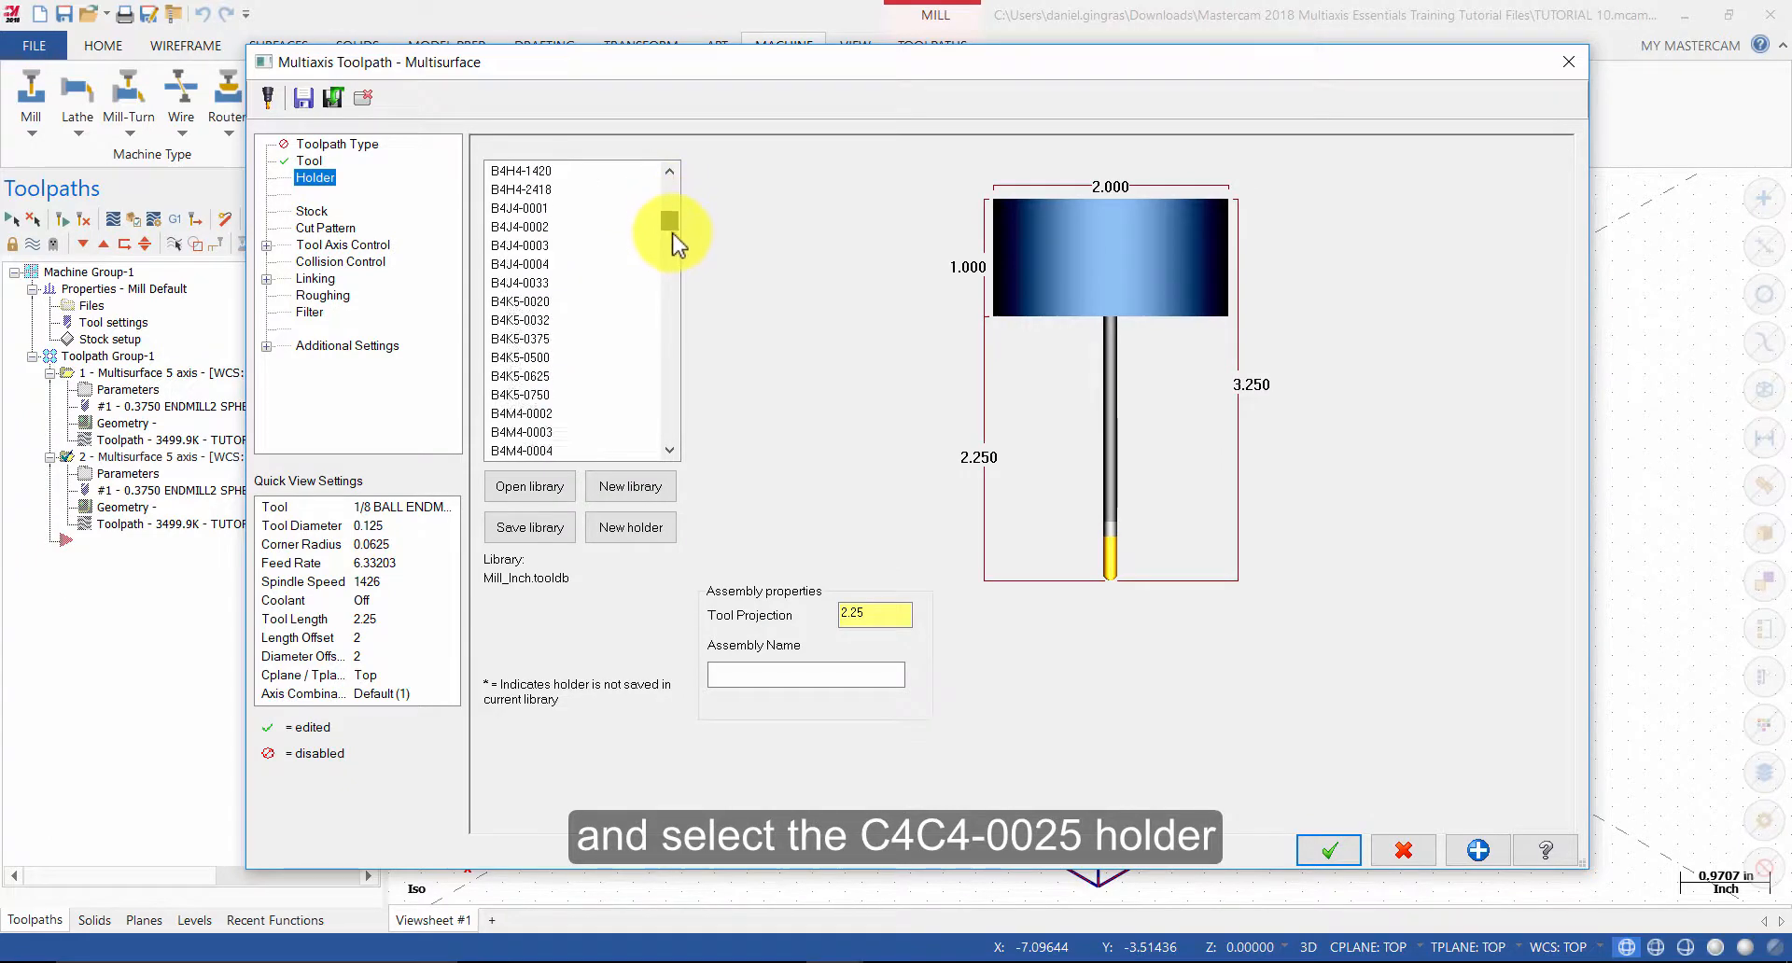
scroll(down, 3)
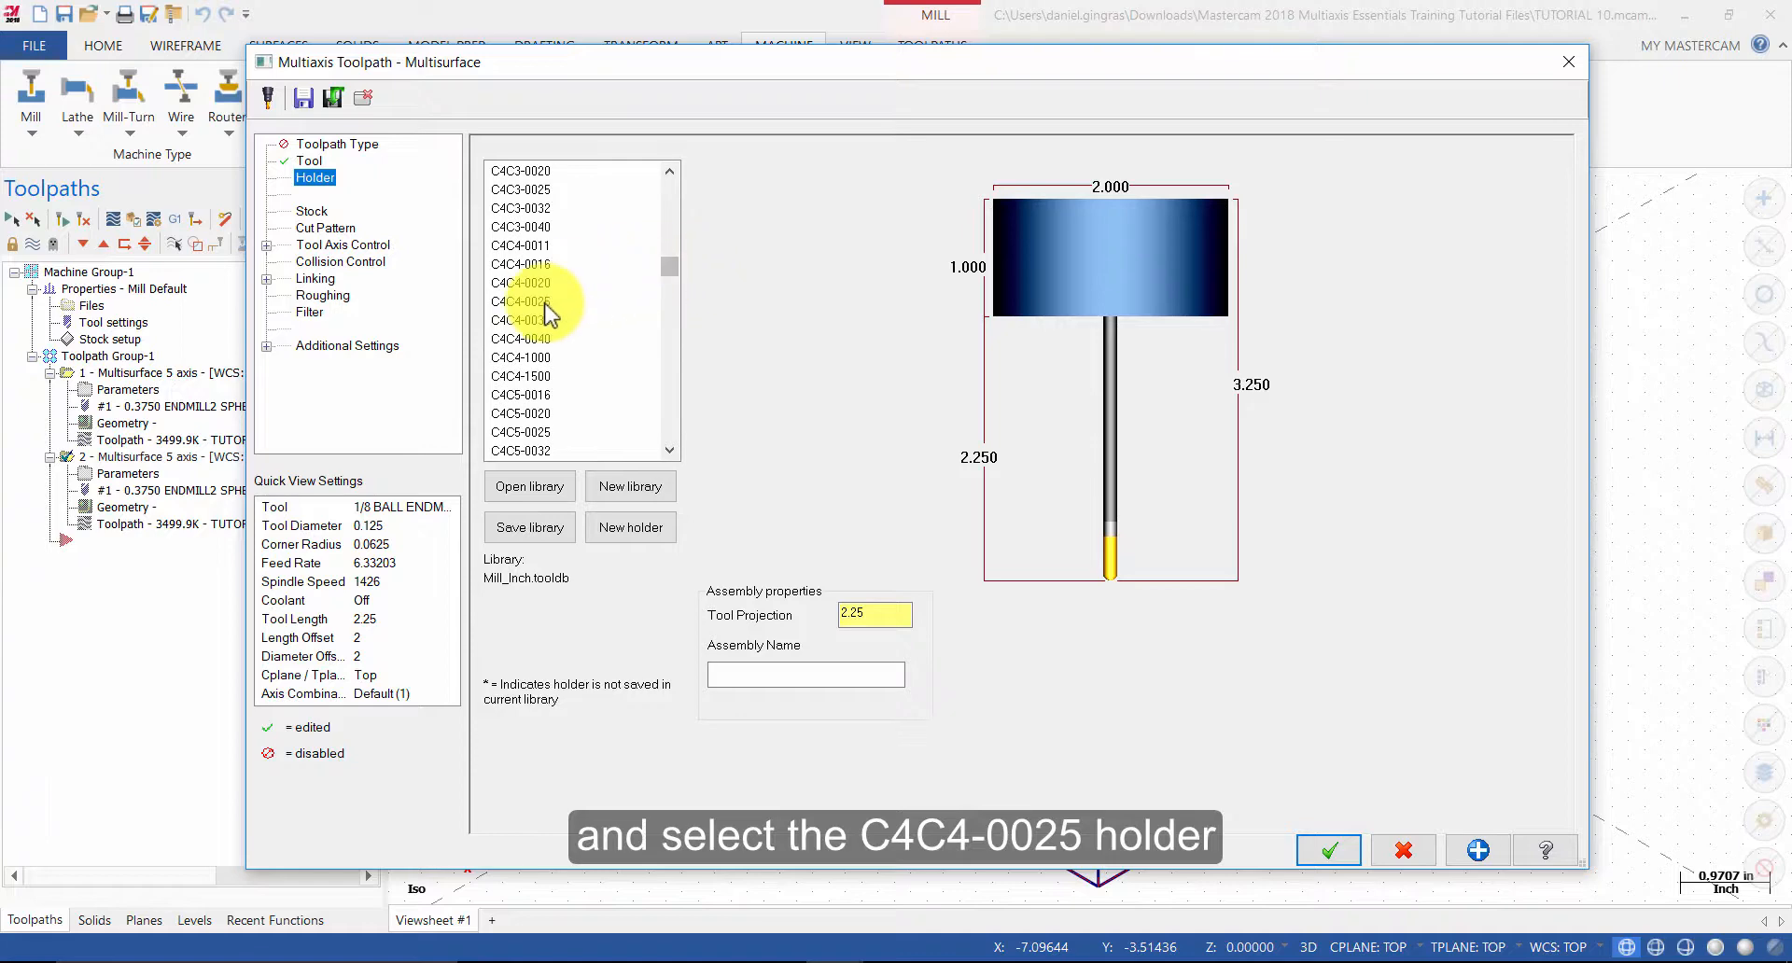
click(523, 302)
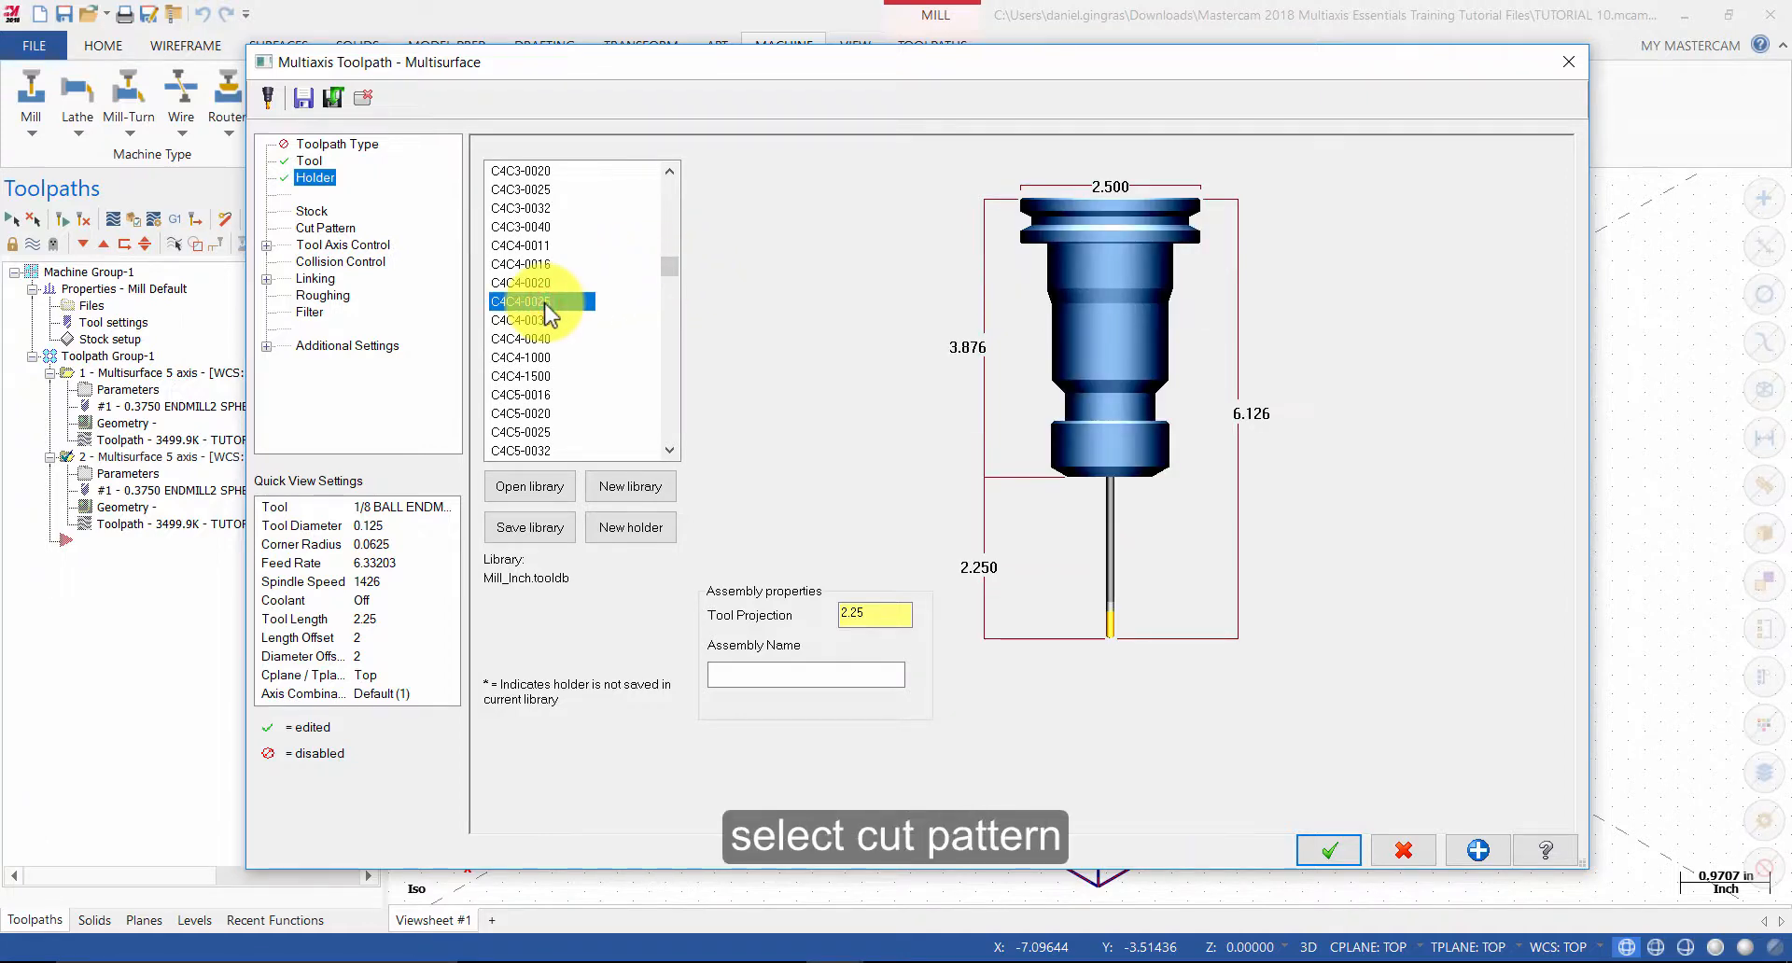
click(325, 228)
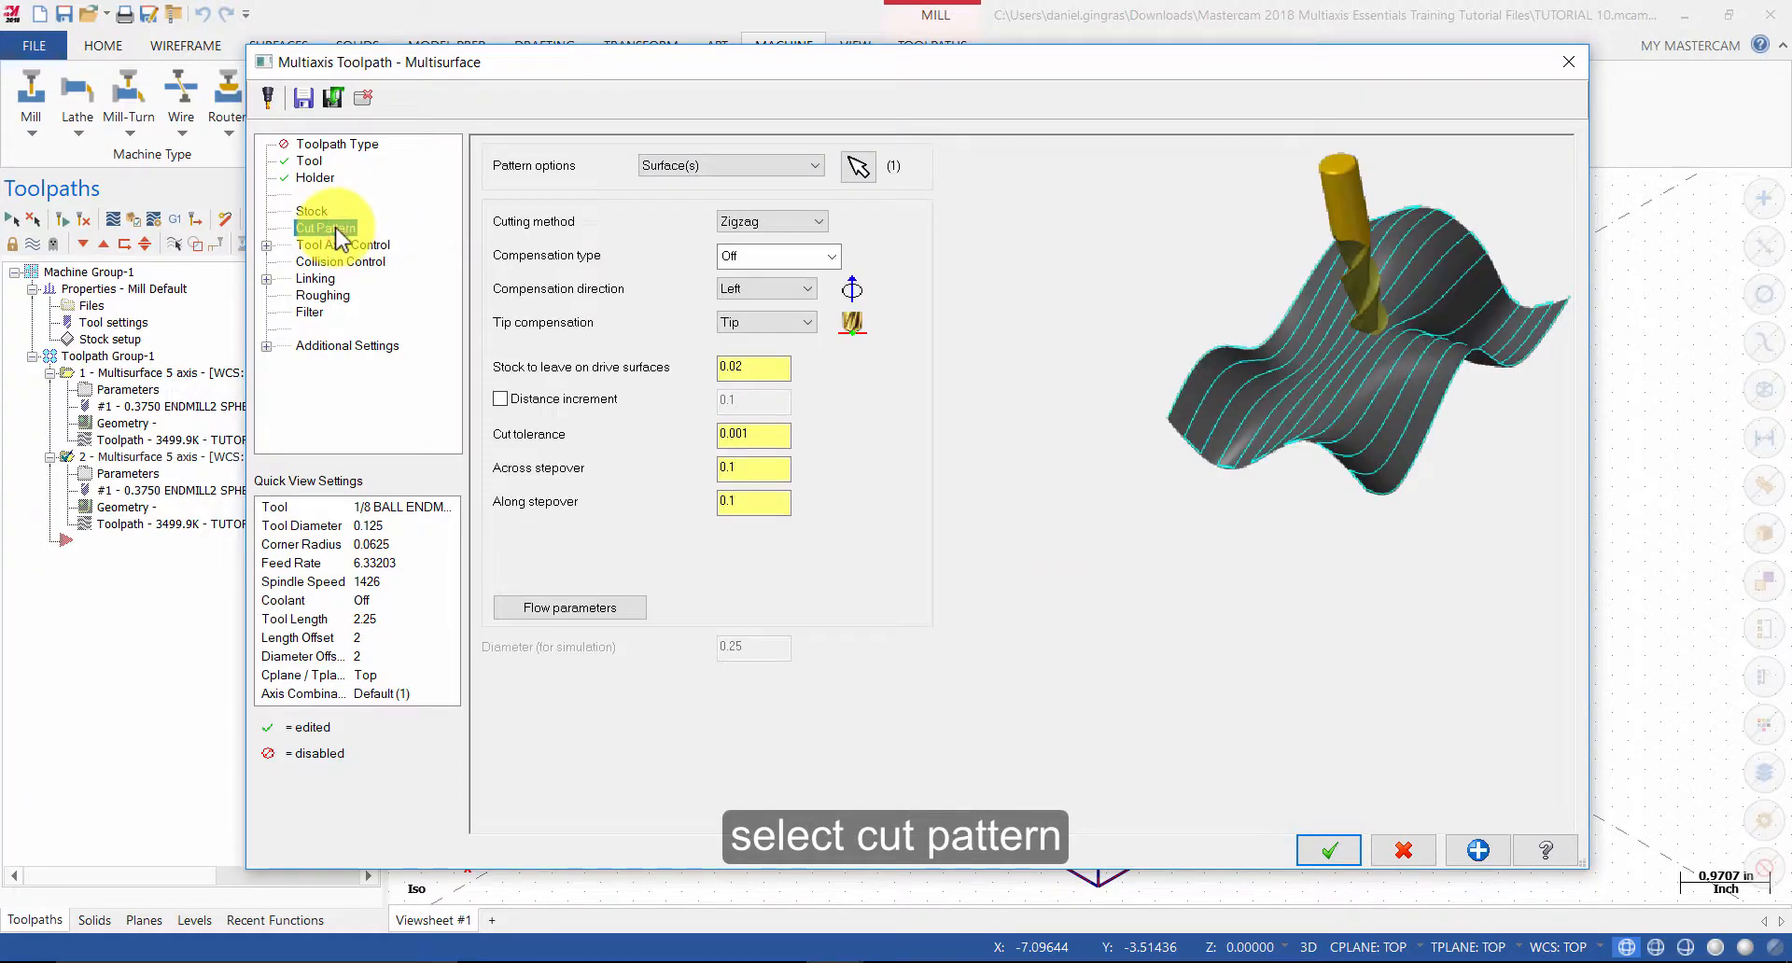
- Leave 0.0 stock on drive surfaces with 0.02 across and along stepovers
click(754, 367)
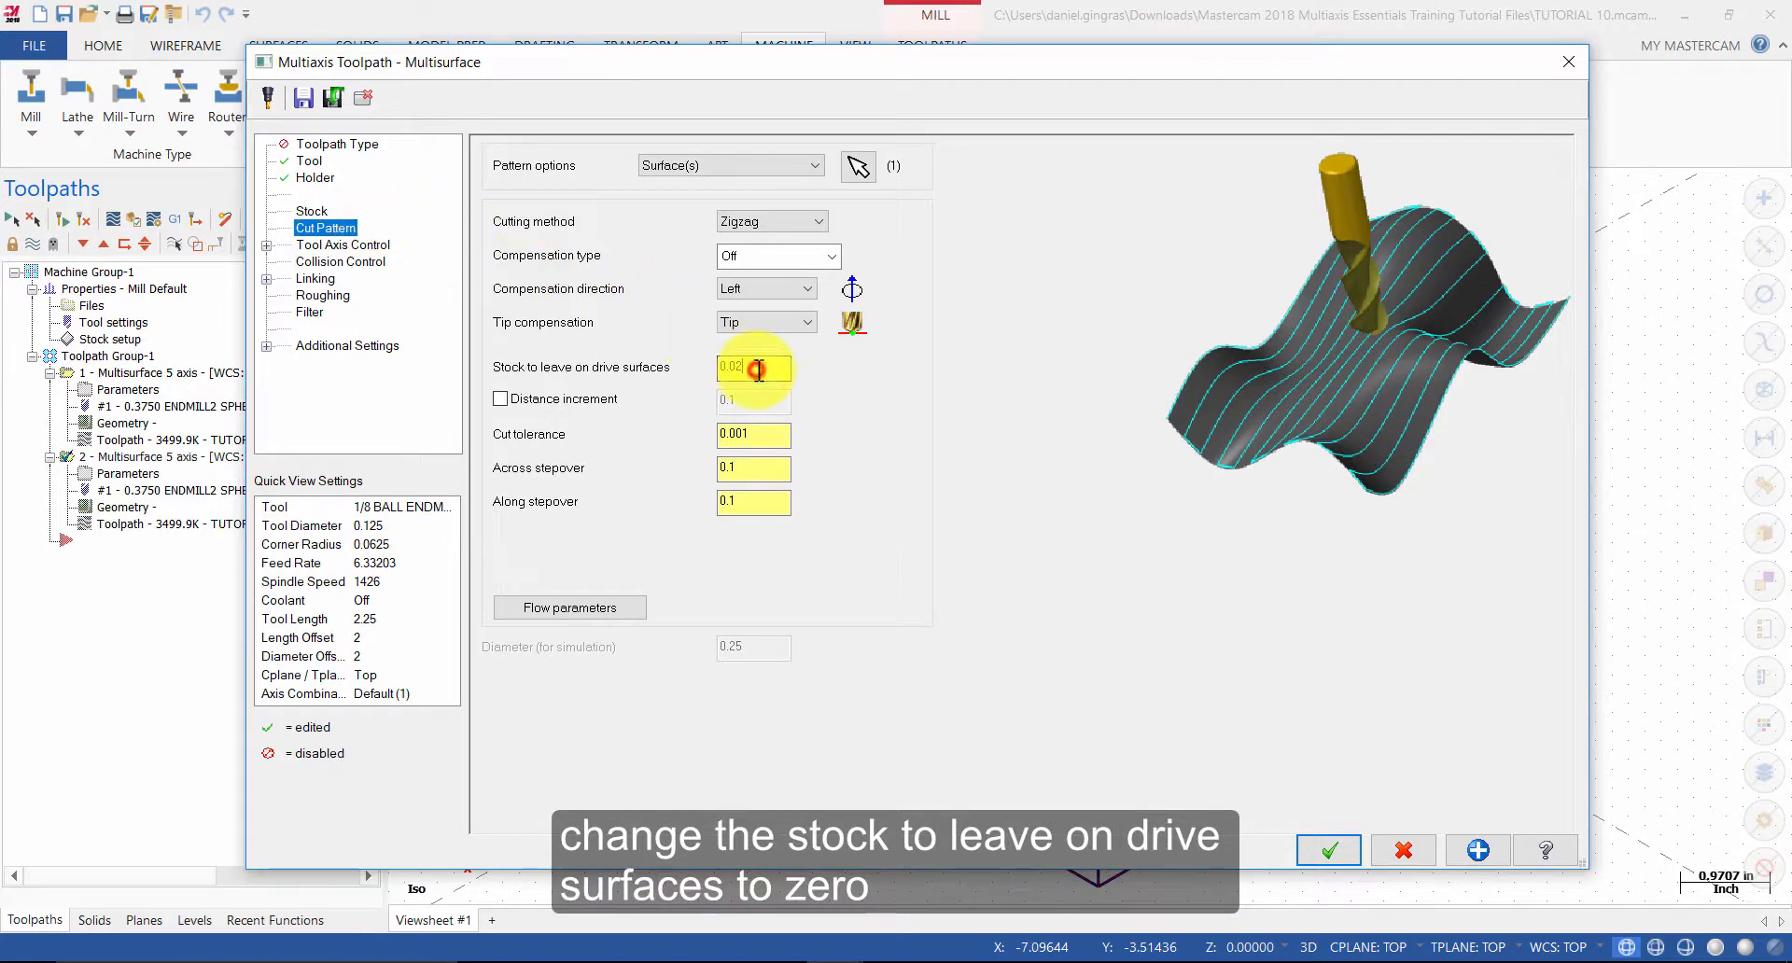
text(0.0)
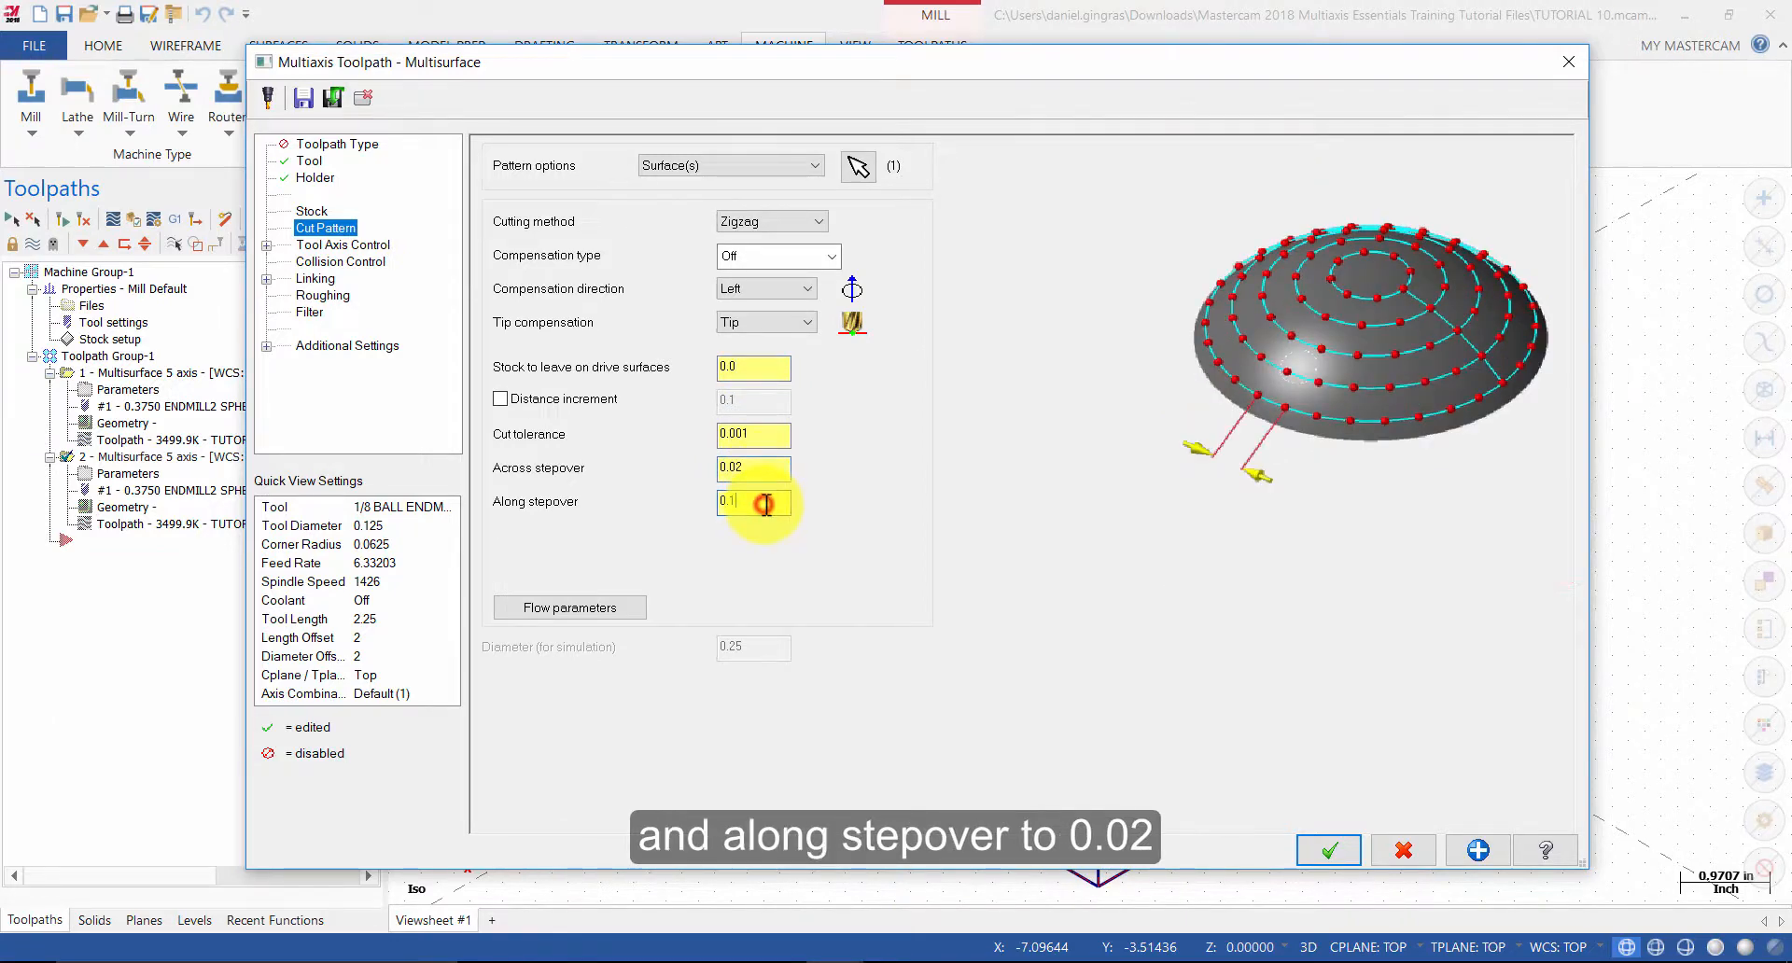
text(0.02)
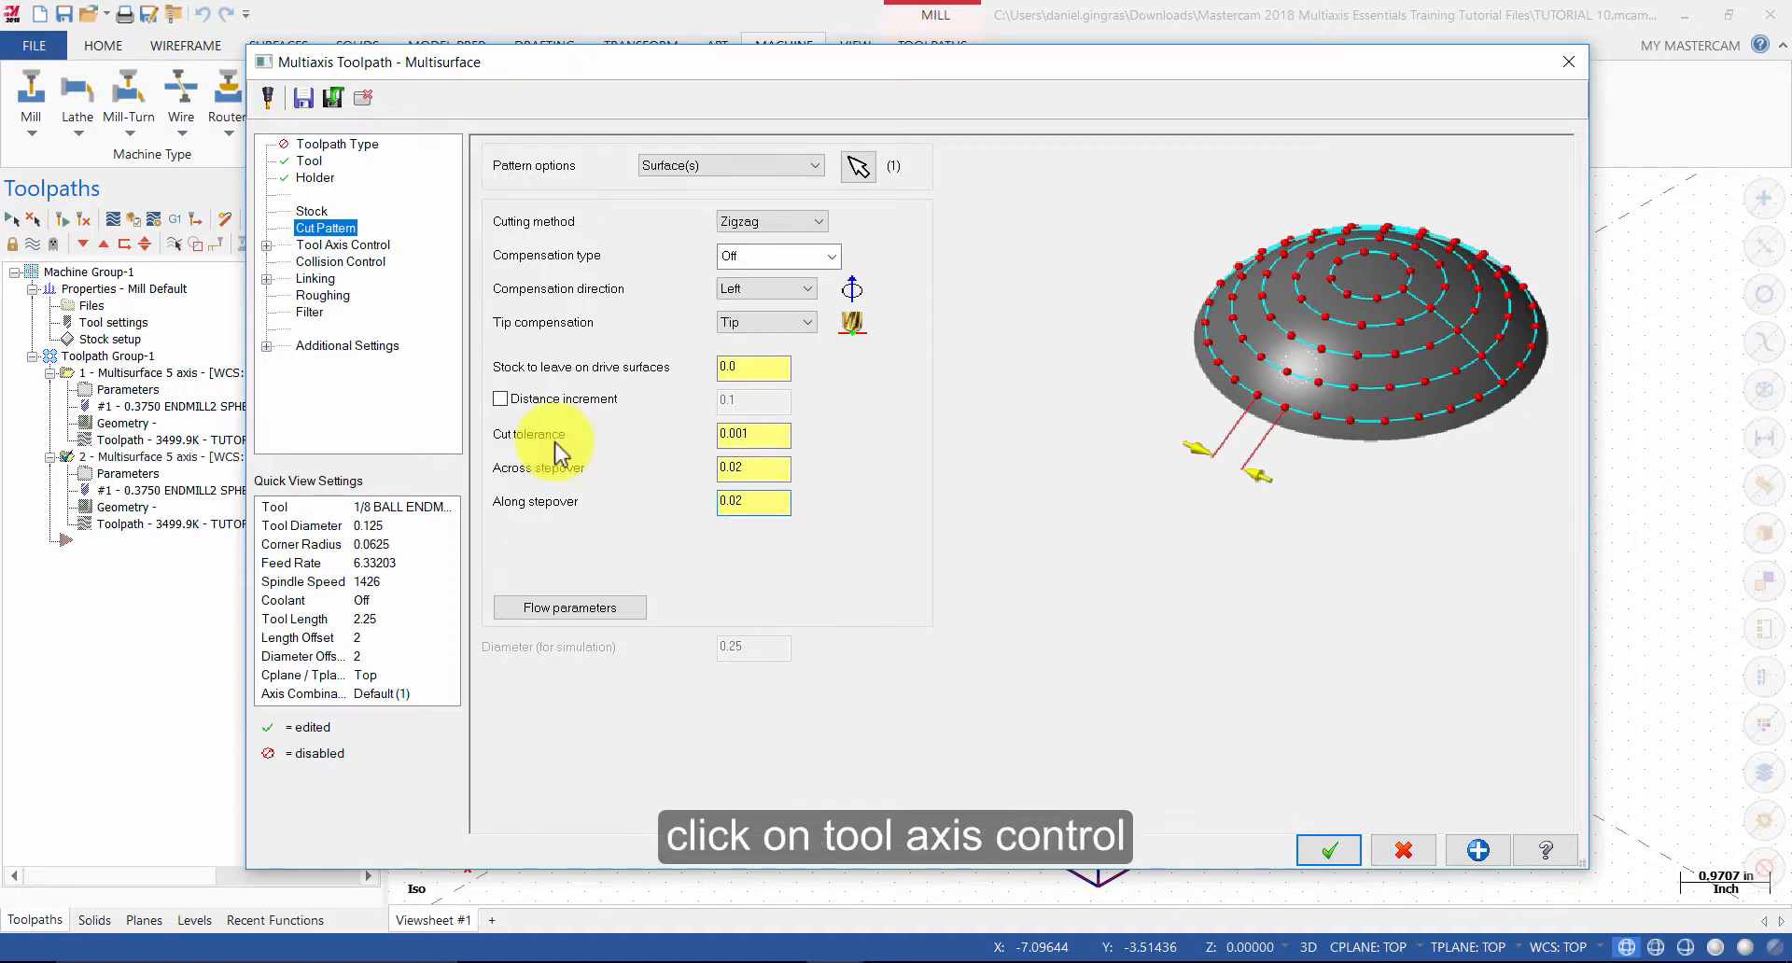
click(342, 244)
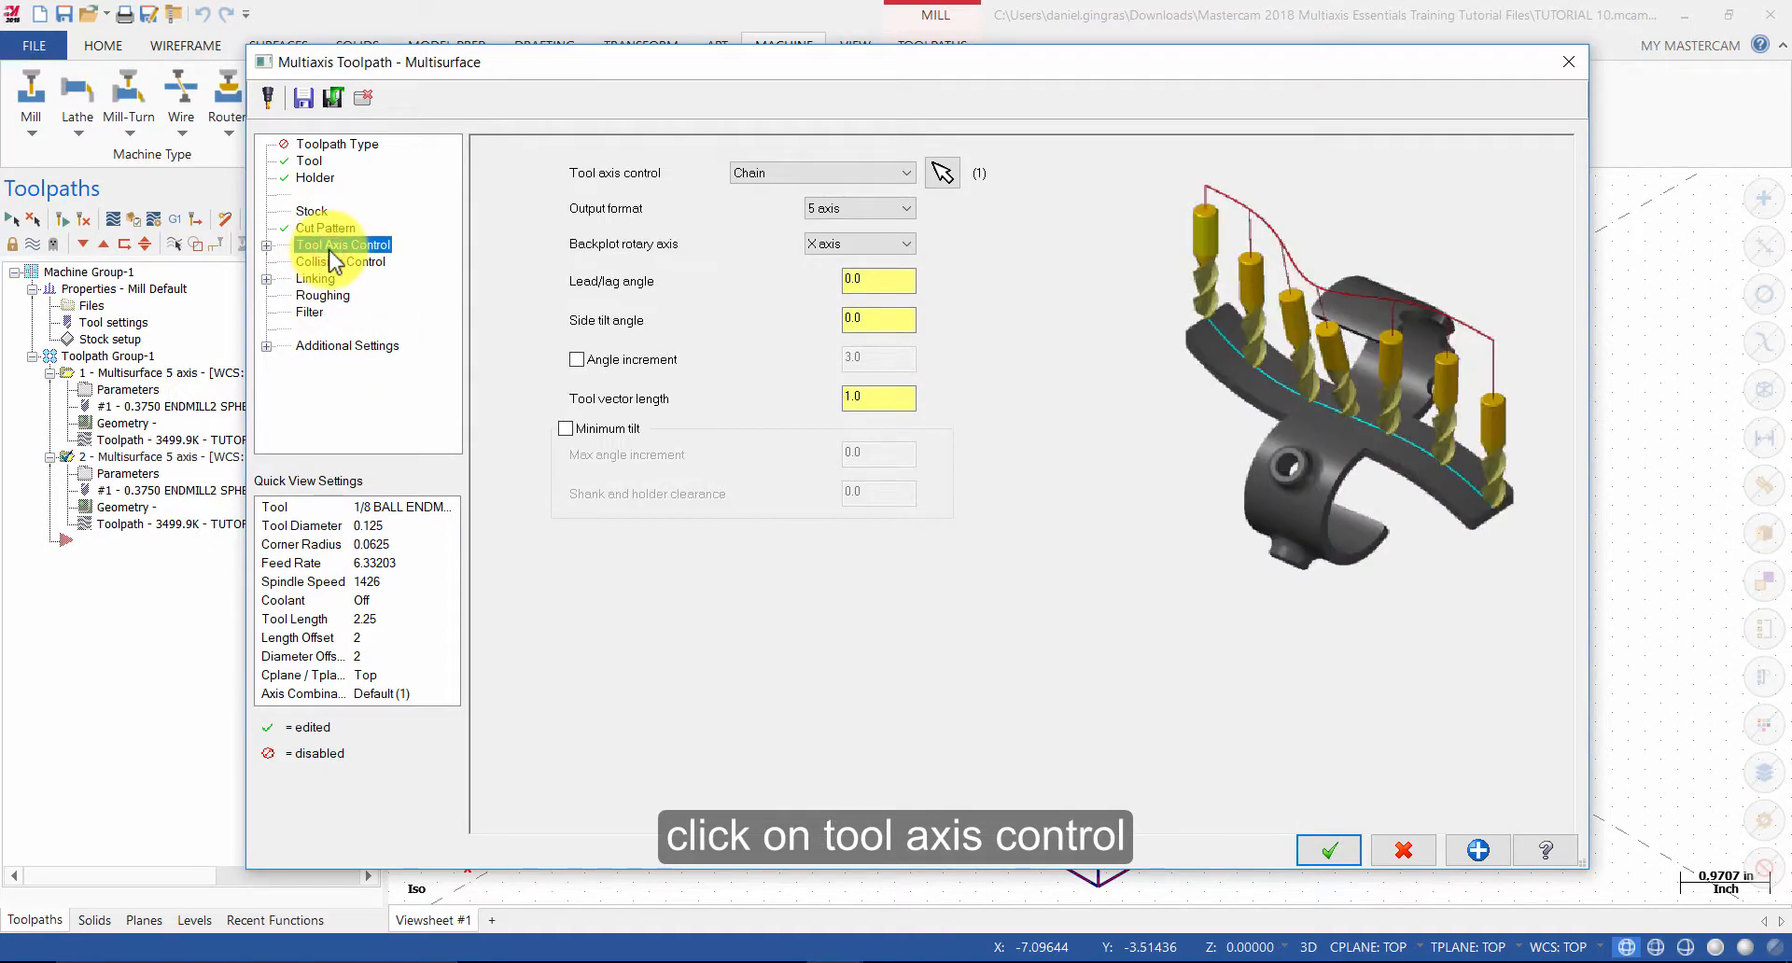
- Delete the old tool axis chain and set Boundary control using the magenta rectangle
click(343, 244)
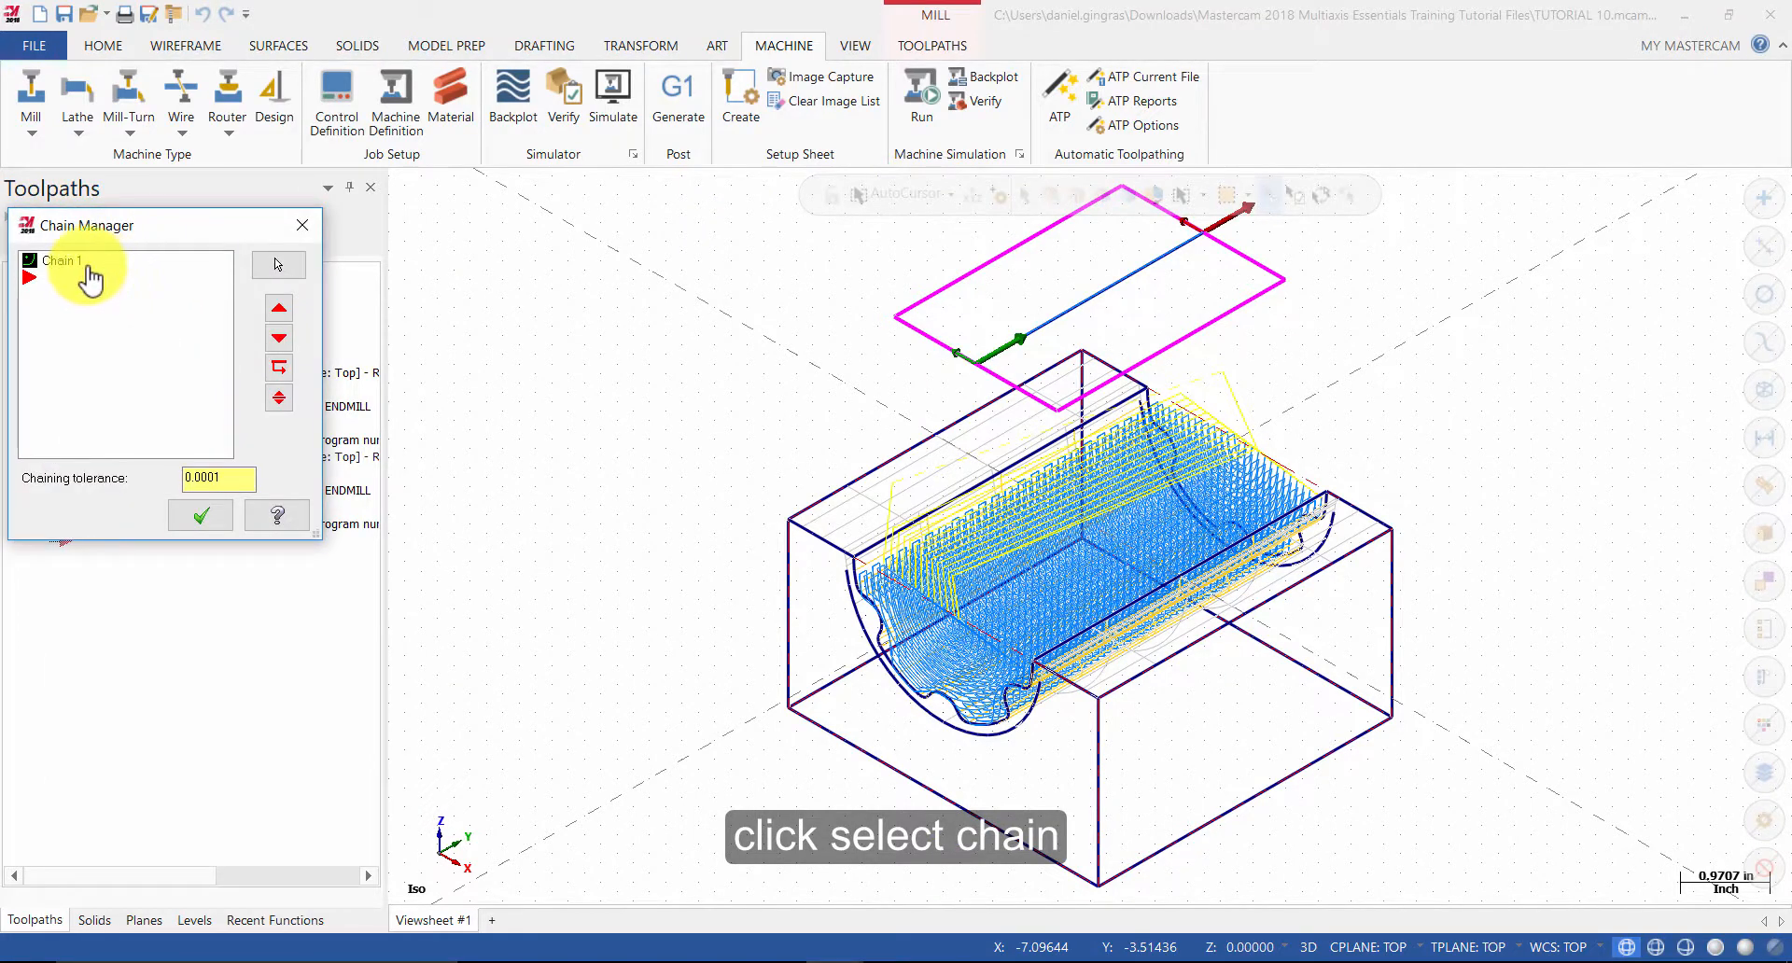
right_click(63, 260)
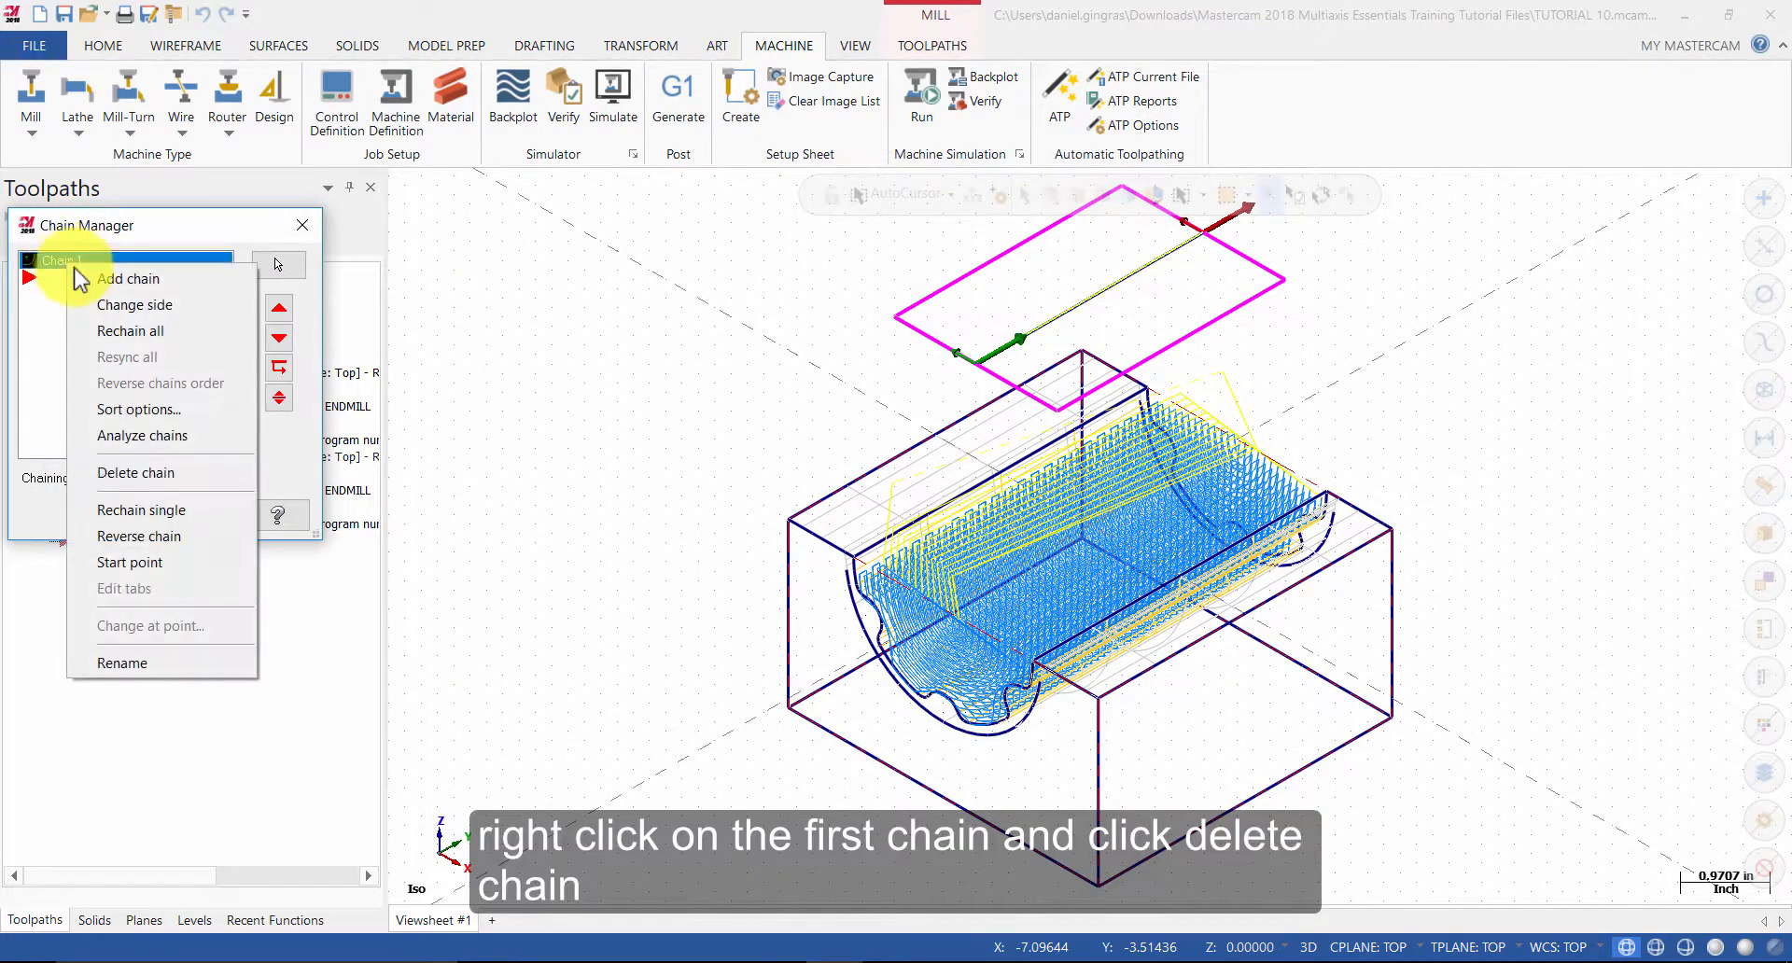
click(136, 473)
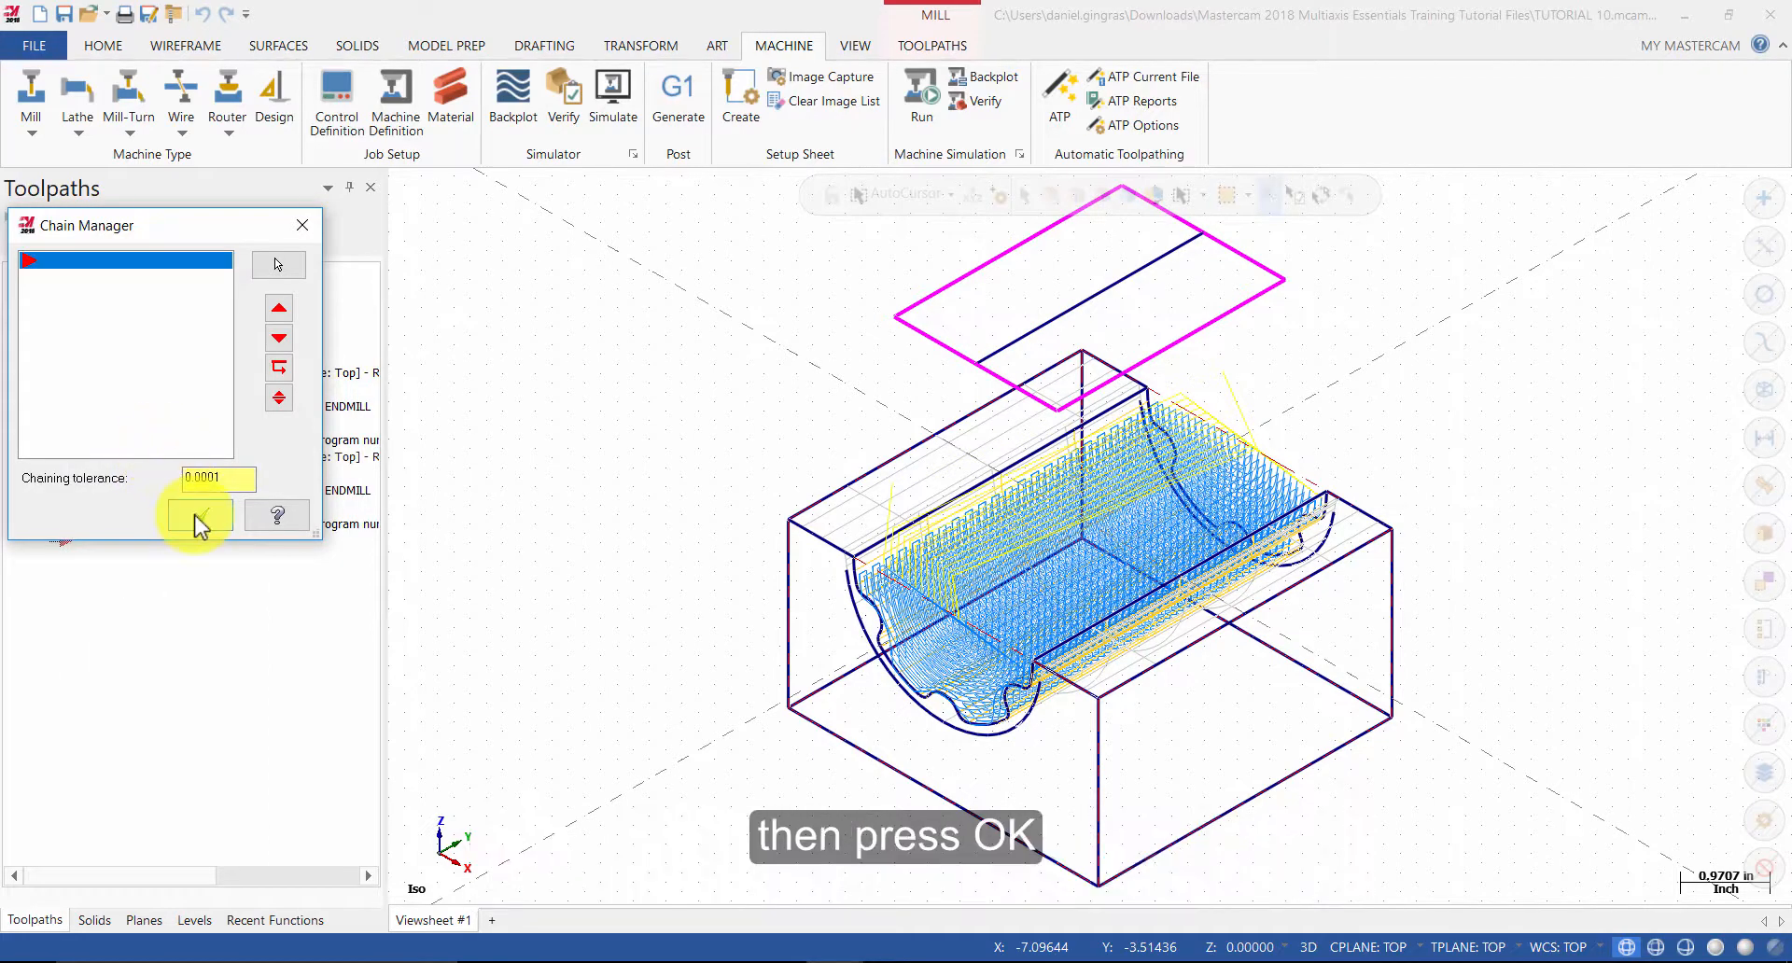
click(197, 514)
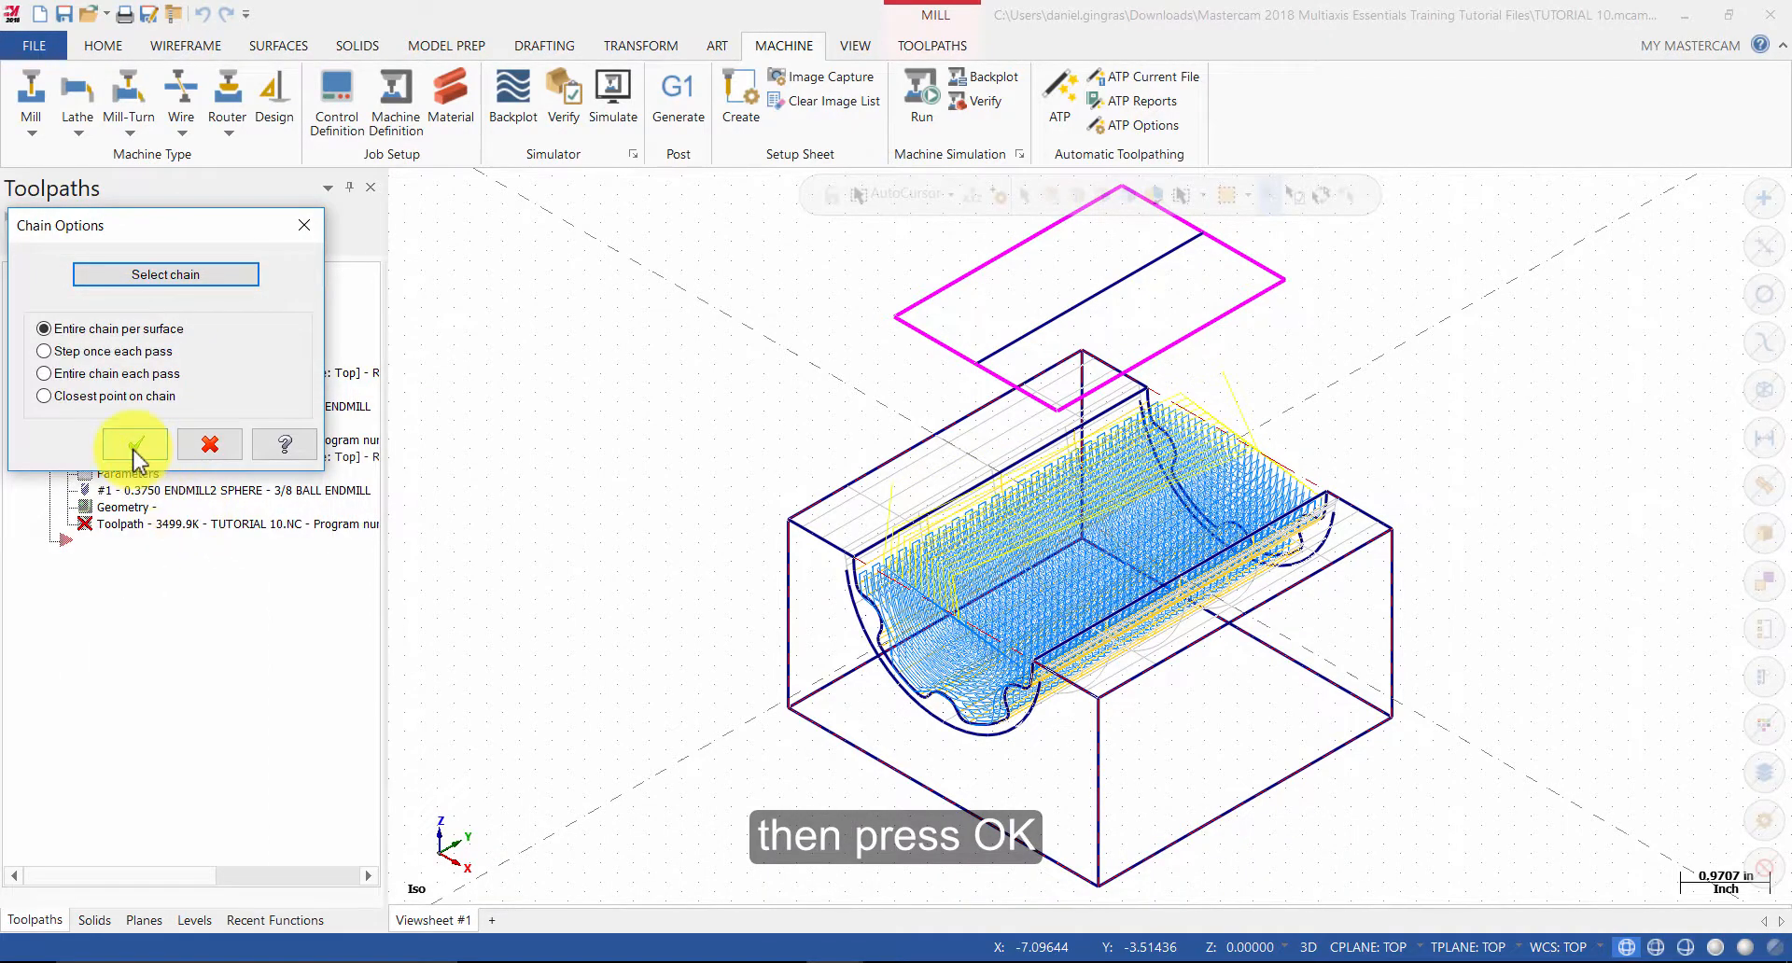
click(131, 444)
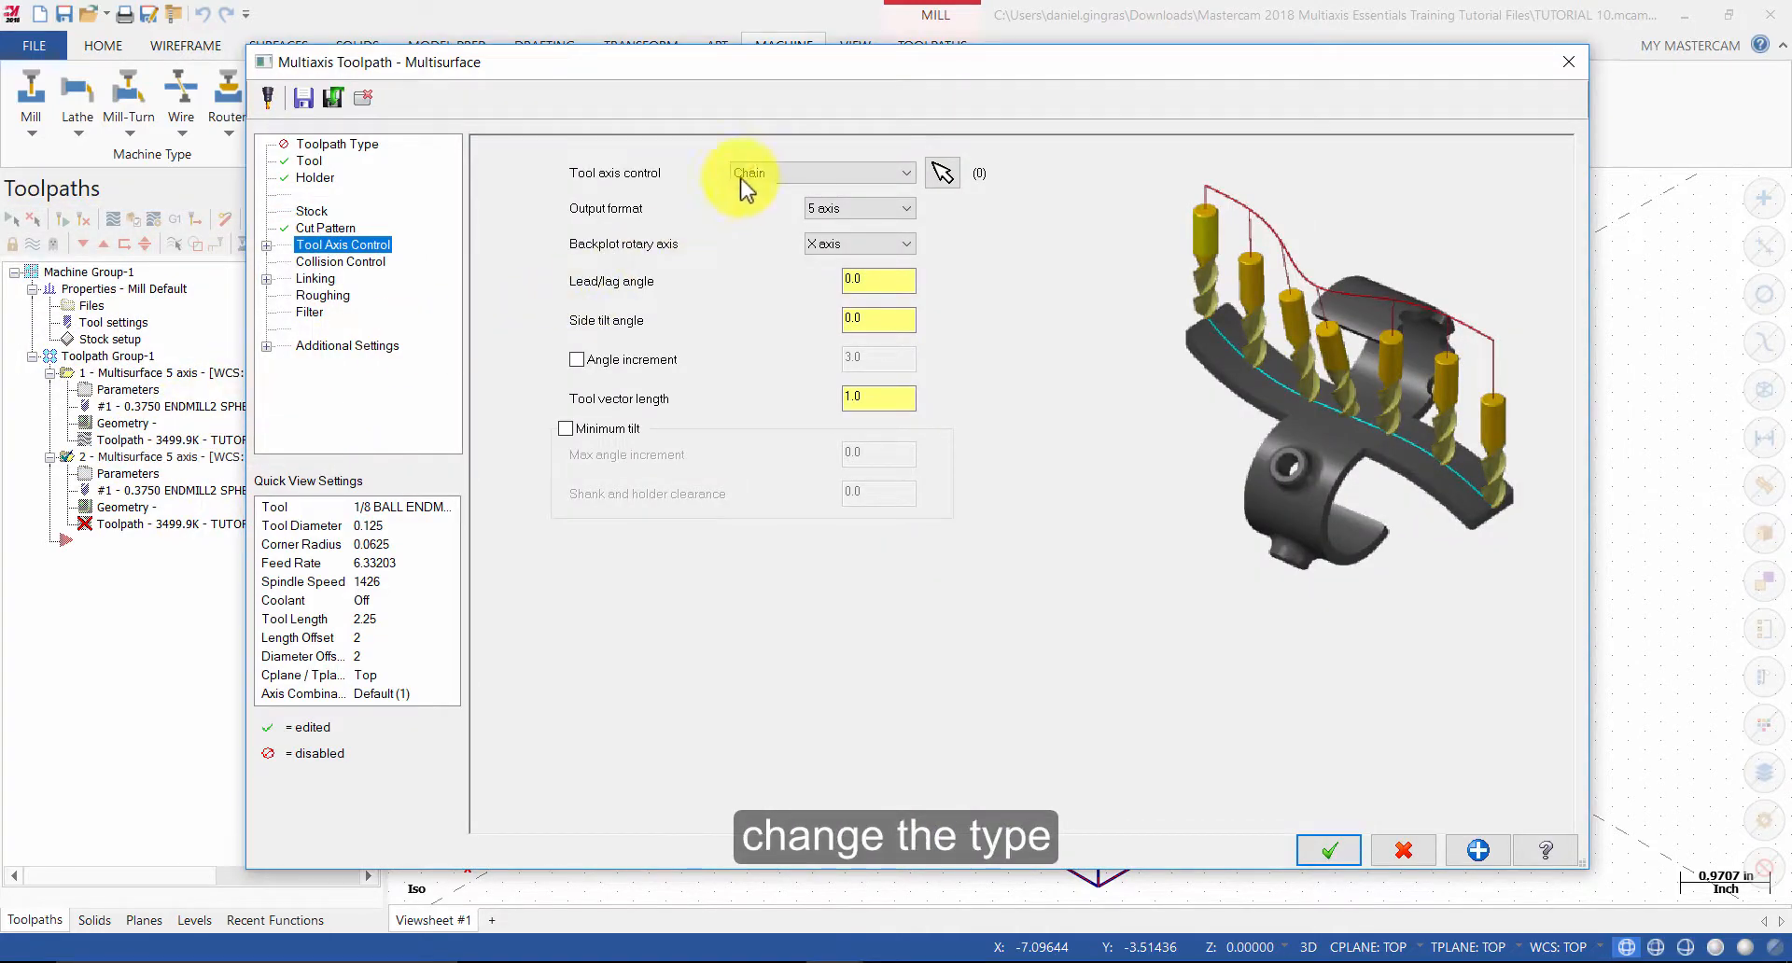
click(819, 172)
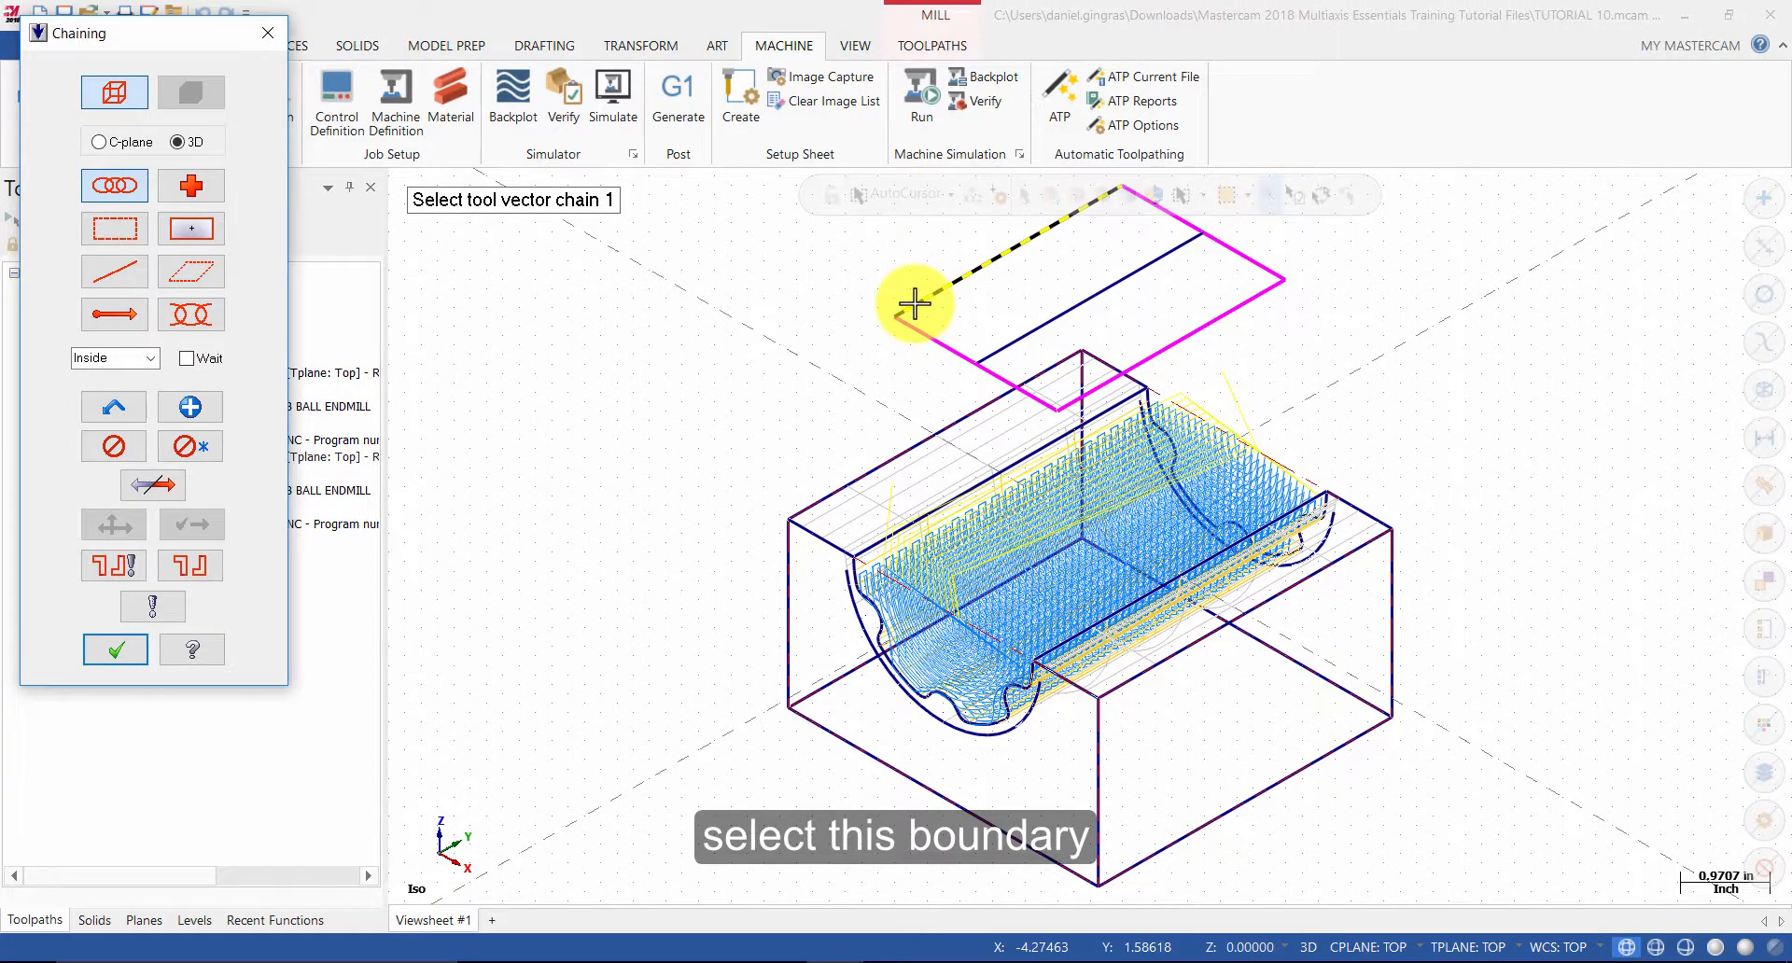
click(915, 300)
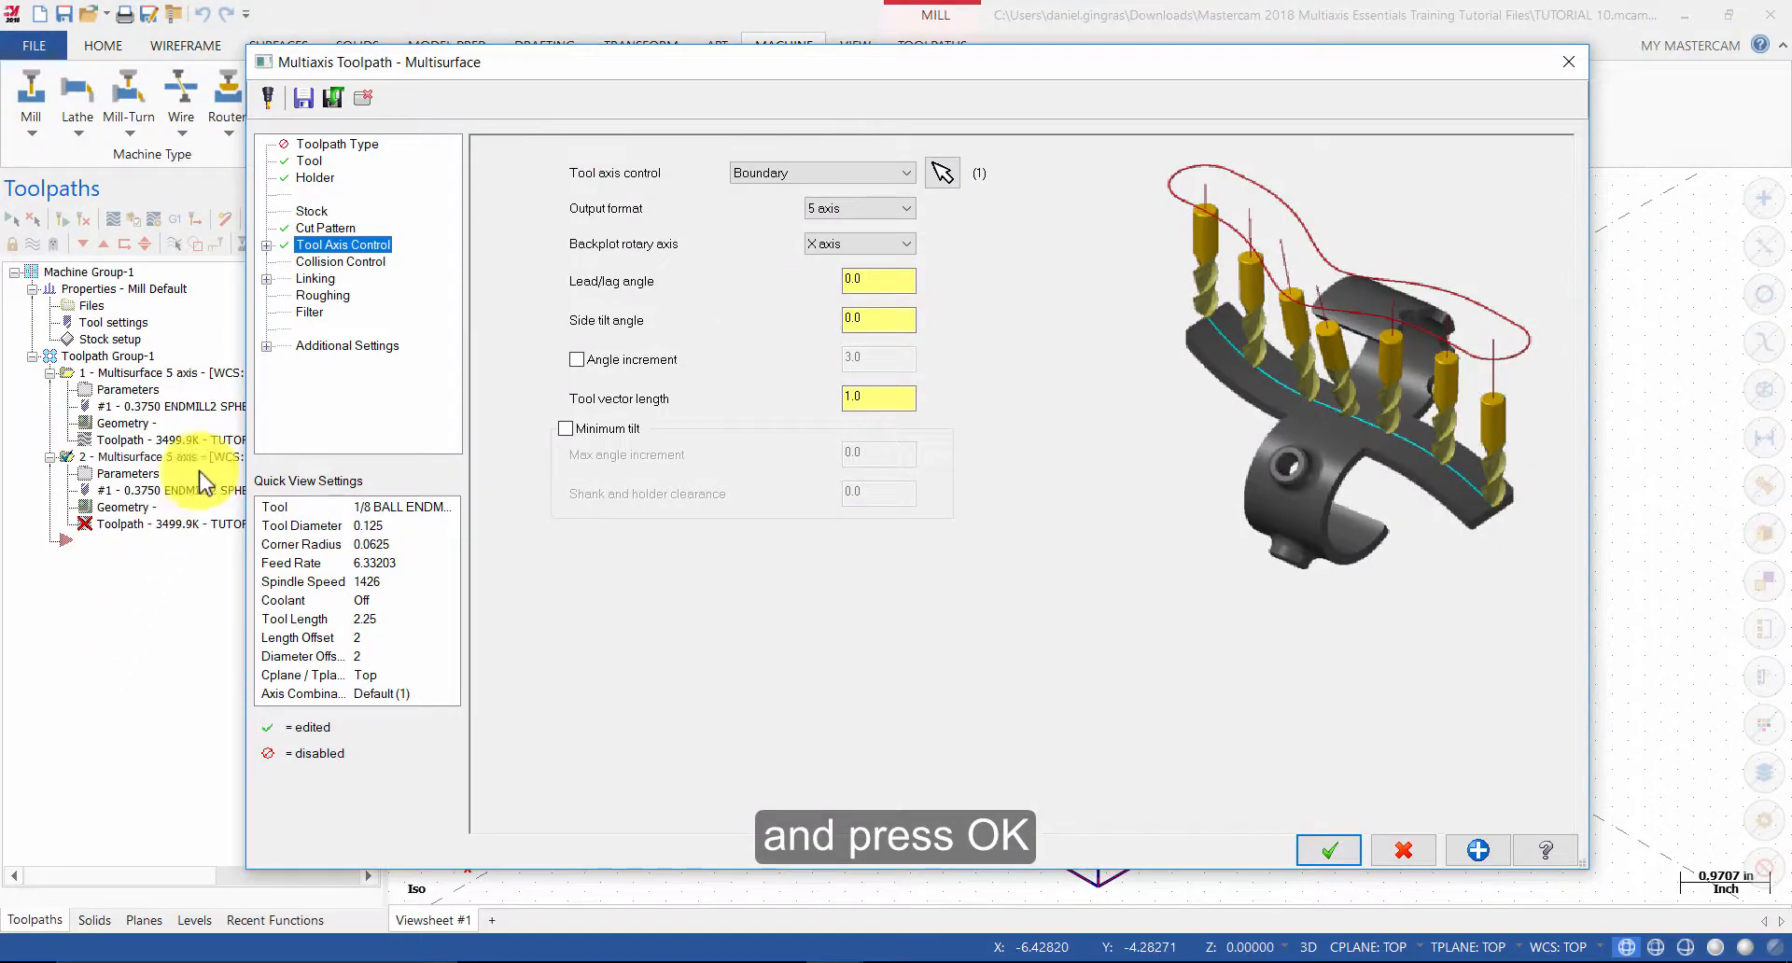
- Uncheck Depth cuts in Roughing, accept the parameters, and create a new assembly
click(324, 295)
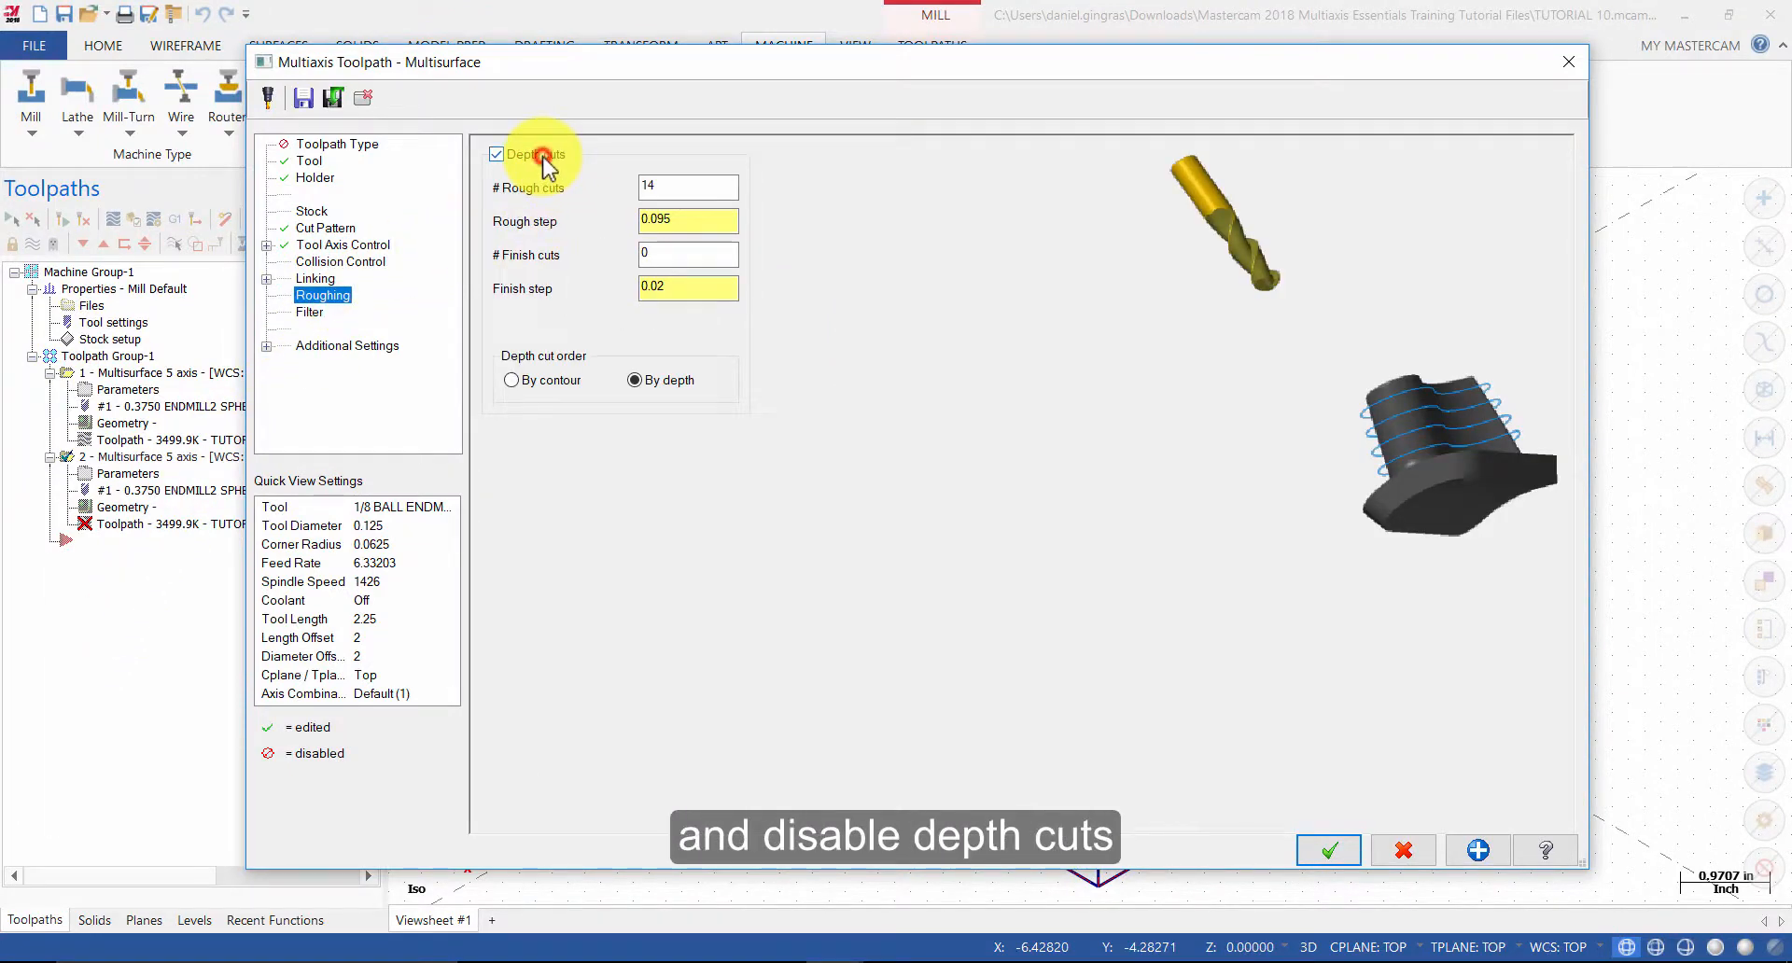
click(495, 154)
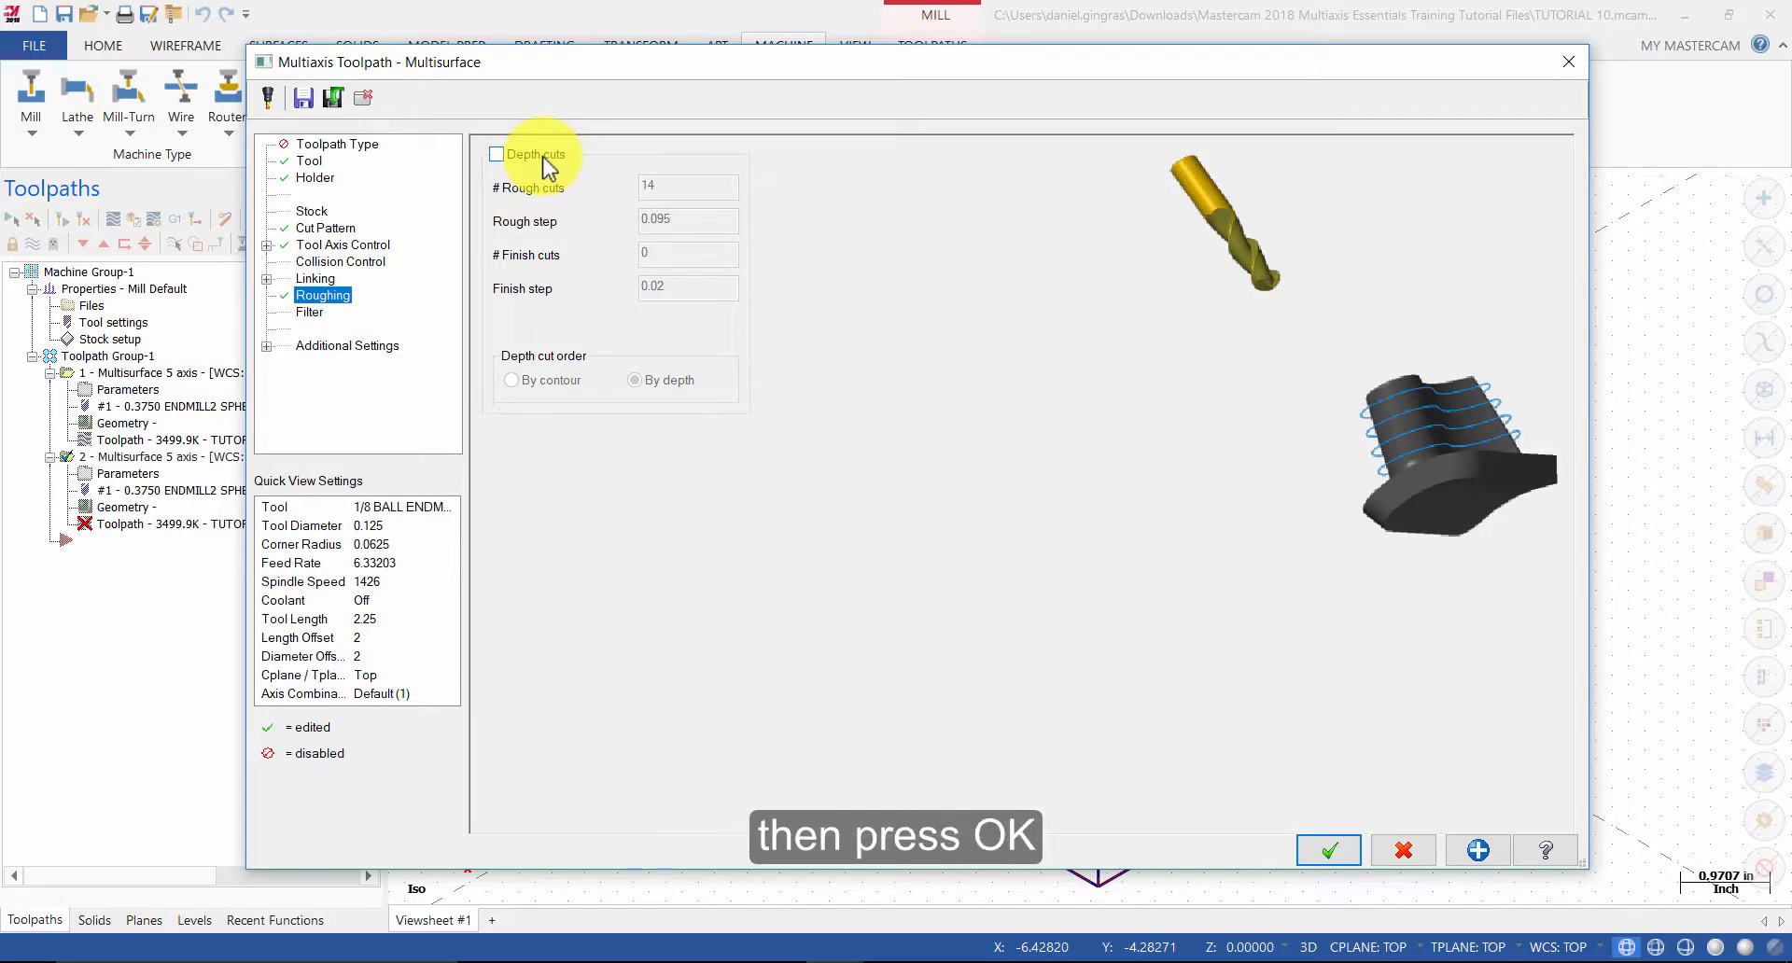
click(1328, 849)
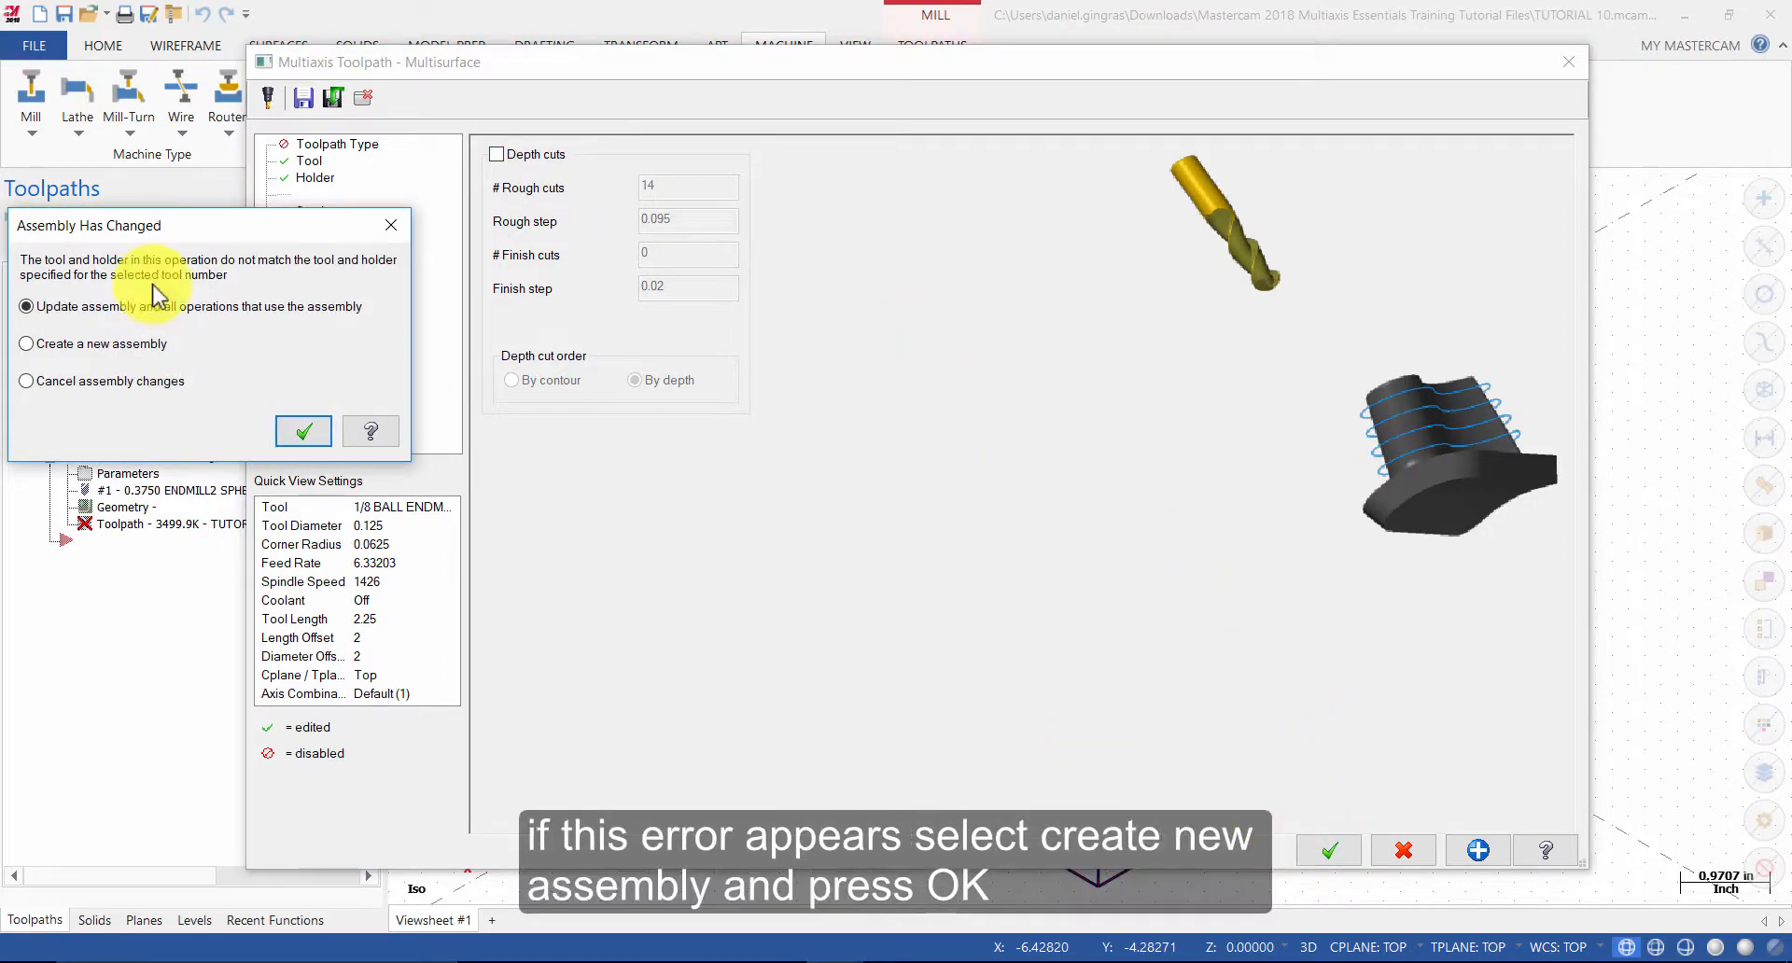
click(25, 343)
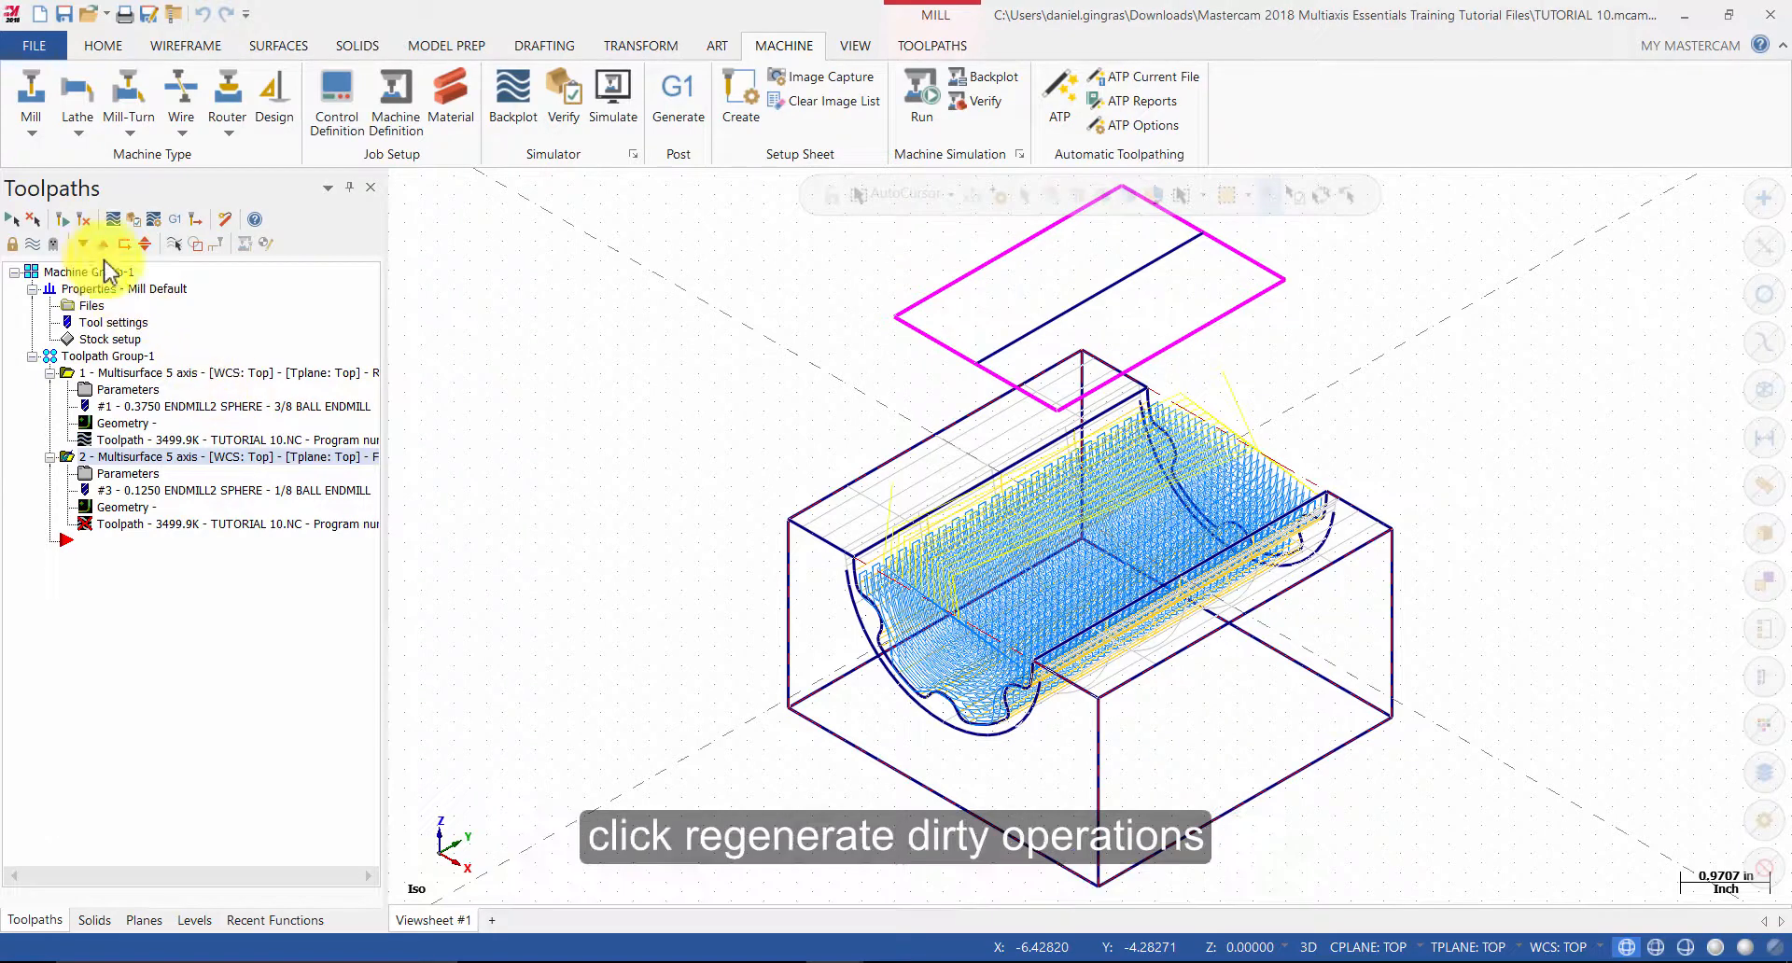
- Regenerate the dirty operation 2 toolpath and bring up its backplot
click(62, 219)
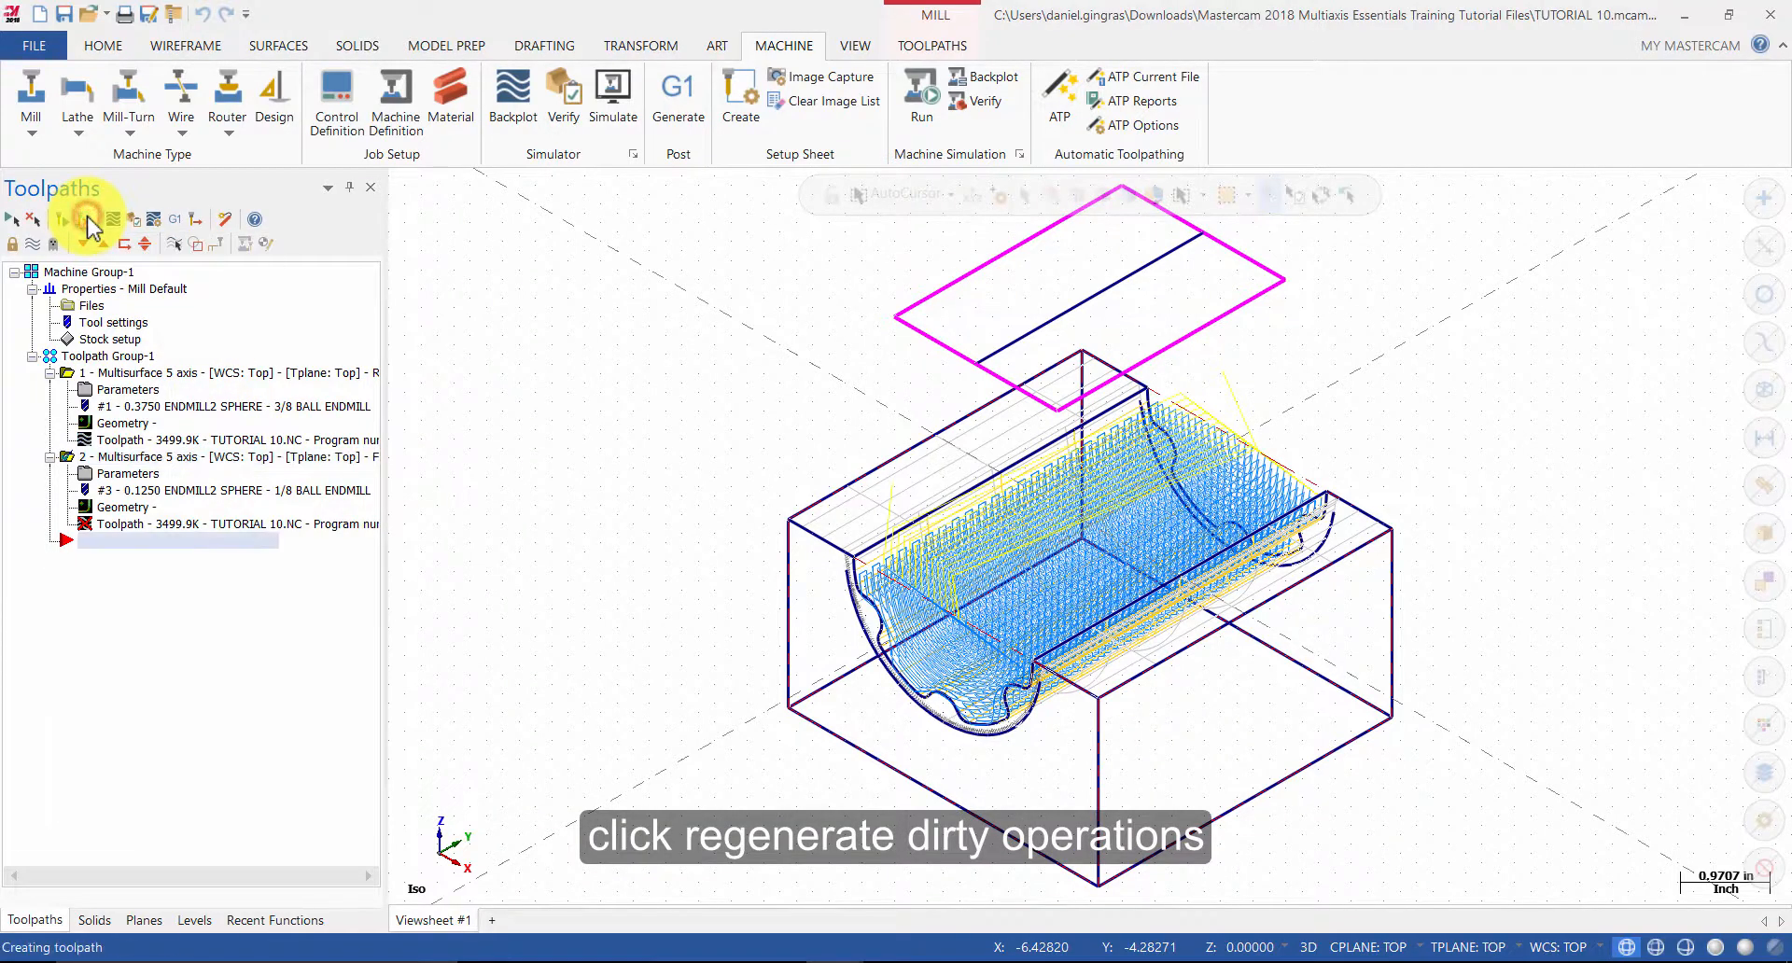
click(66, 219)
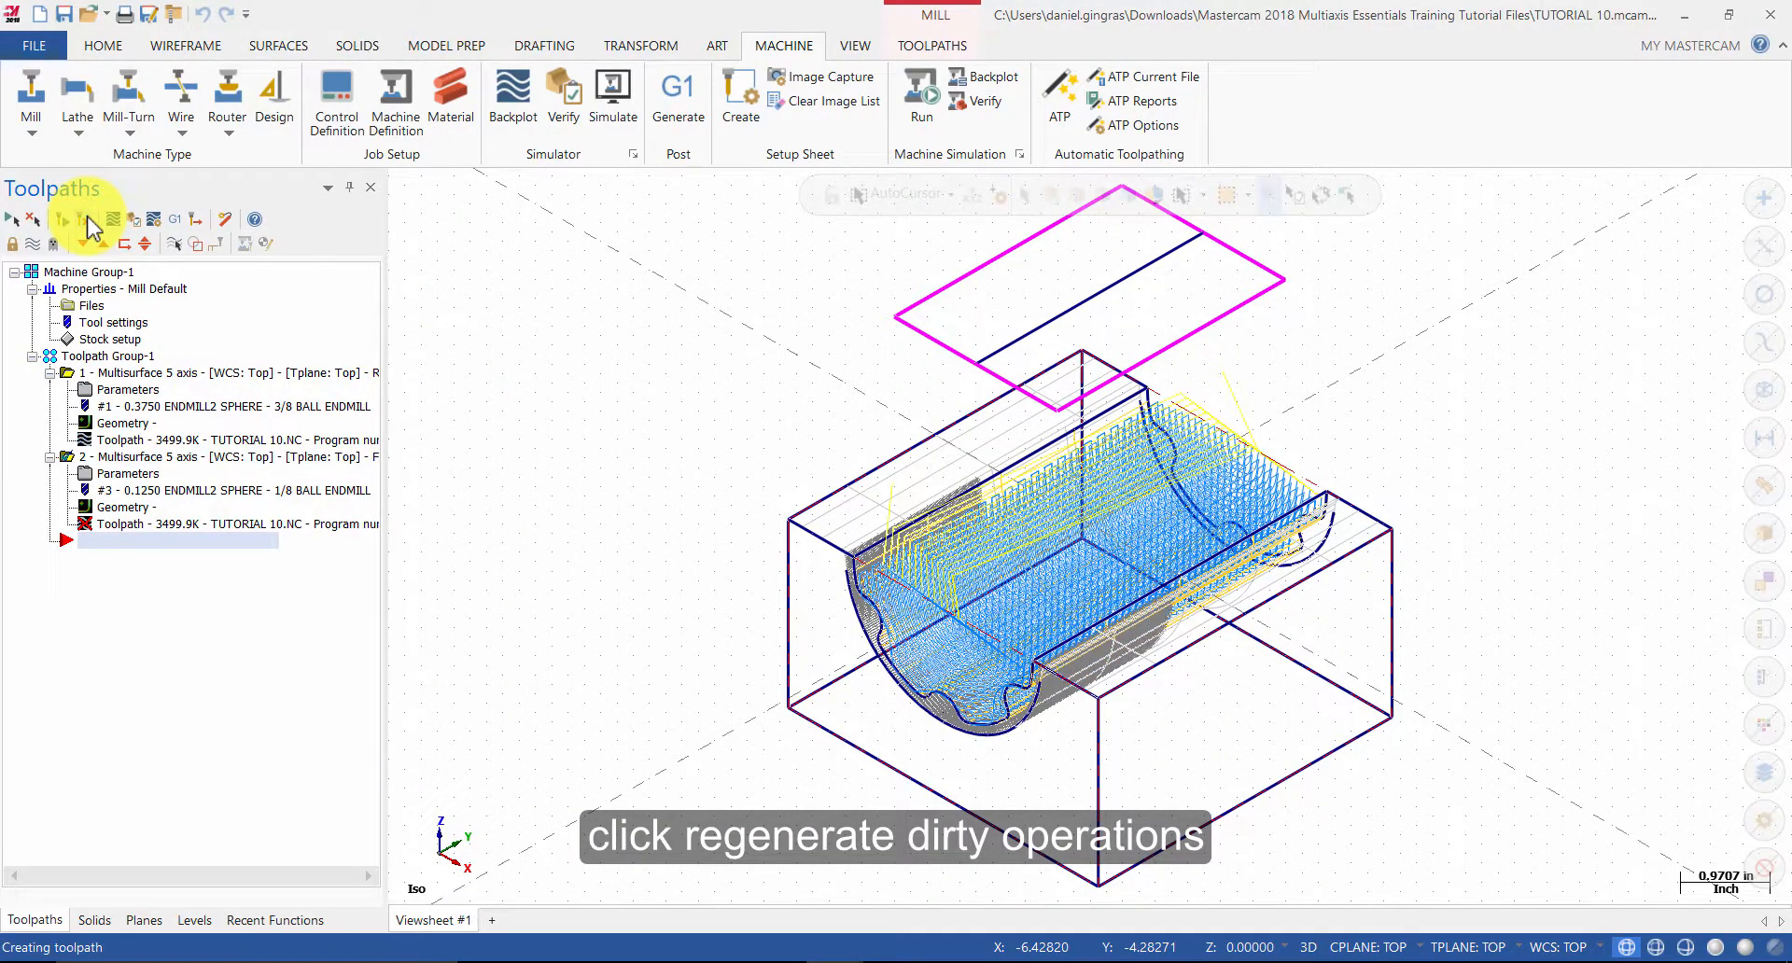
click(90, 218)
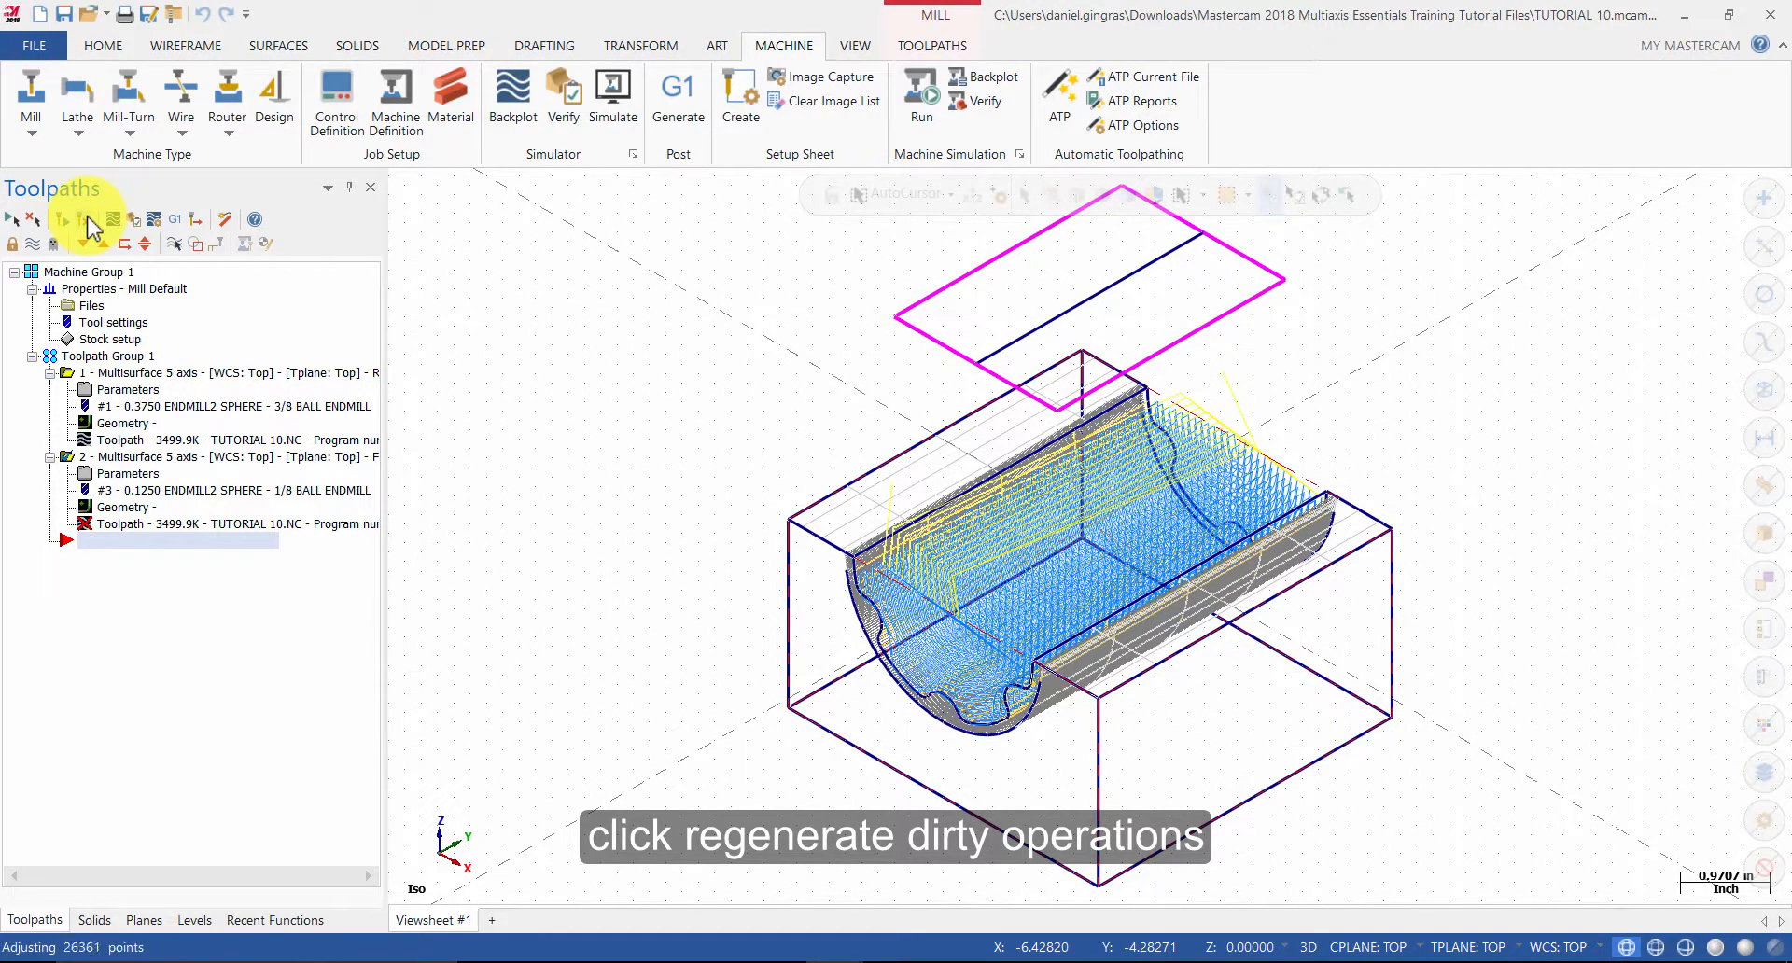
click(65, 218)
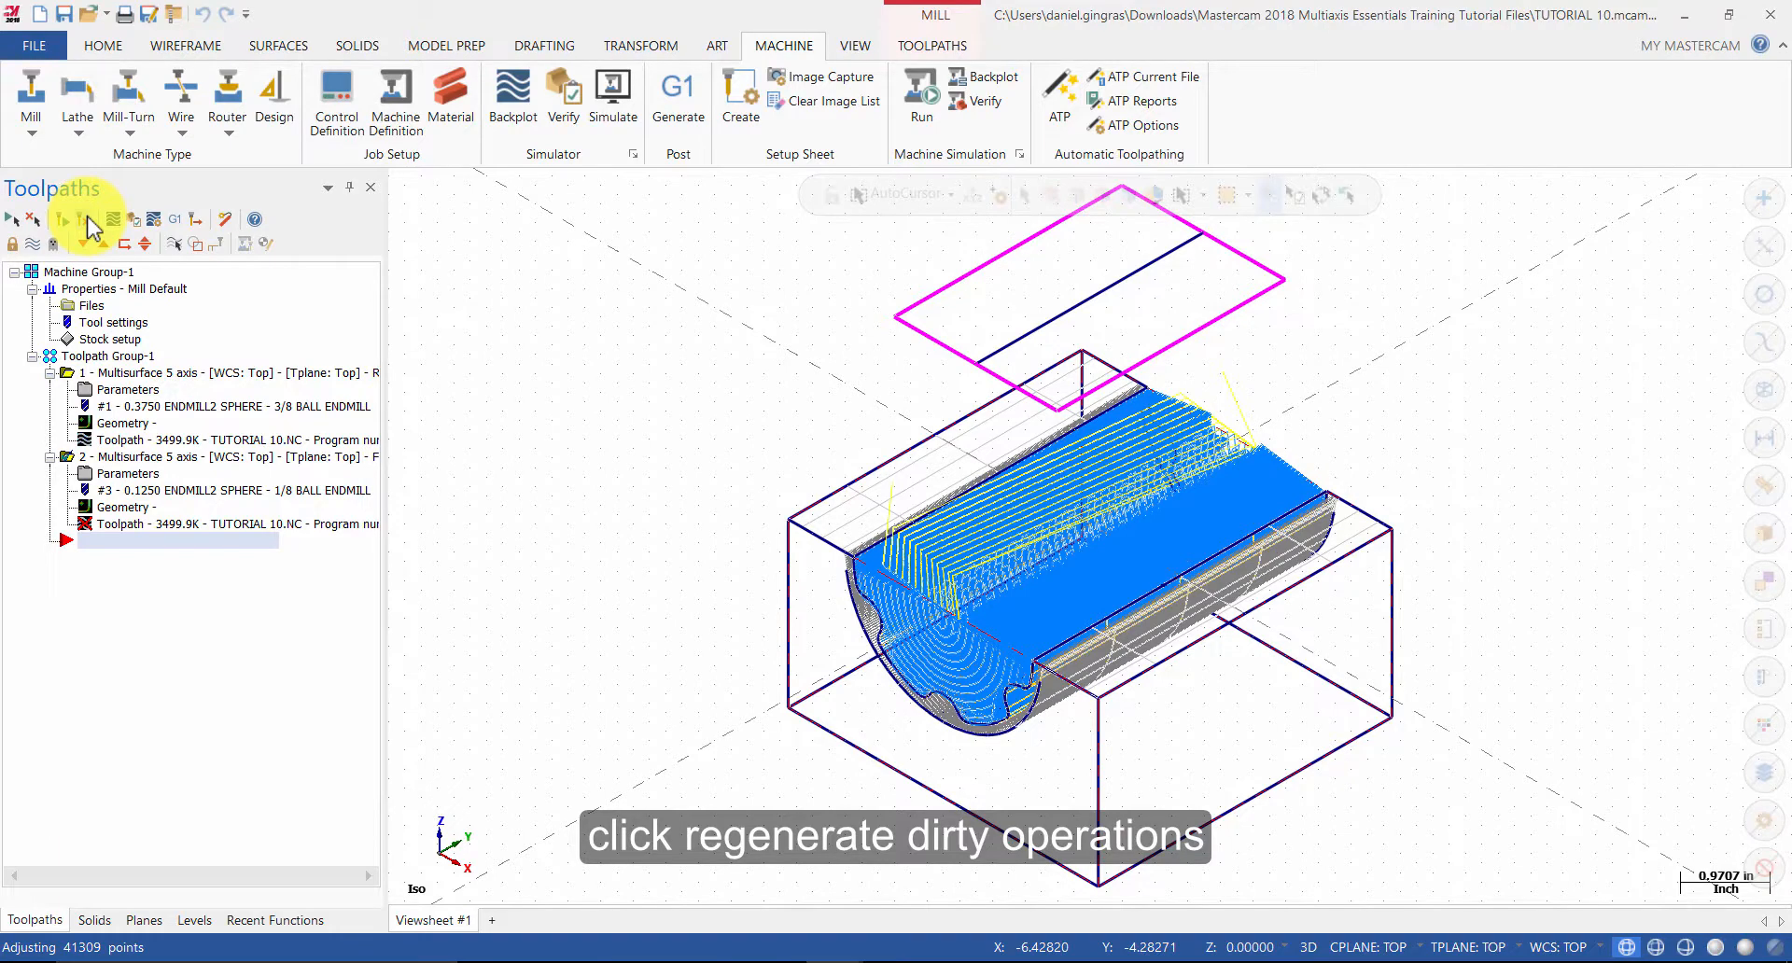
click(81, 218)
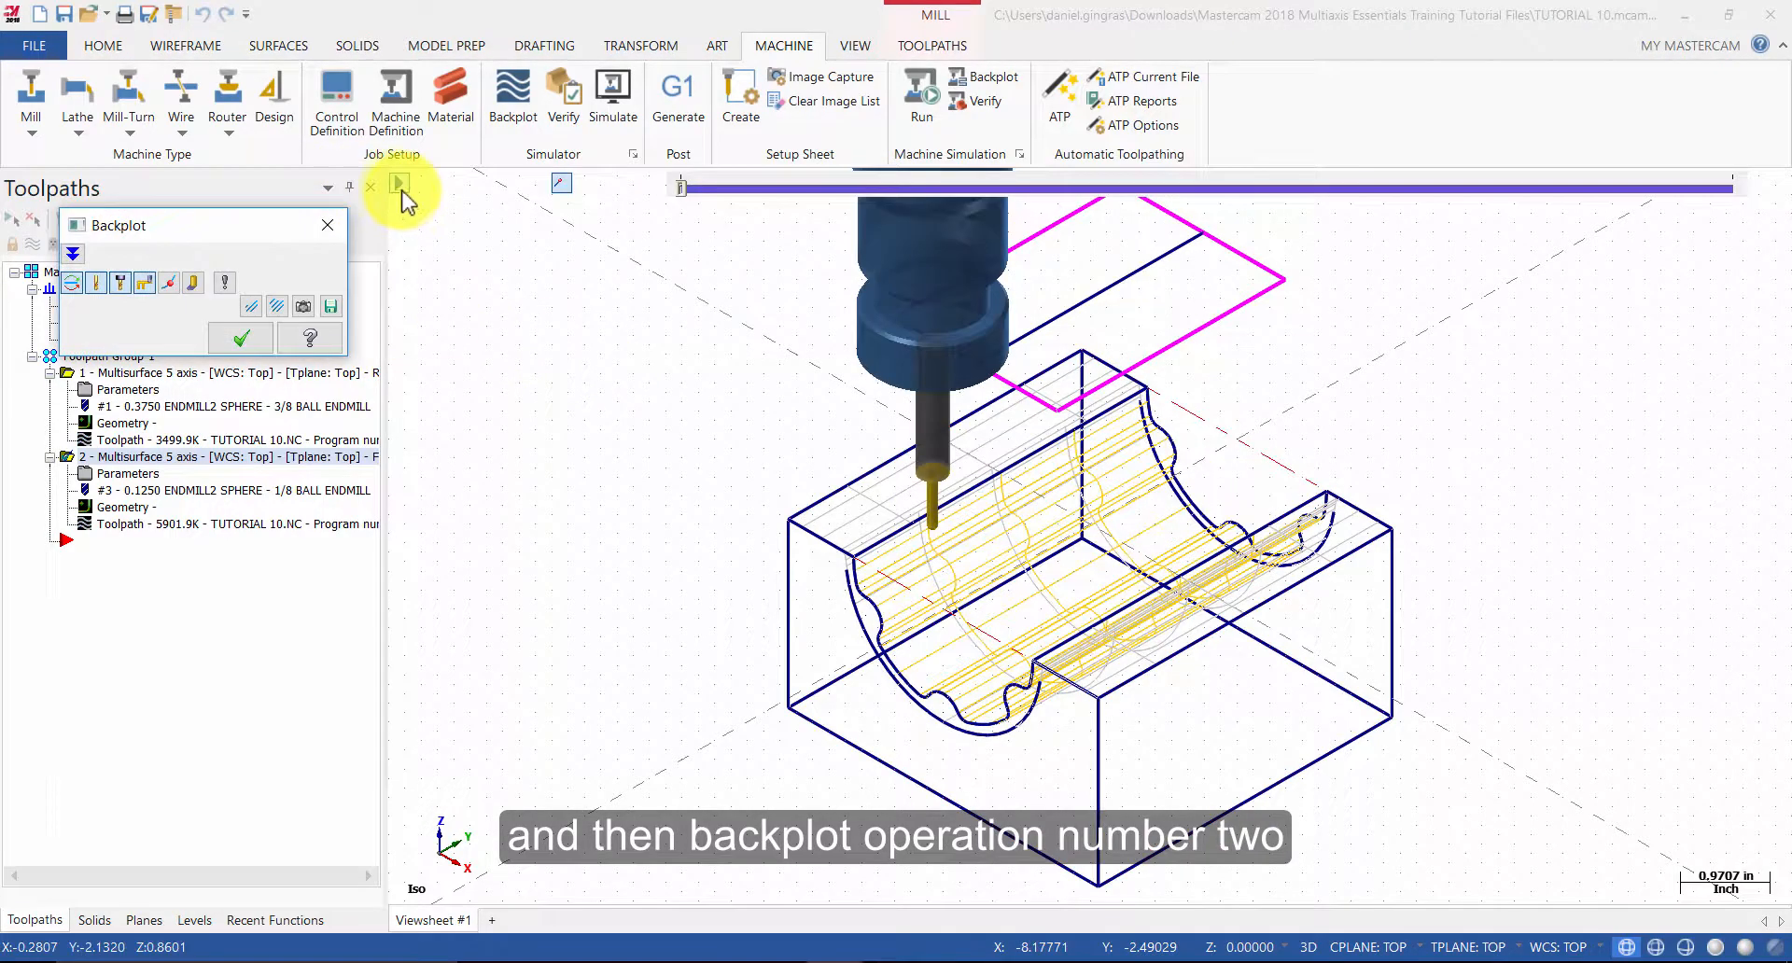
click(397, 185)
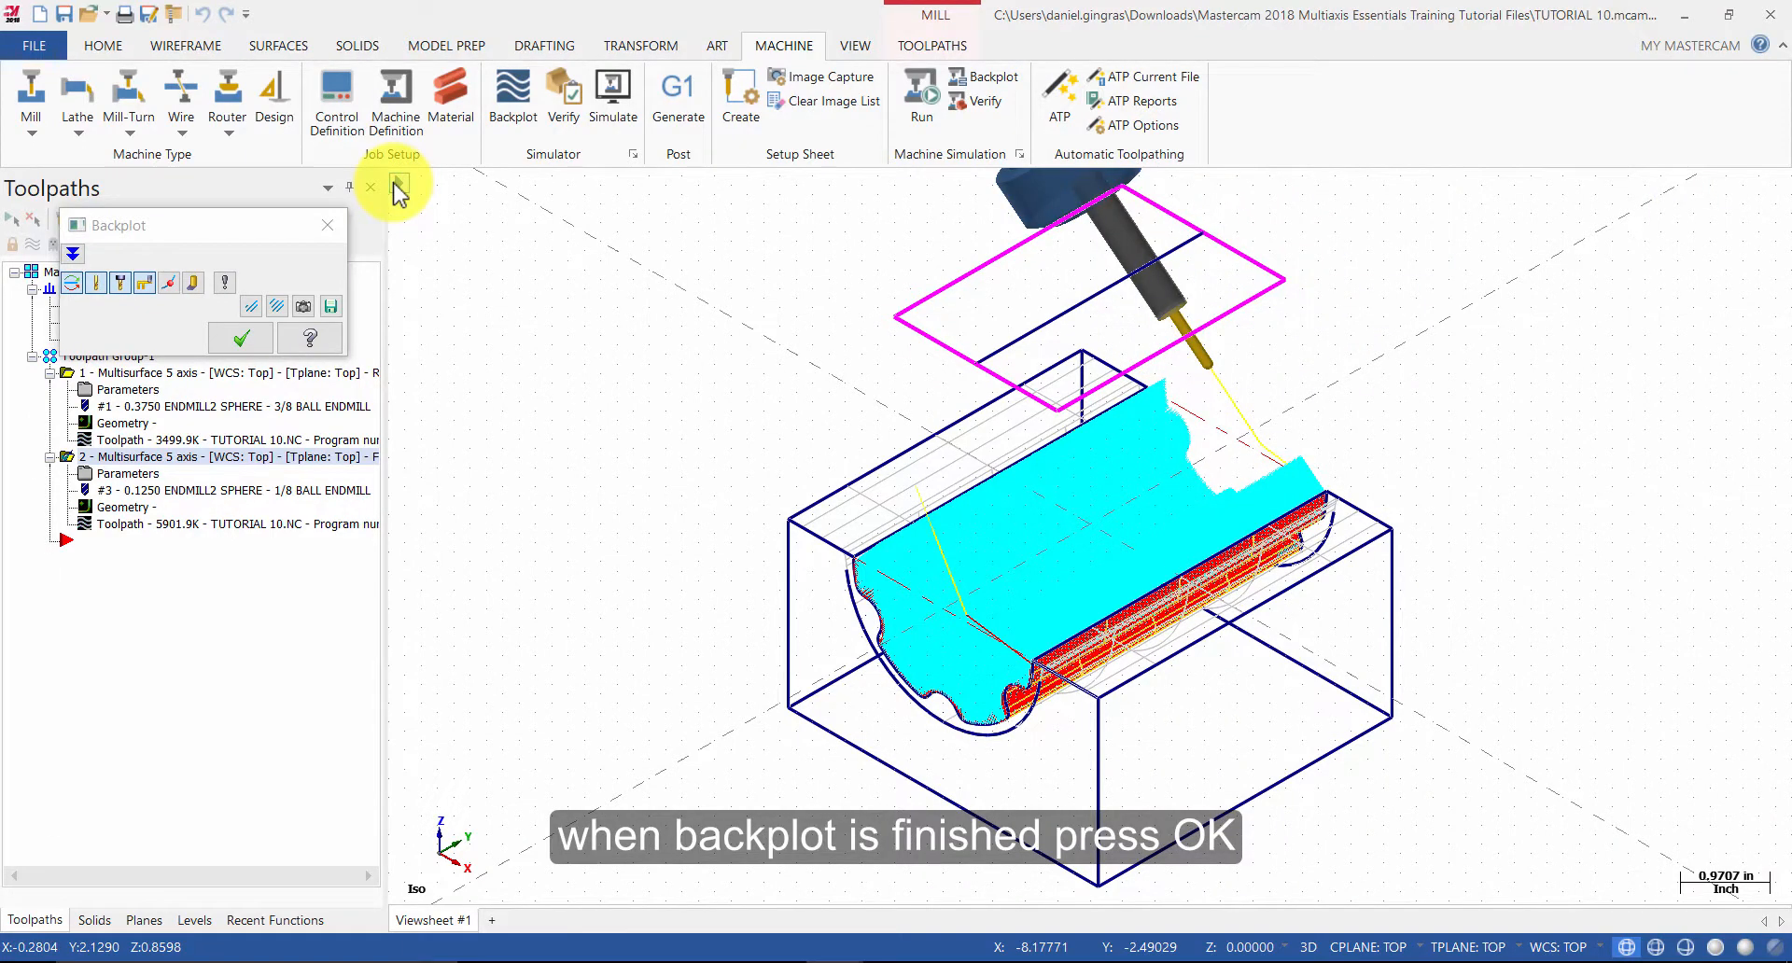
click(240, 338)
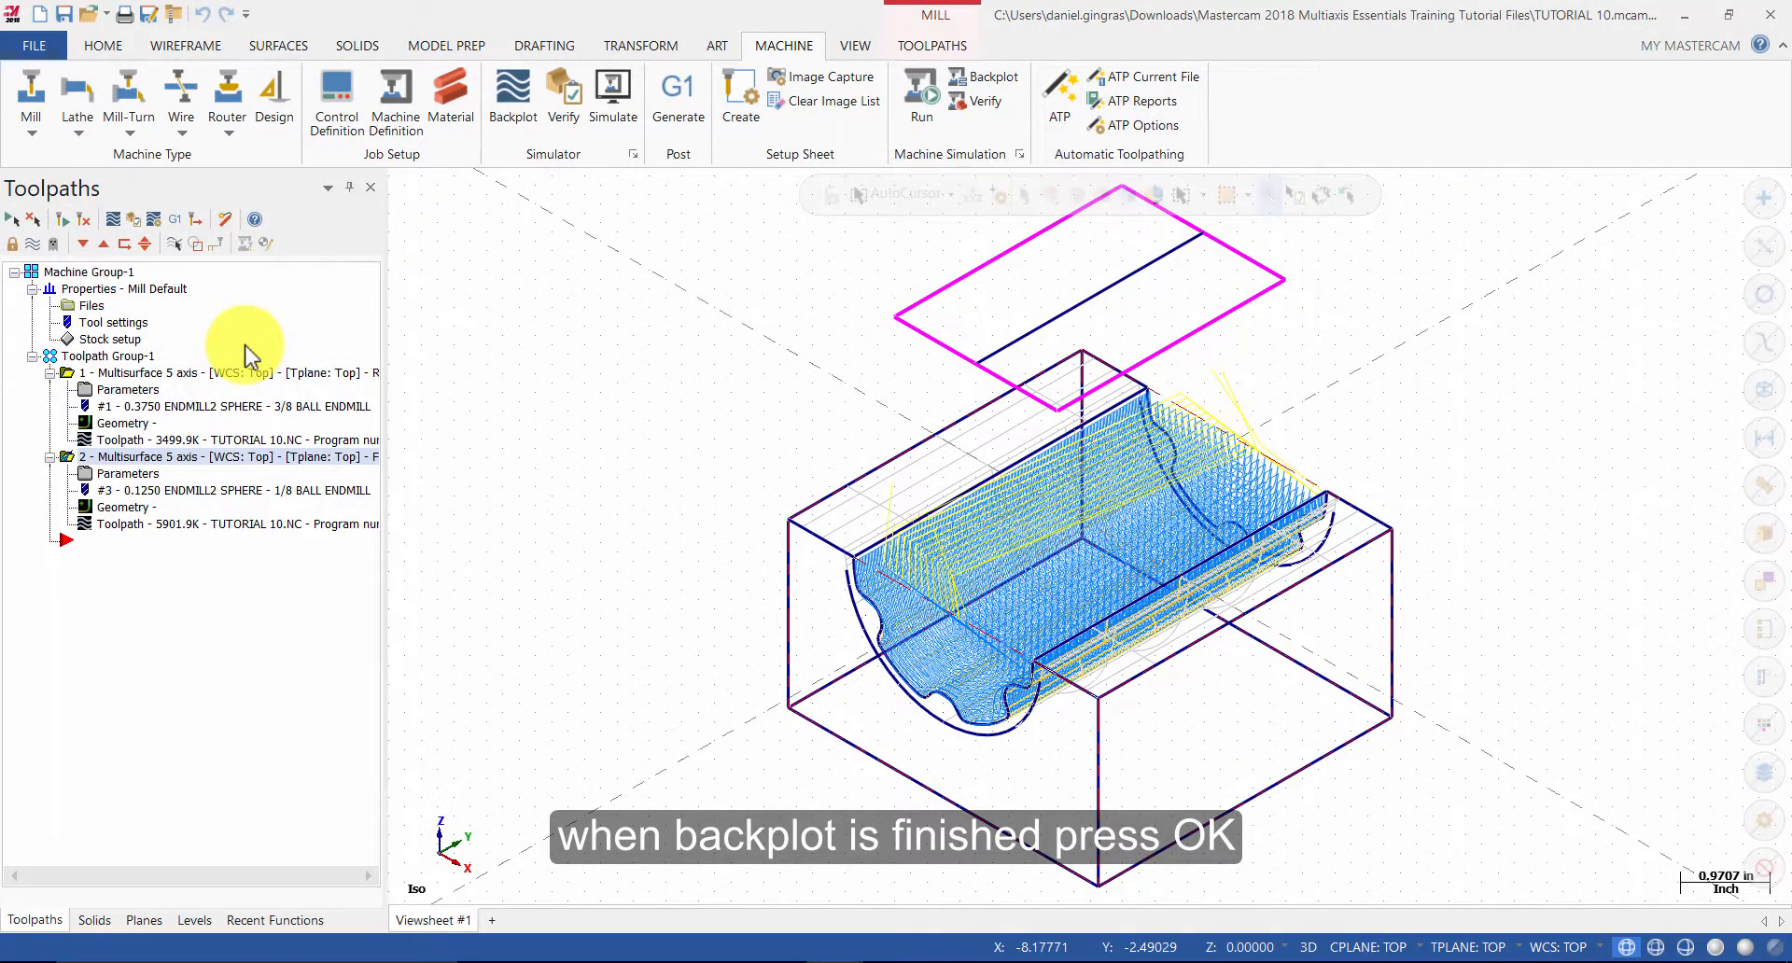